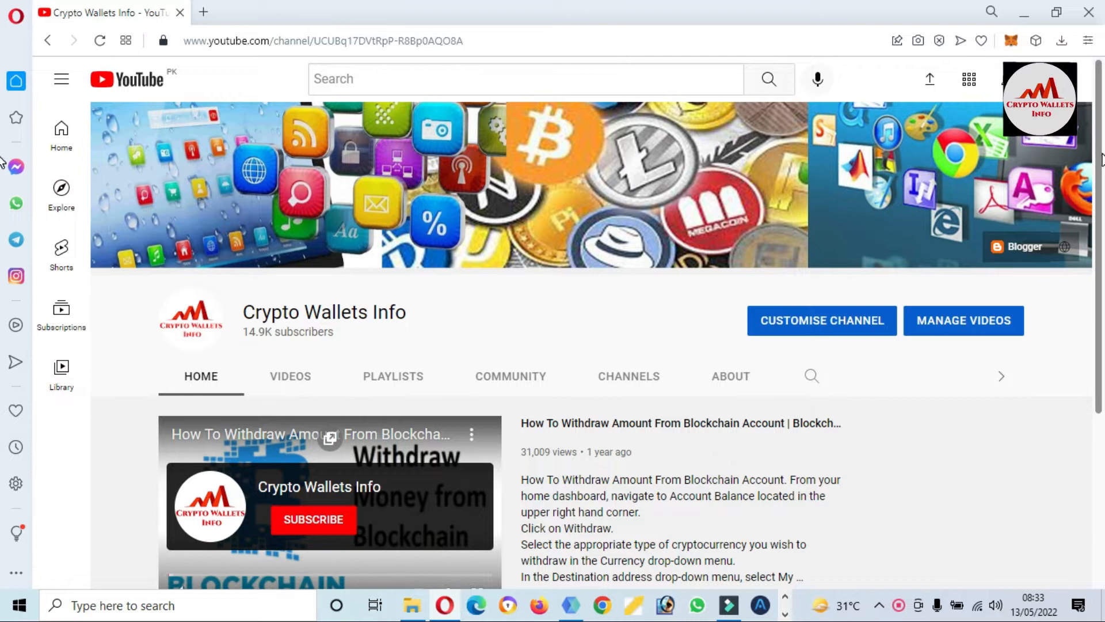
# Scroll the Crypto Wallets Info channel page, then open a new blank tab beside it
pyautogui.scroll(-3)
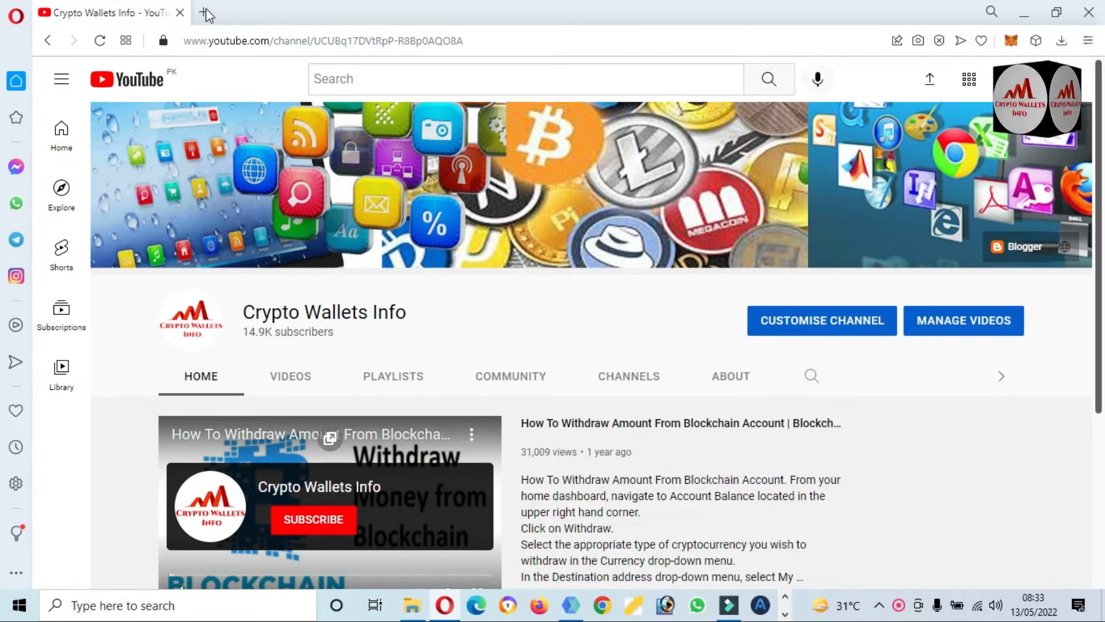
pyautogui.click(206, 13)
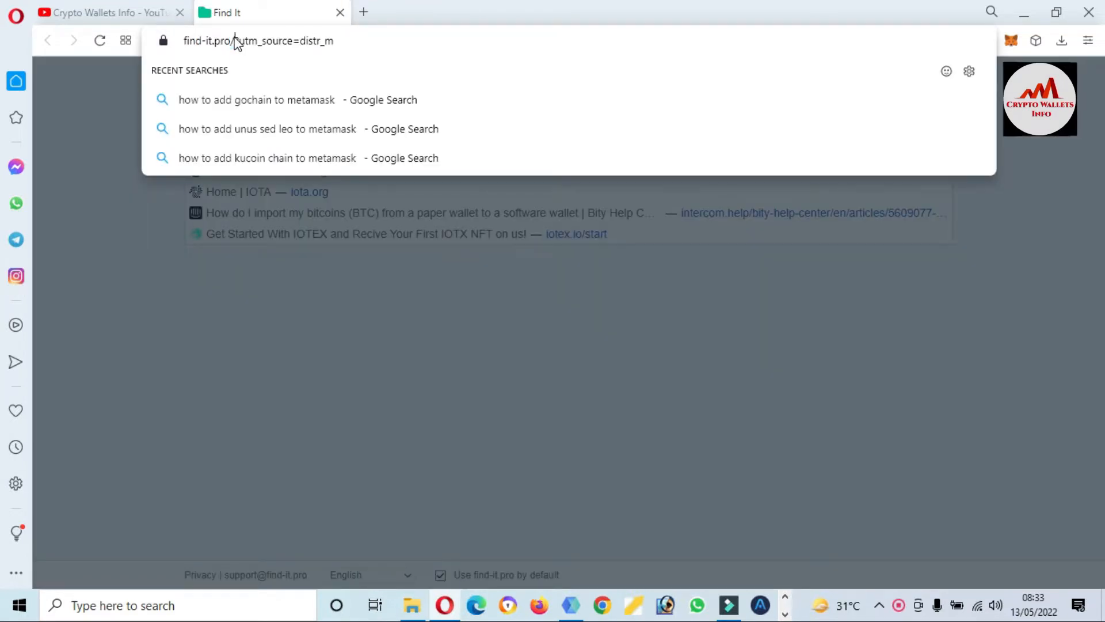
# Load coinmarketcap.com and start browsing down its cryptocurrency price table
pyautogui.write('coinmarketcap.com')
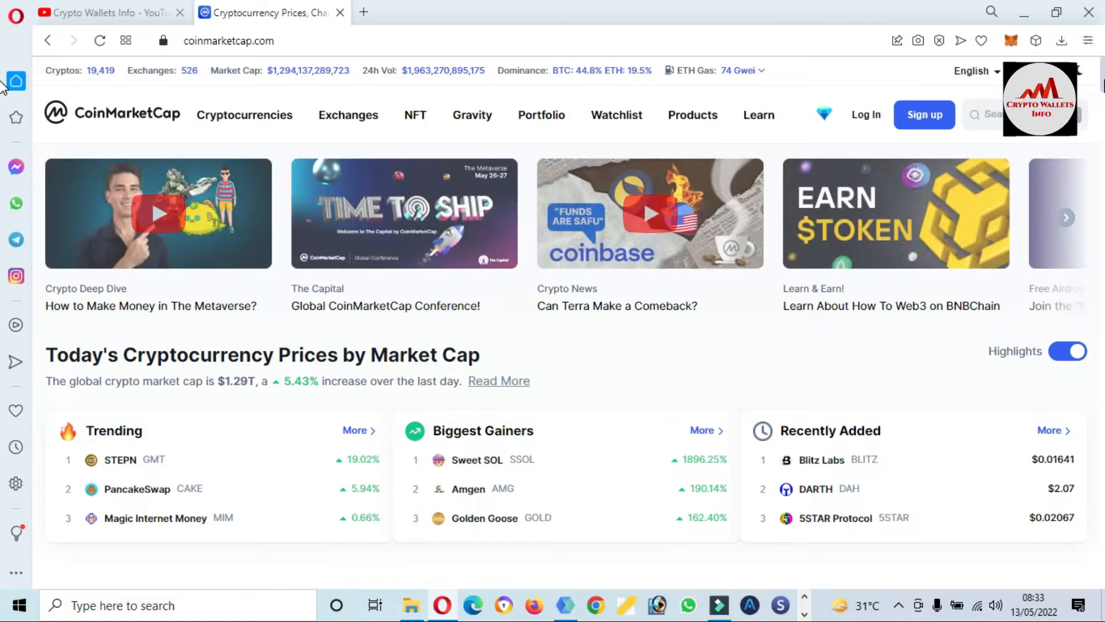
pyautogui.scroll(-3)
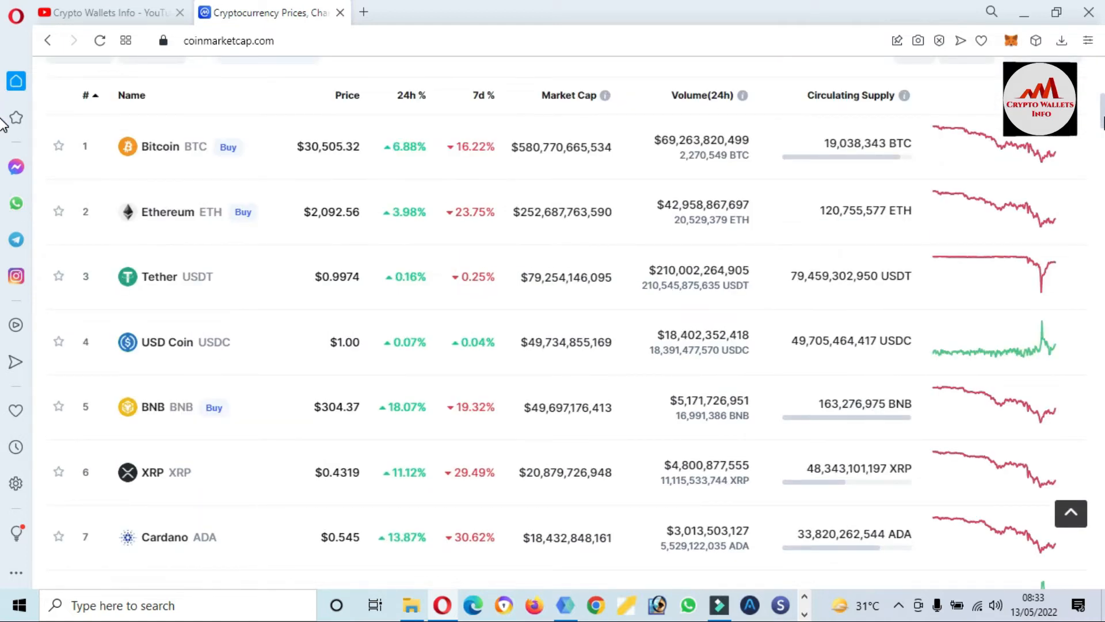
pyautogui.scroll(-3)
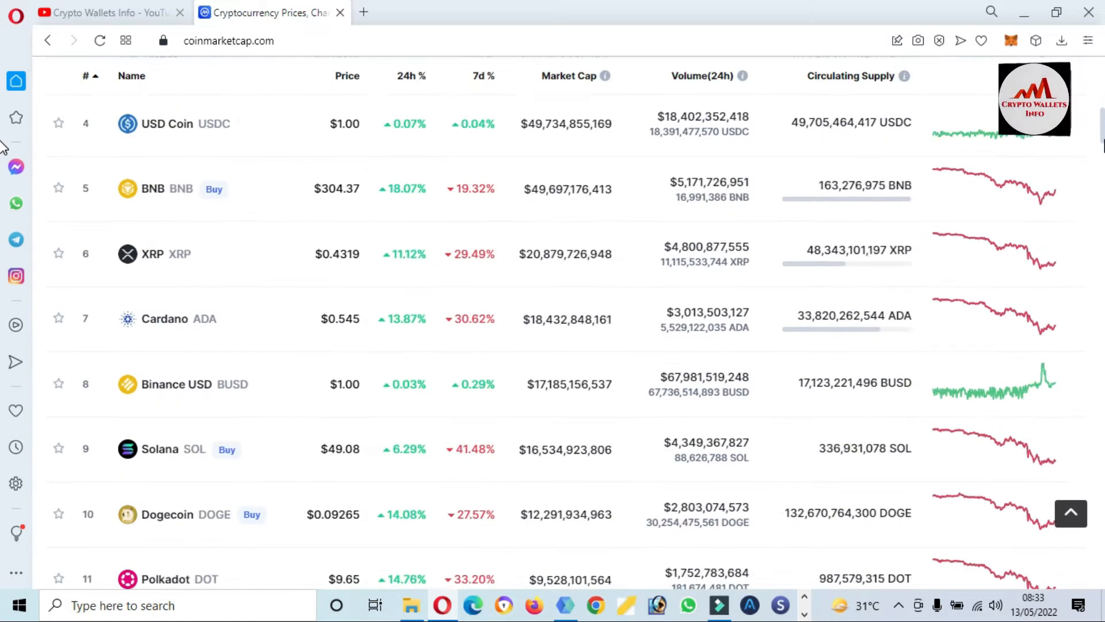
pyautogui.scroll(-3)
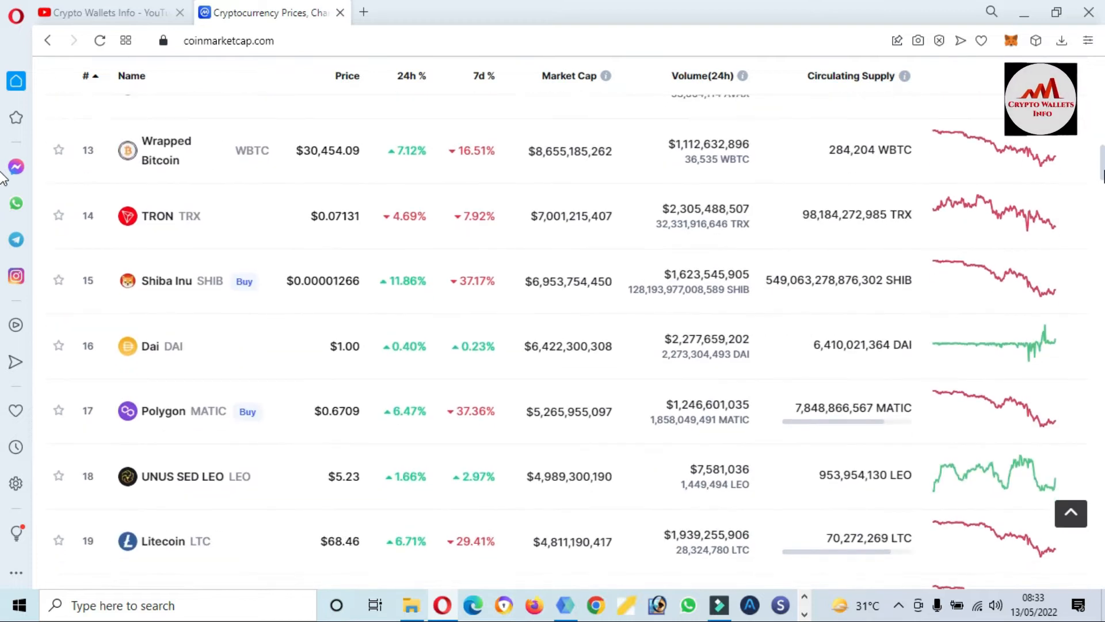
pyautogui.scroll(-3)
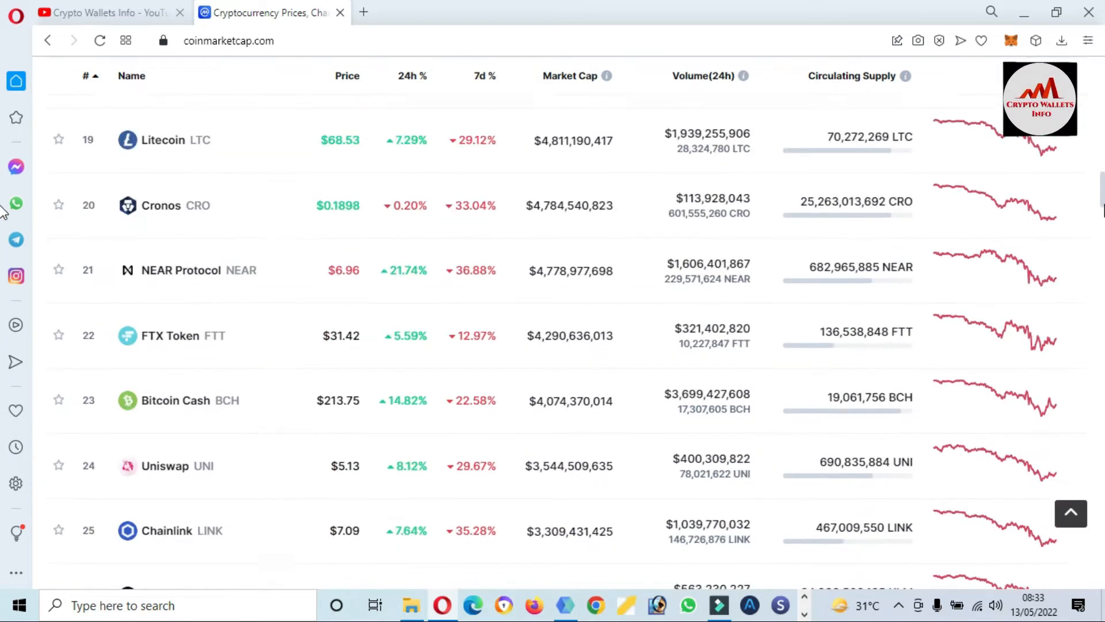
pyautogui.scroll(-3)
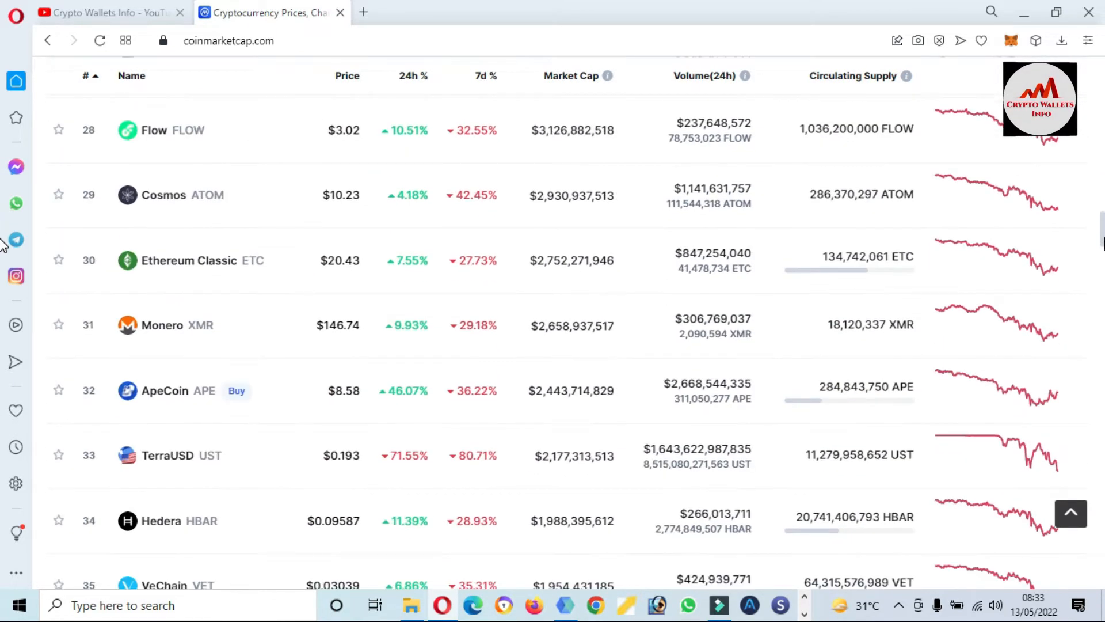
# Scroll the rankings past rank 80 to Arweave and Lido DAO (#88)
pyautogui.scroll(3)
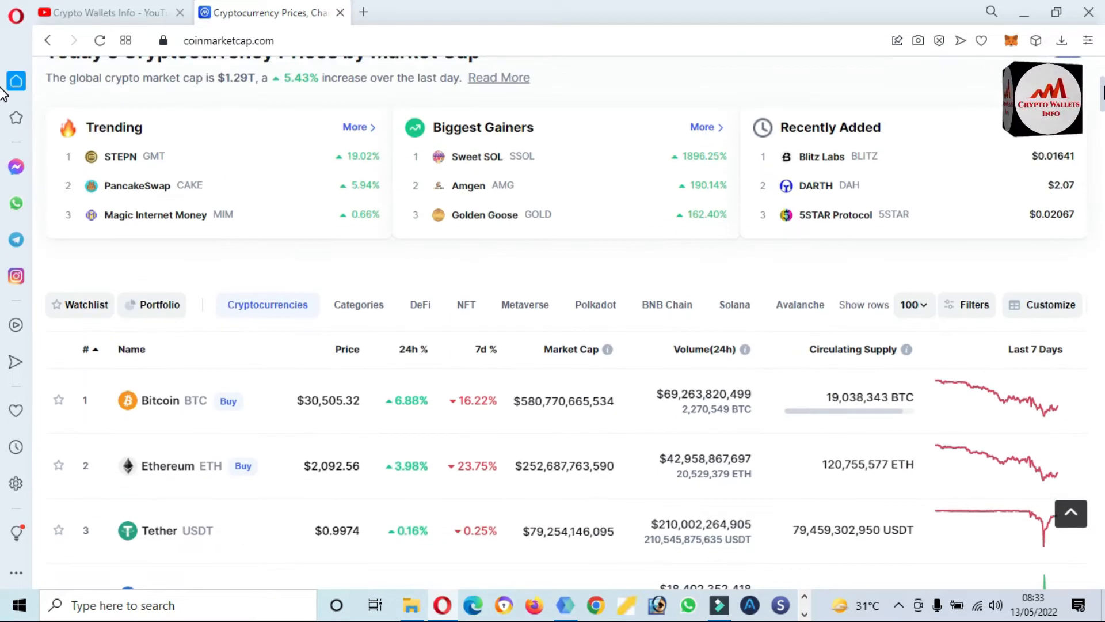
pyautogui.scroll(-3)
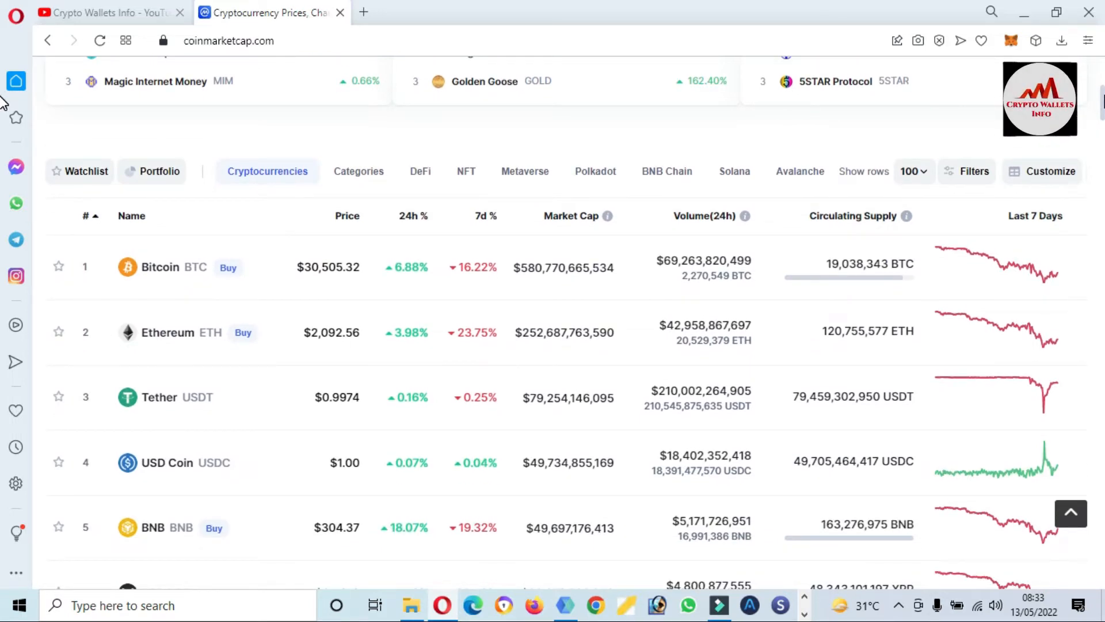
pyautogui.scroll(-3)
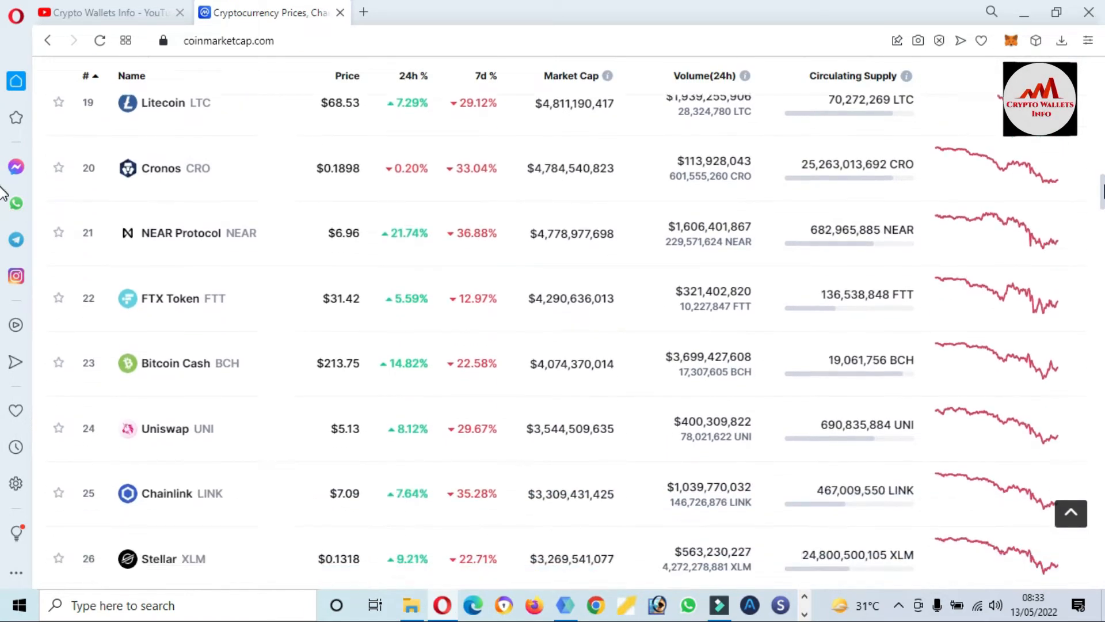
pyautogui.scroll(-3)
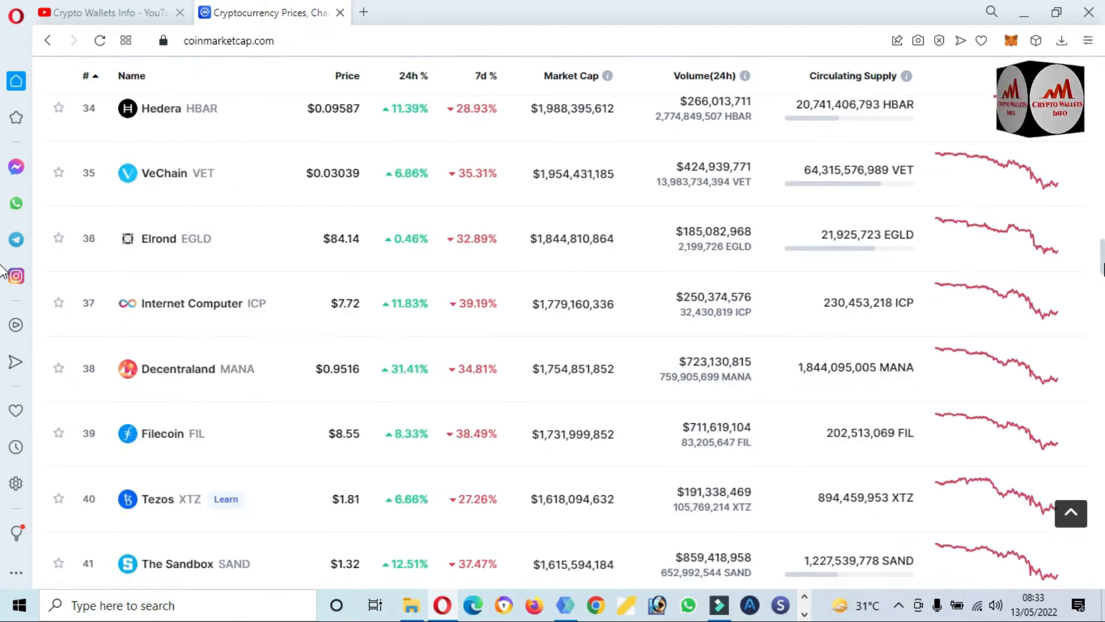
pyautogui.scroll(-3)
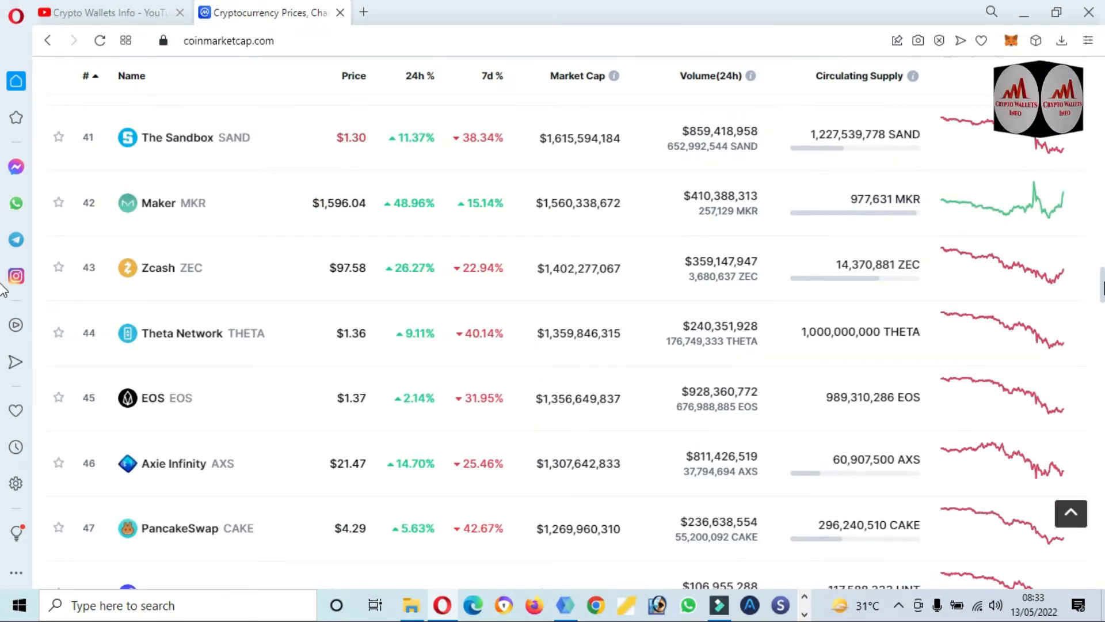
pyautogui.scroll(-3)
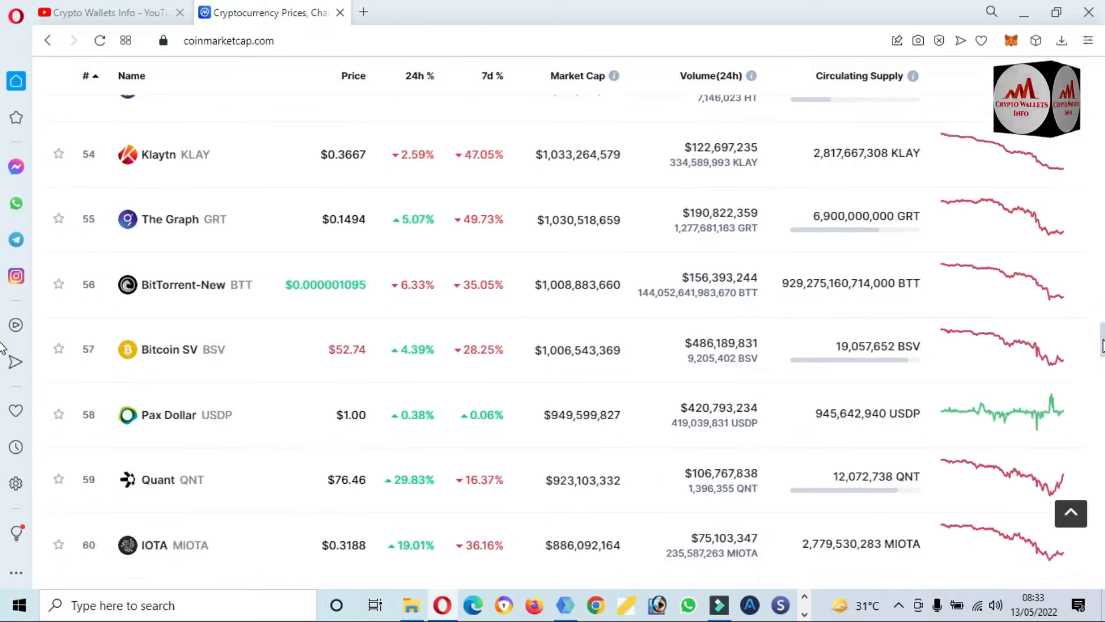
pyautogui.scroll(-3)
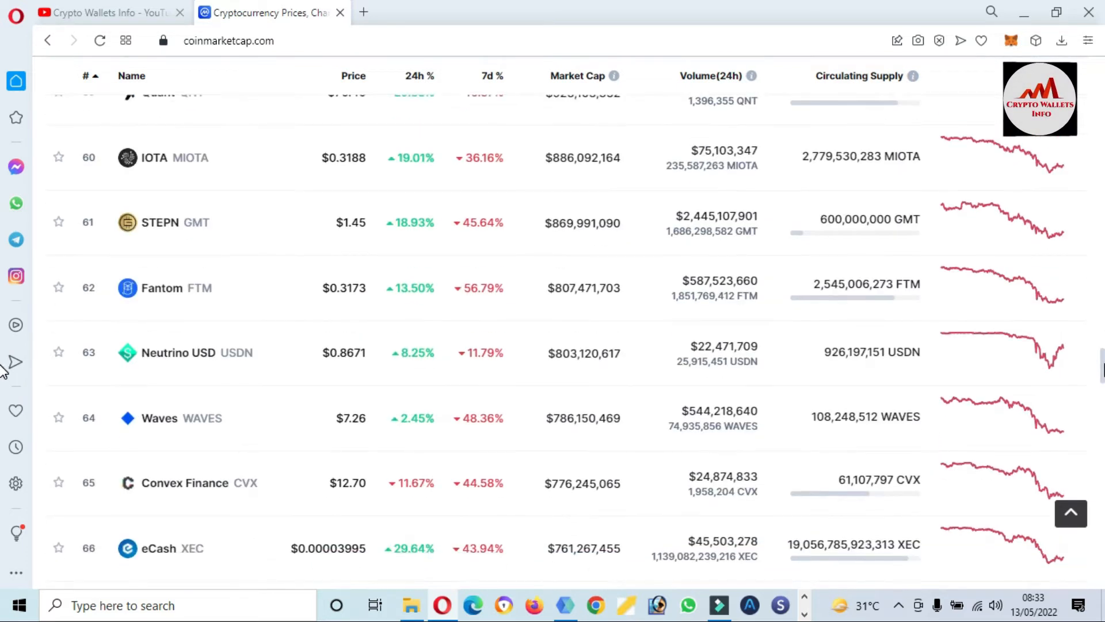
pyautogui.scroll(-3)
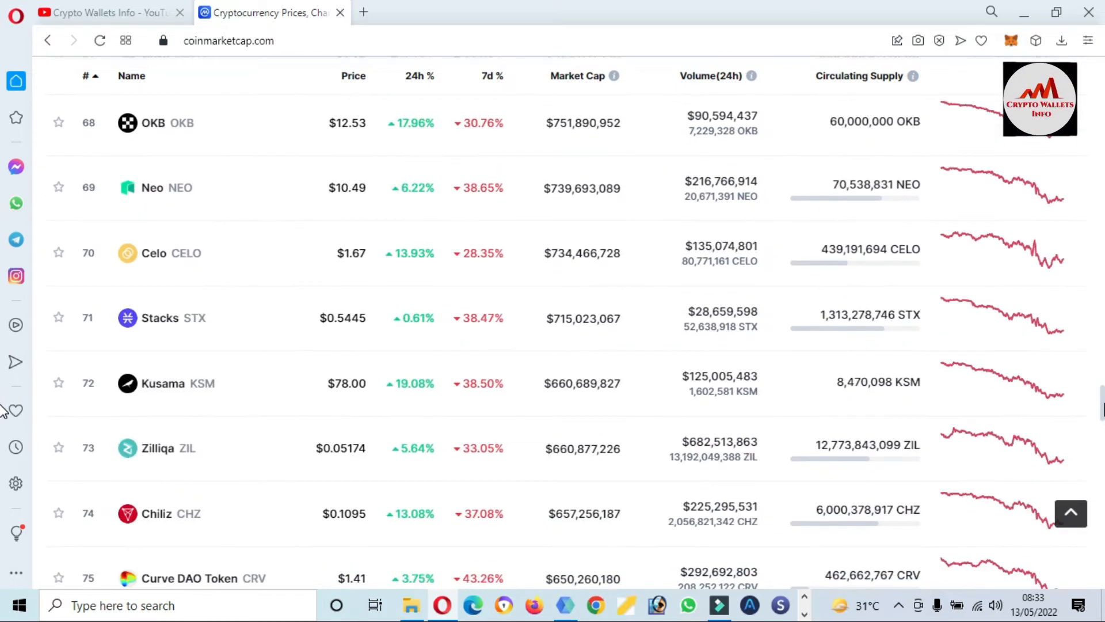
pyautogui.scroll(-3)
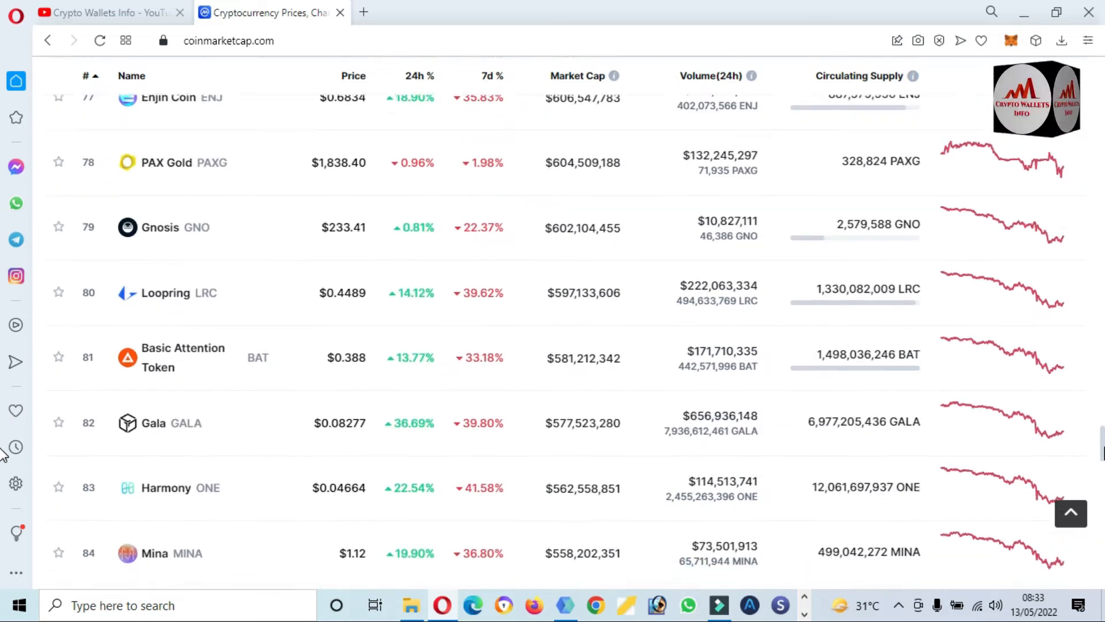
pyautogui.scroll(-3)
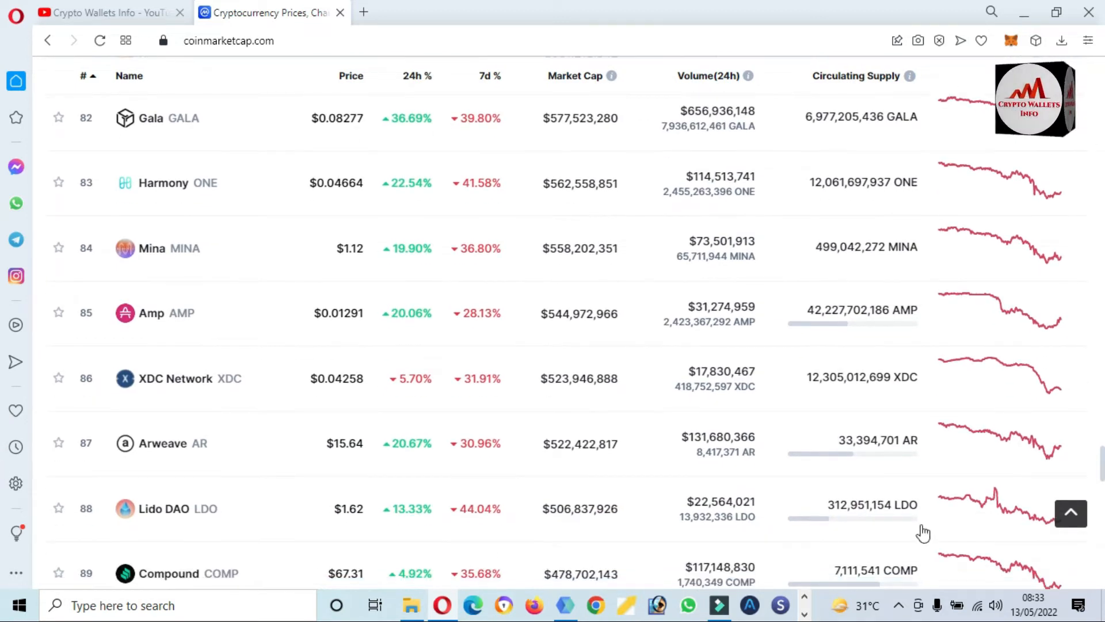
# Open Lido DAO's coin page and view its $1.62 price, contracts and market stats
pyautogui.doubleClick(175, 508)
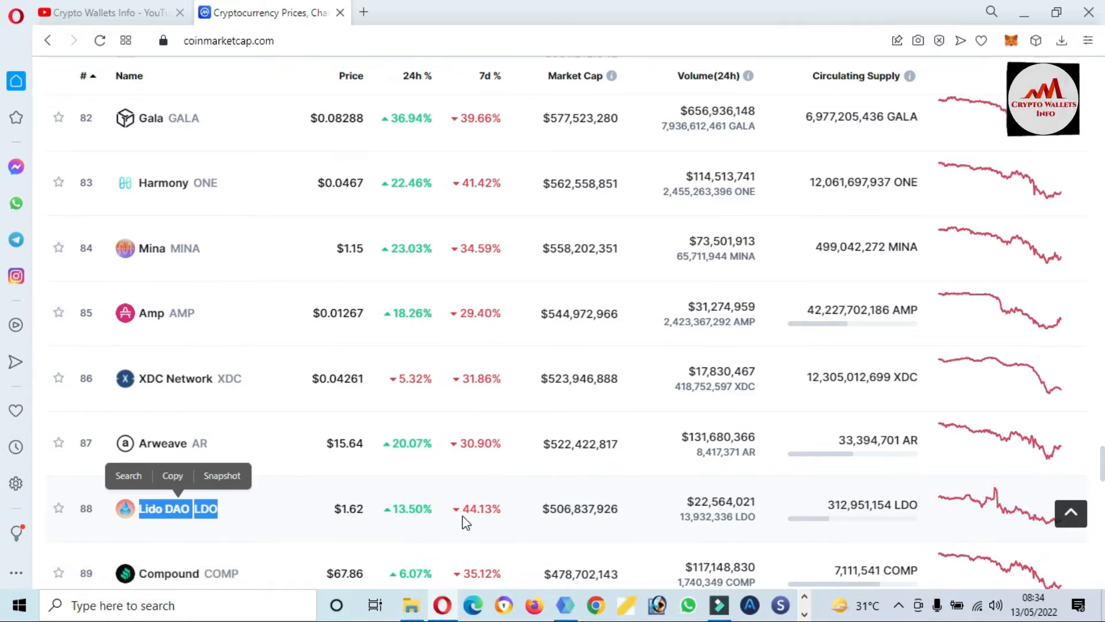
pyautogui.moveTo(172, 475)
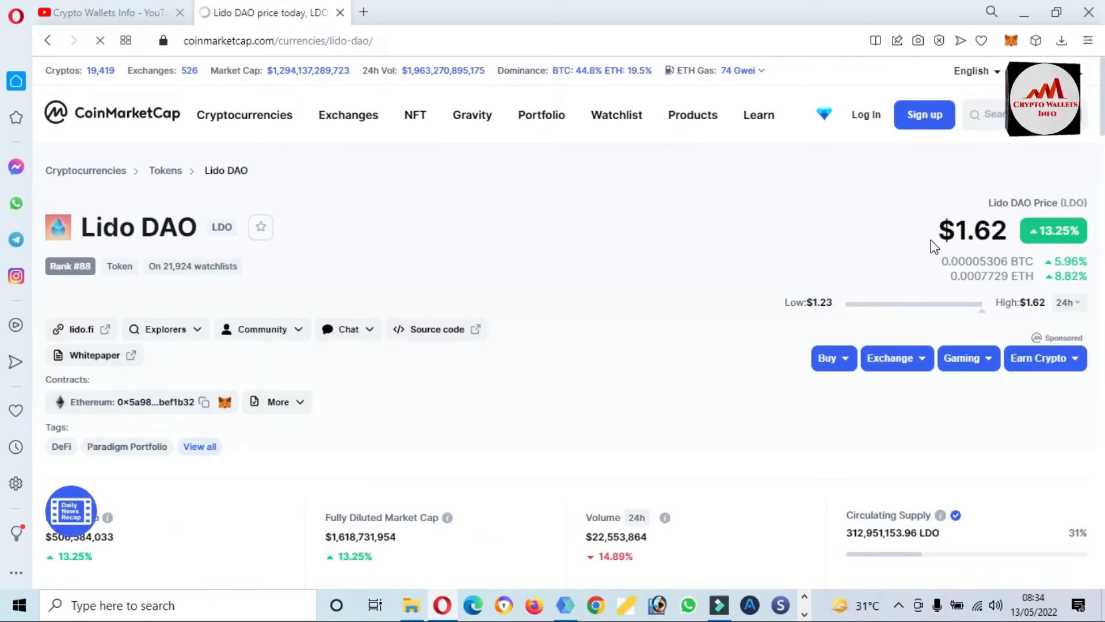
pyautogui.scroll(-3)
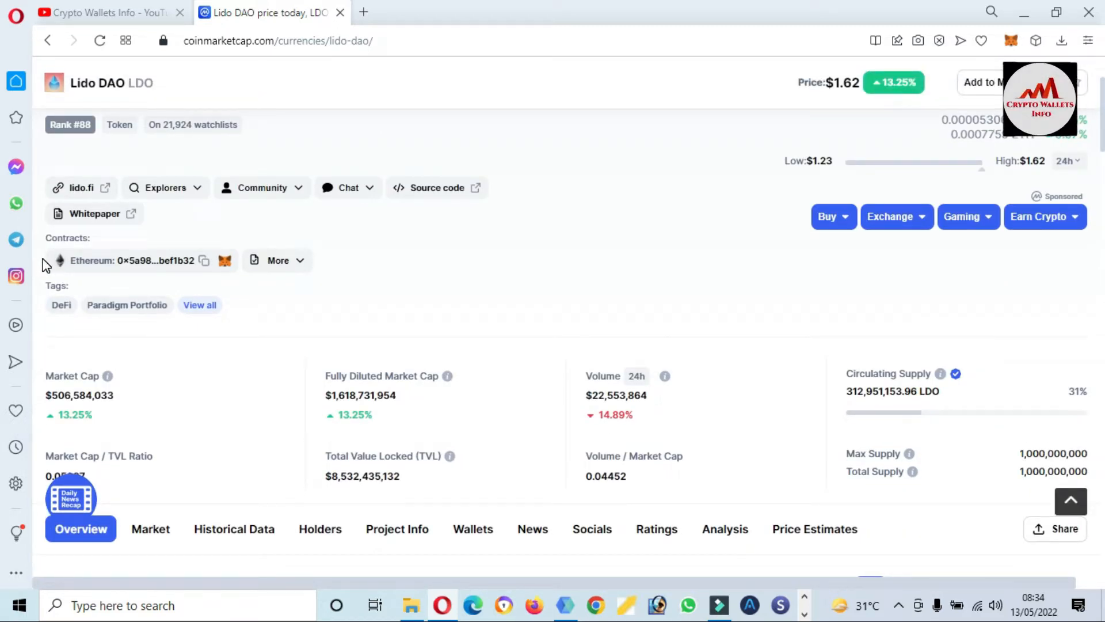
pyautogui.doubleClick(134, 260)
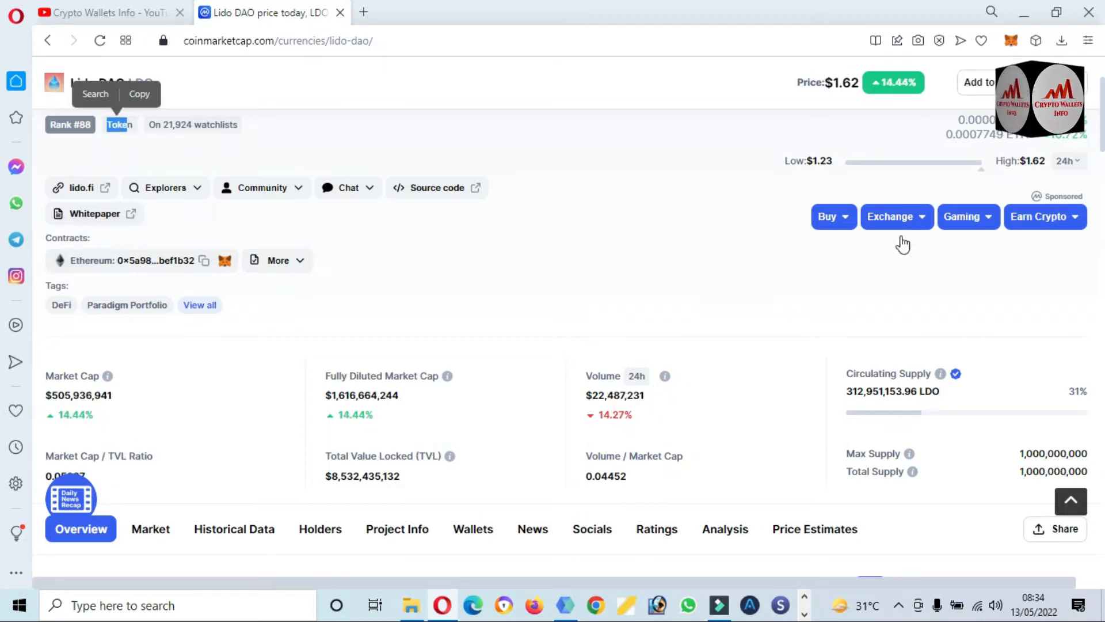
pyautogui.scroll(-3)
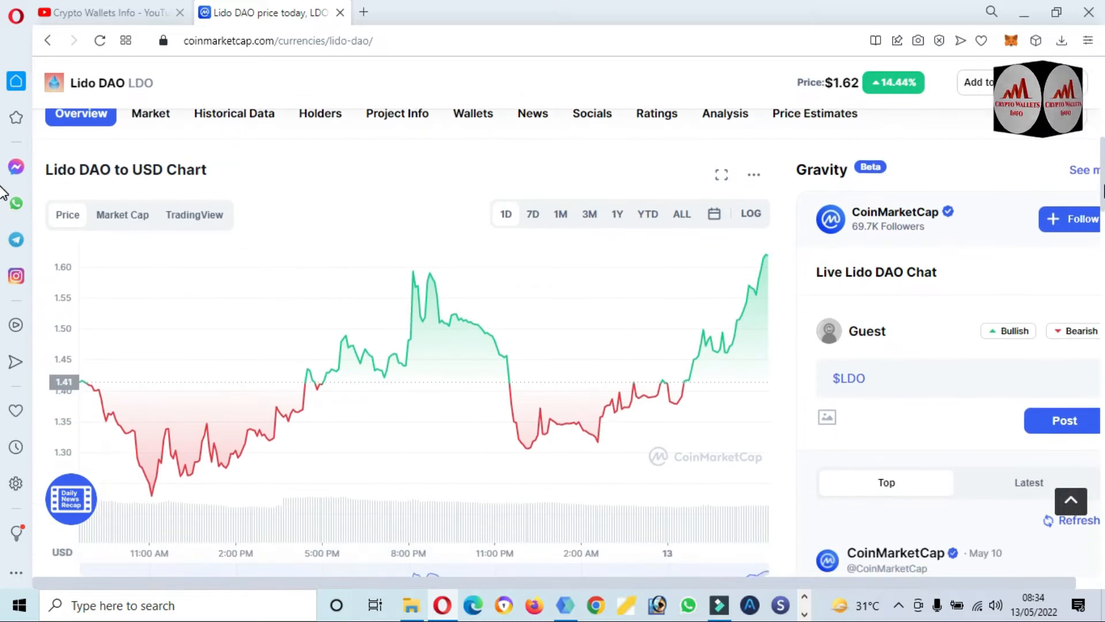
pyautogui.click(681, 214)
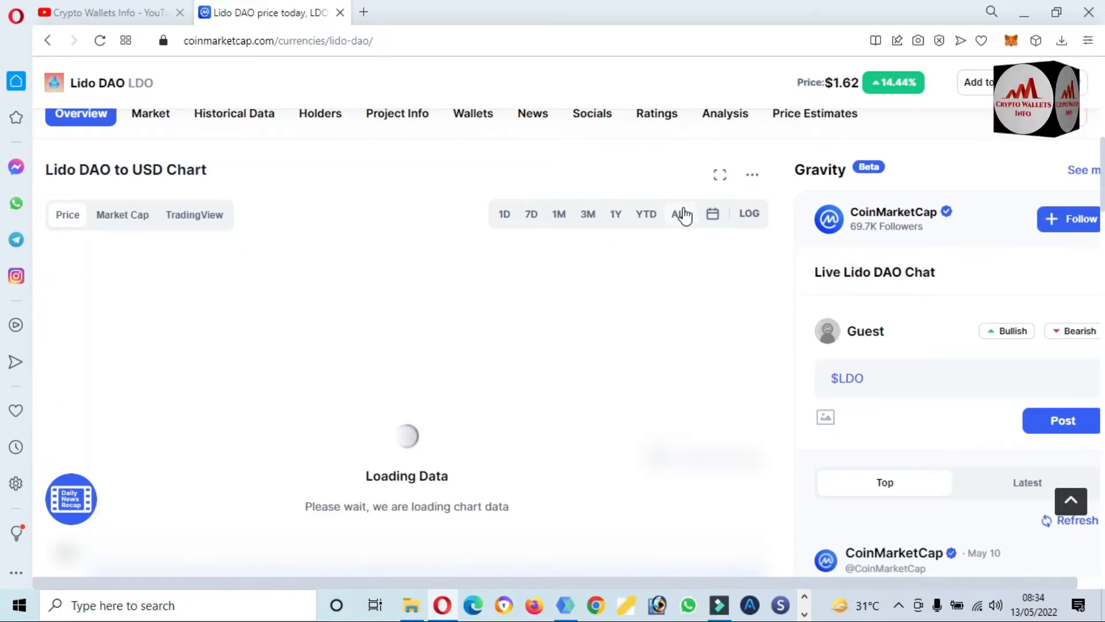
pyautogui.click(678, 214)
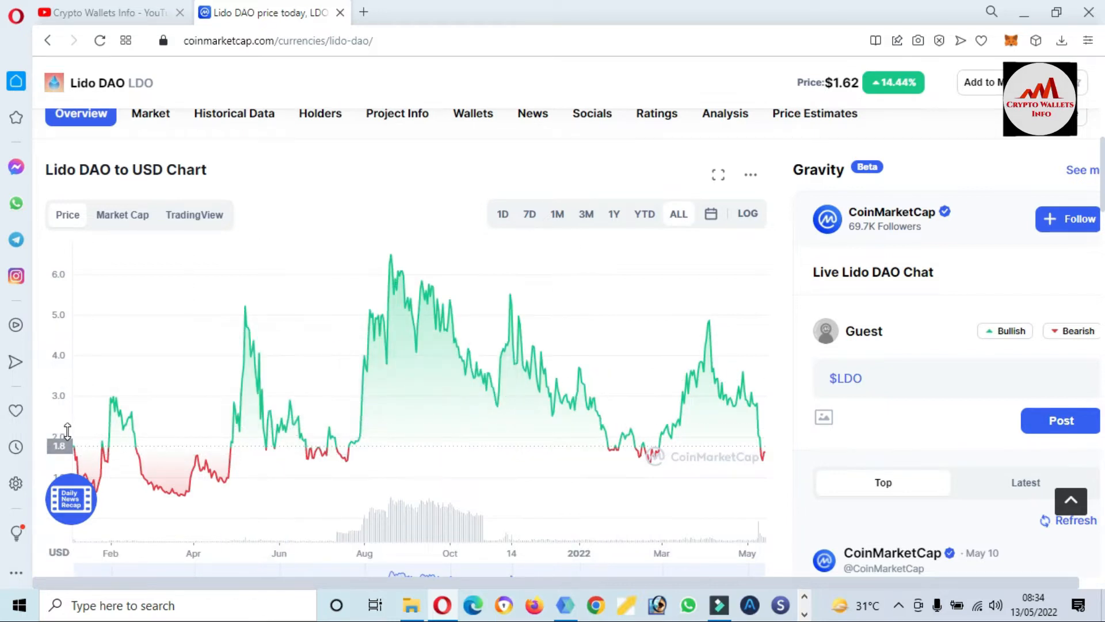
pyautogui.moveTo(66, 443)
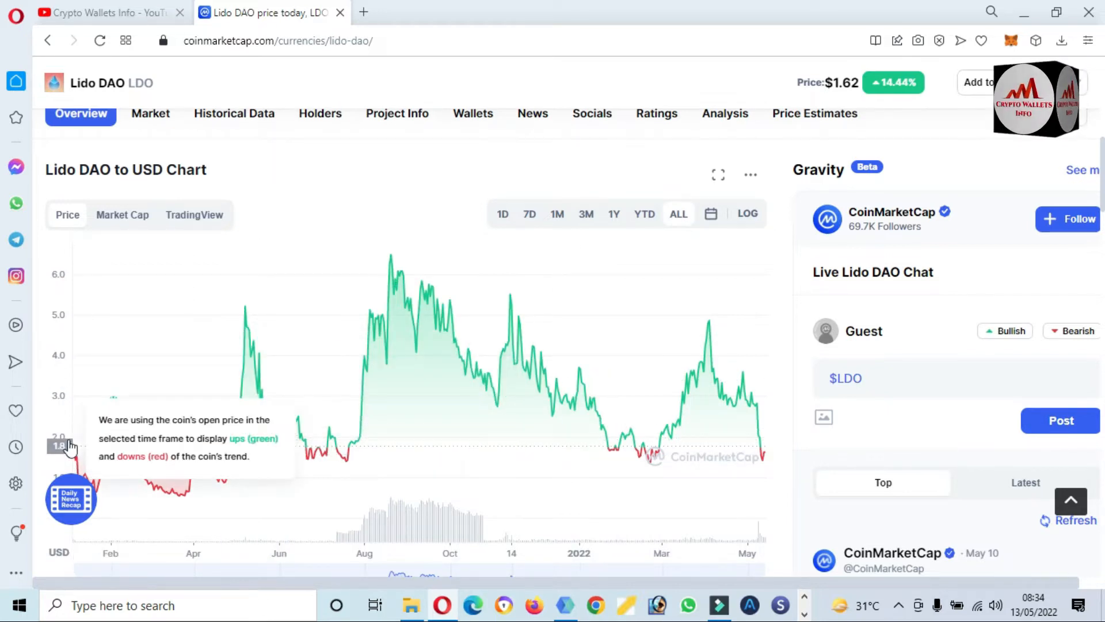
pyautogui.moveTo(389, 261)
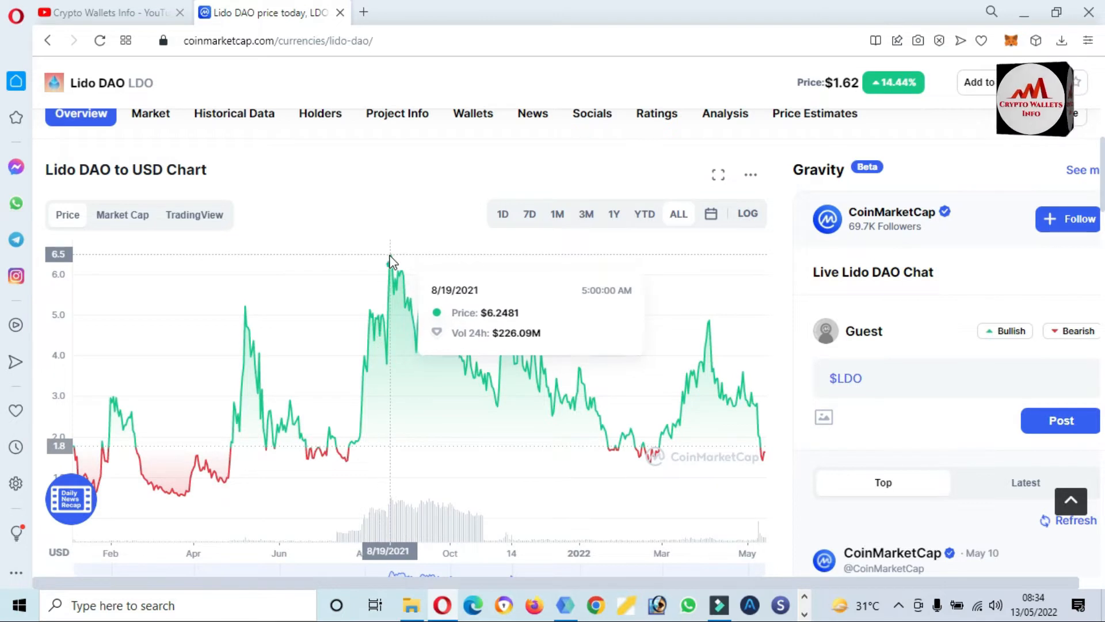
pyautogui.moveTo(392, 255)
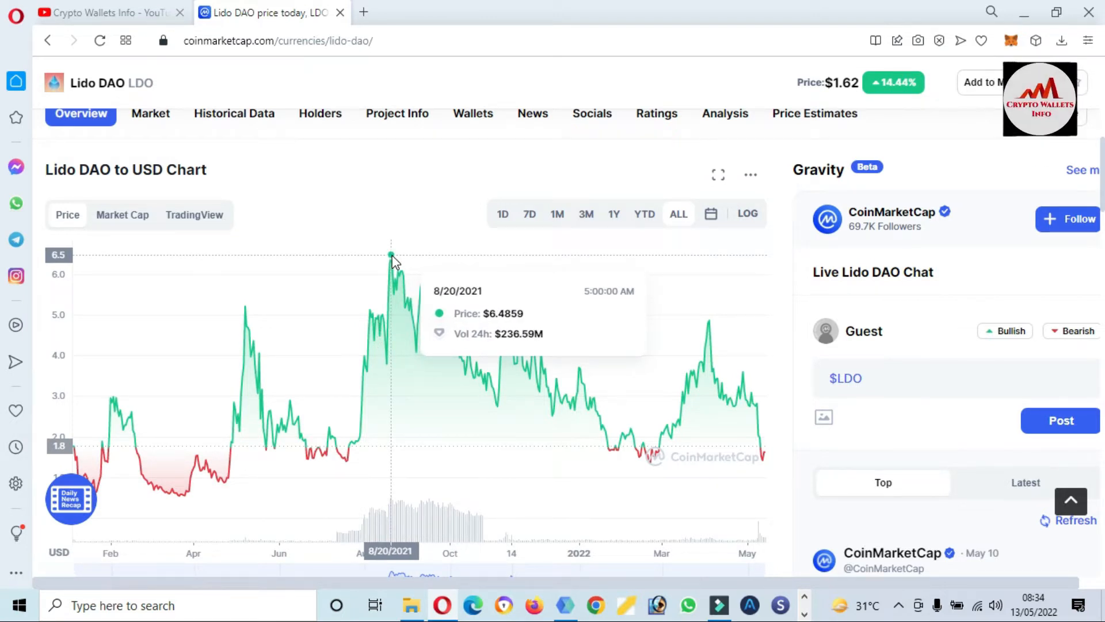
pyautogui.moveTo(765, 465)
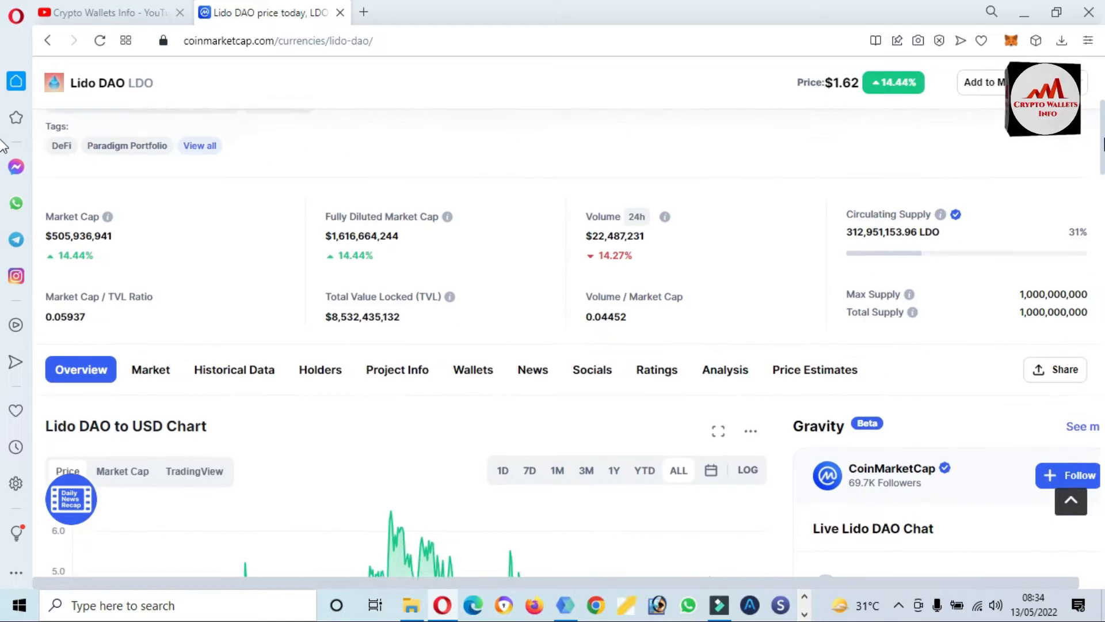
pyautogui.scroll(-3)
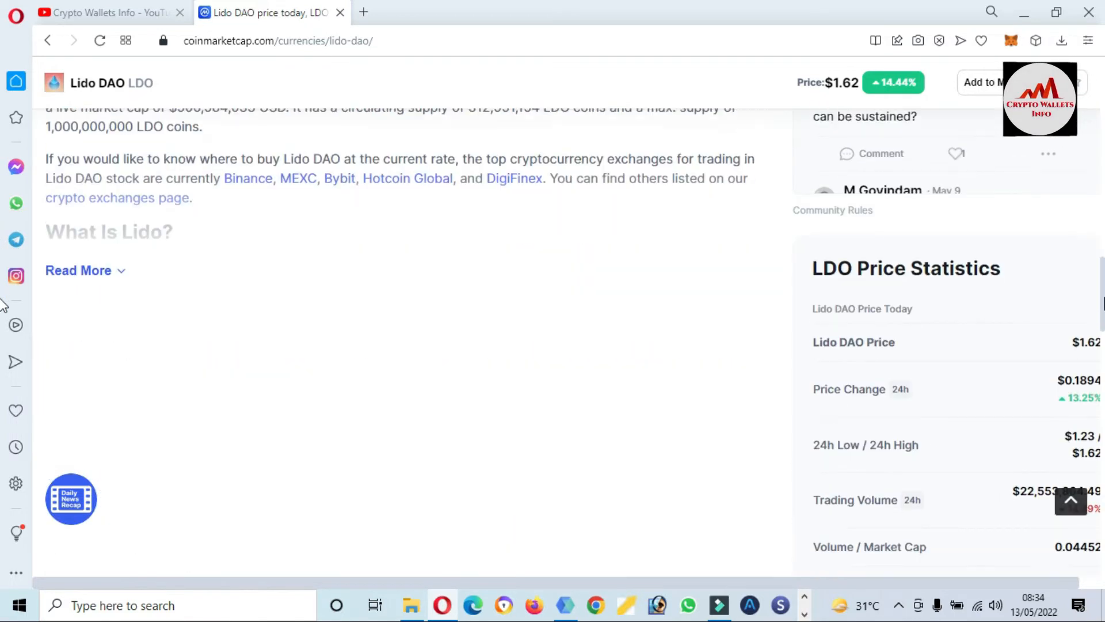
pyautogui.scroll(-3)
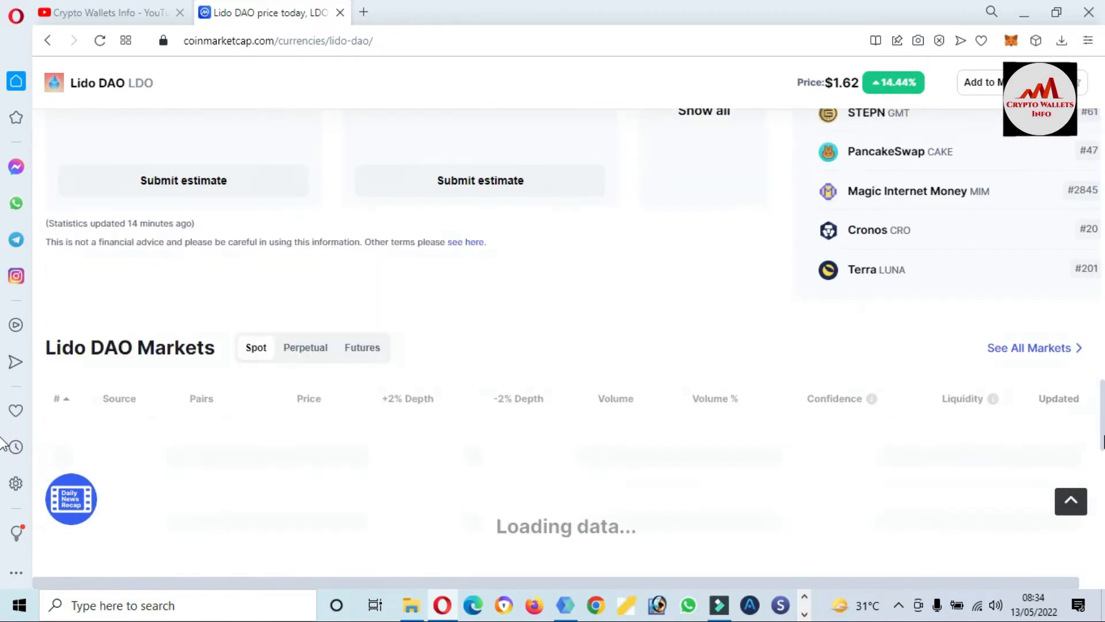
pyautogui.scroll(-3)
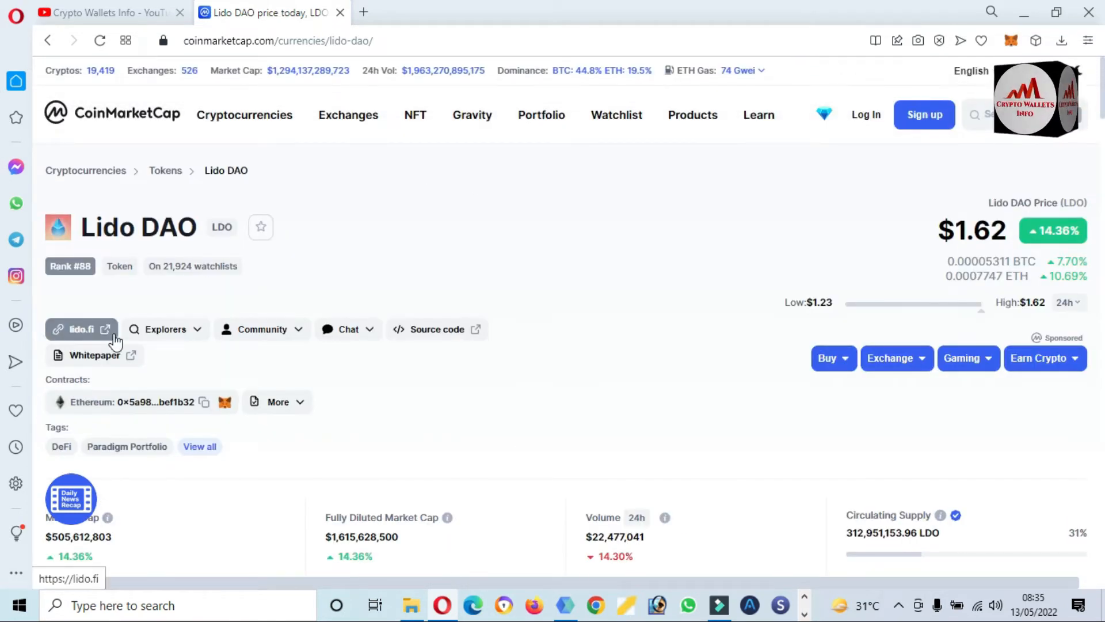
# Open lido.fi and highlight the Stakers count and Total staking assets figures
pyautogui.click(82, 329)
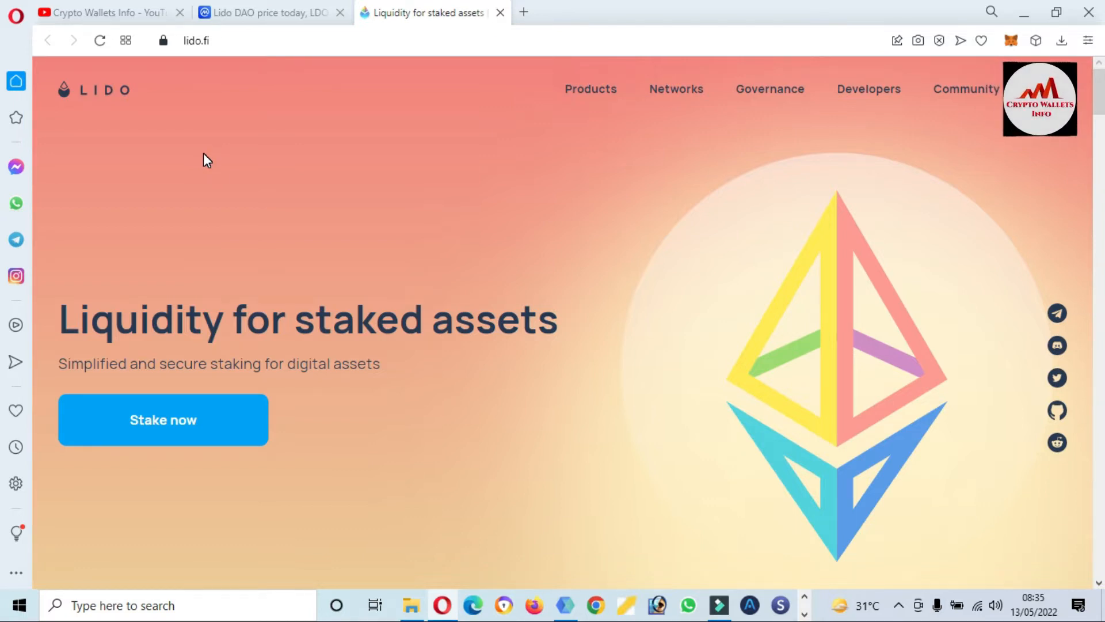
pyautogui.moveTo(520, 226)
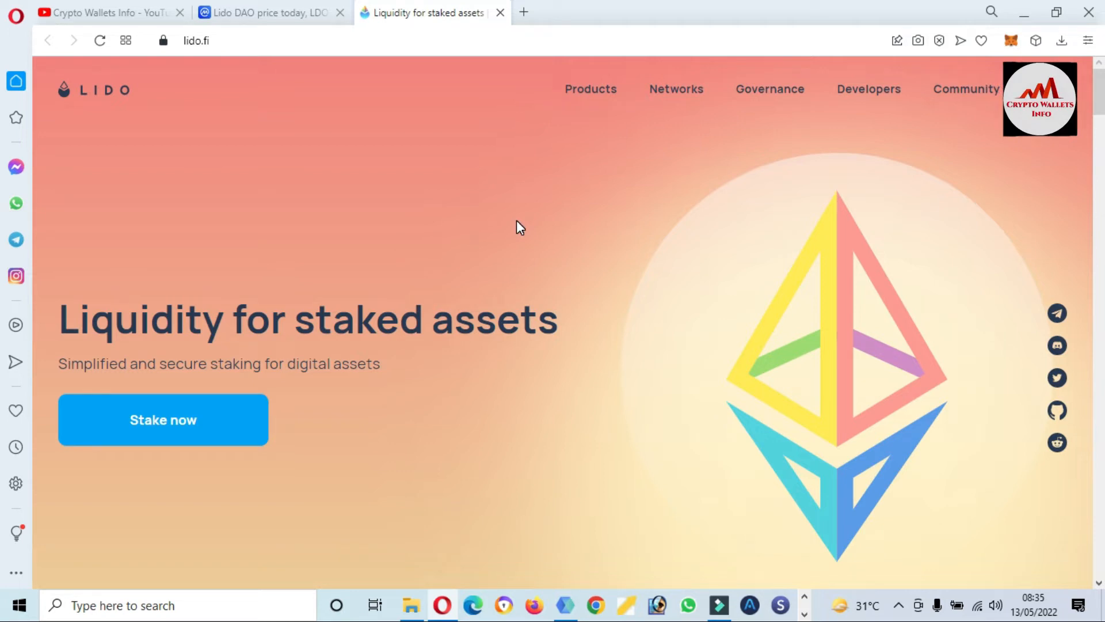
pyautogui.moveTo(967, 219)
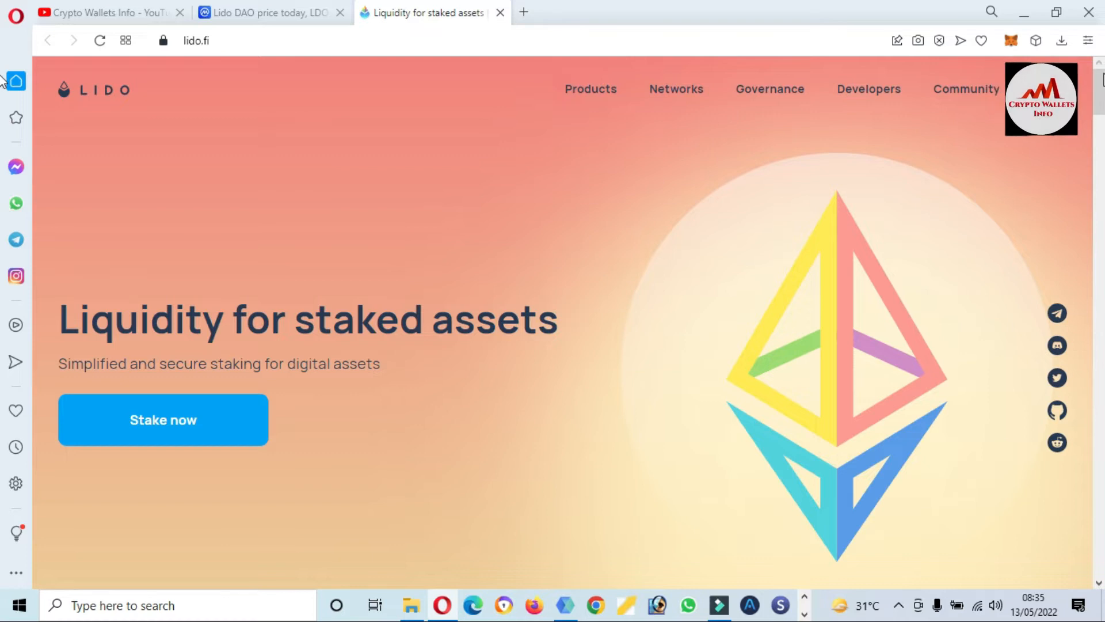
pyautogui.scroll(-3)
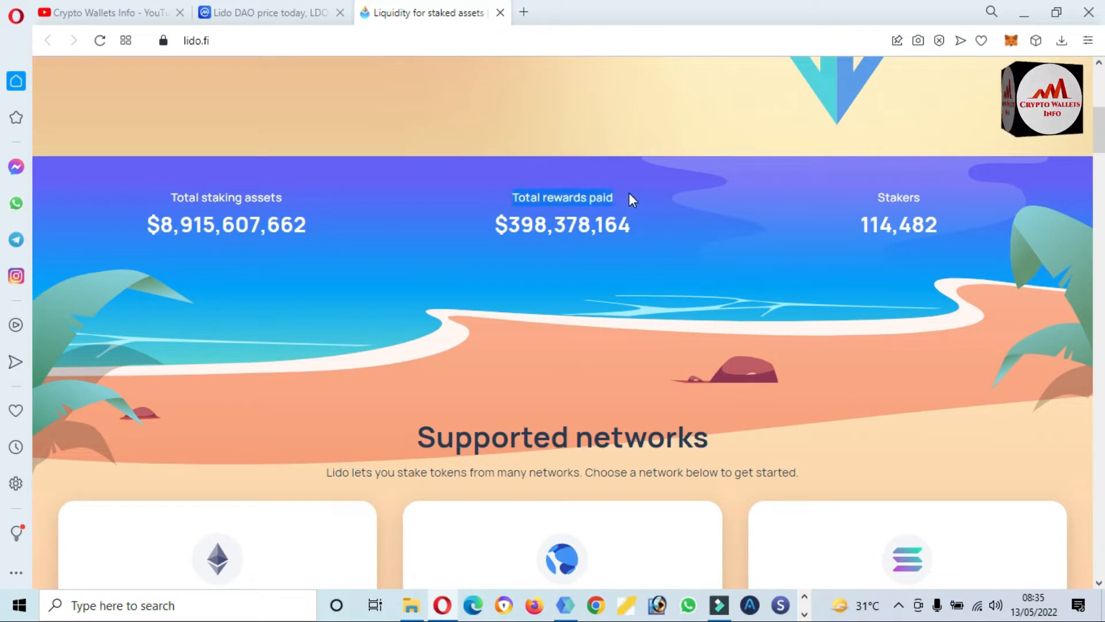
pyautogui.doubleClick(898, 224)
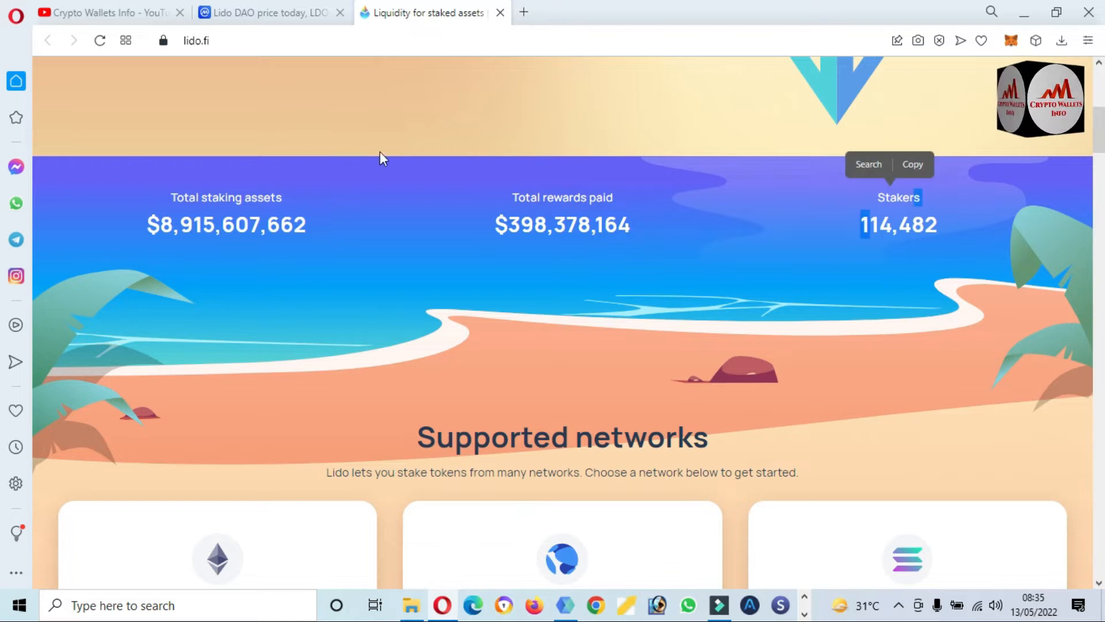
pyautogui.doubleClick(225, 224)
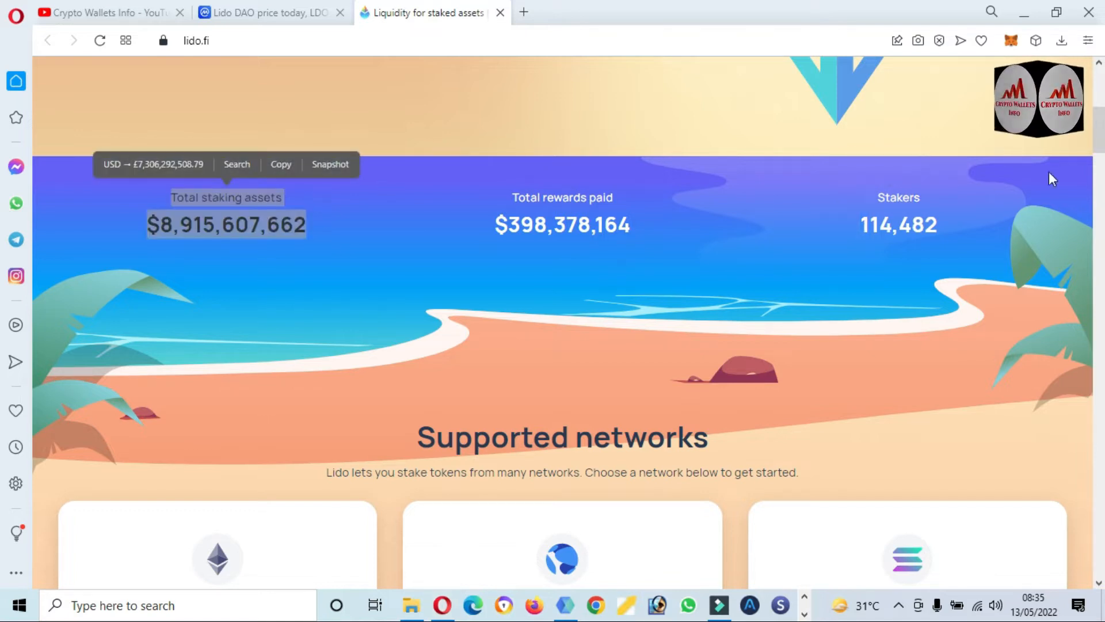
pyautogui.scroll(-3)
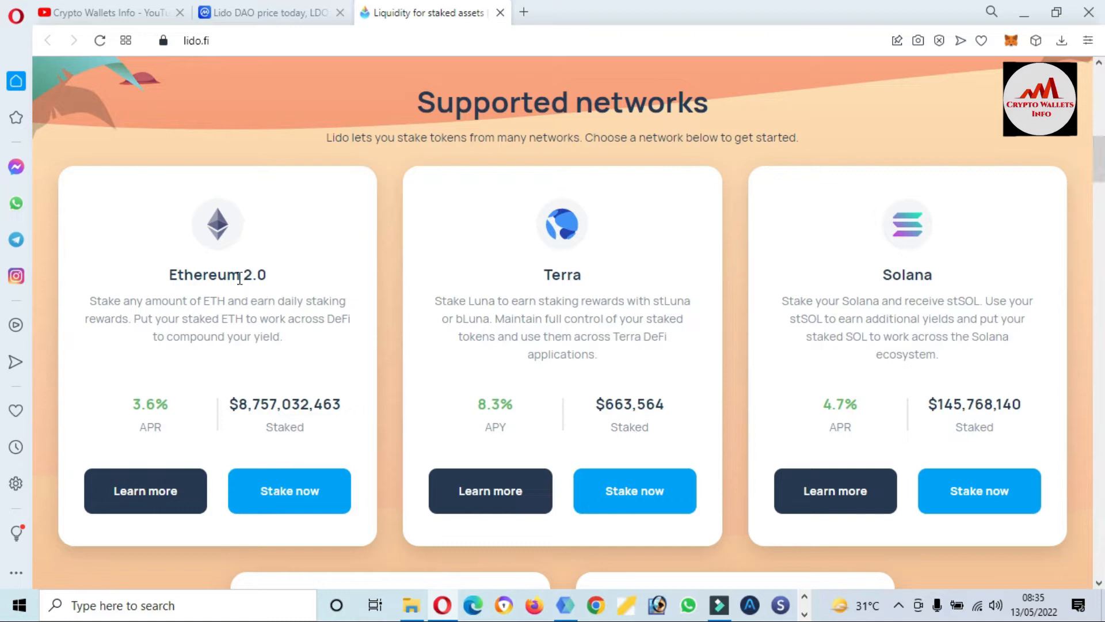
pyautogui.moveTo(596, 284)
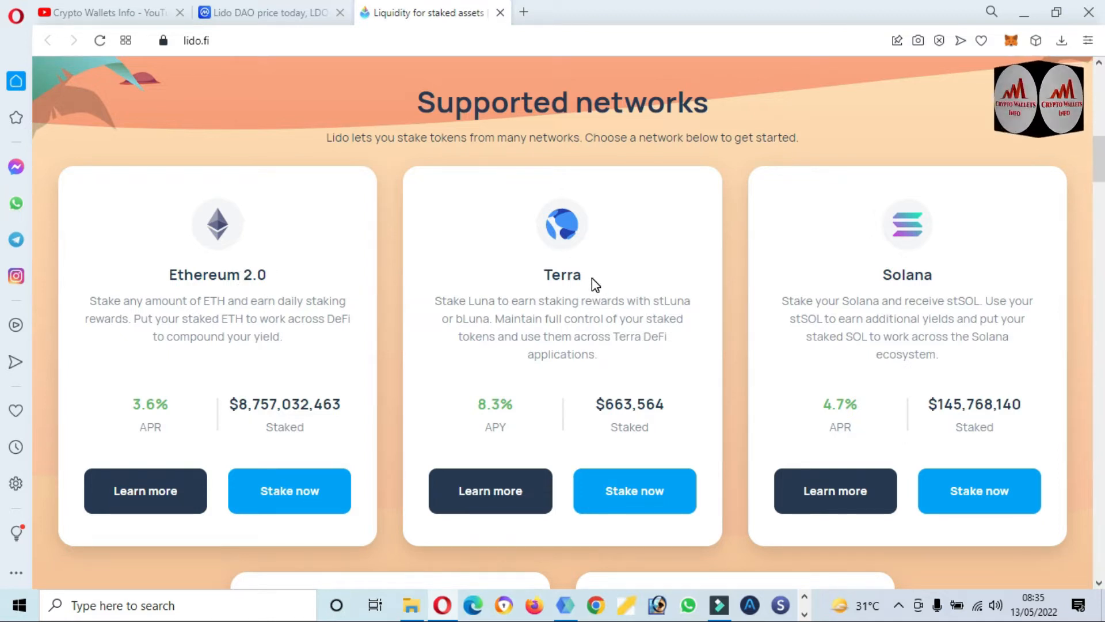
pyautogui.doubleClick(561, 274)
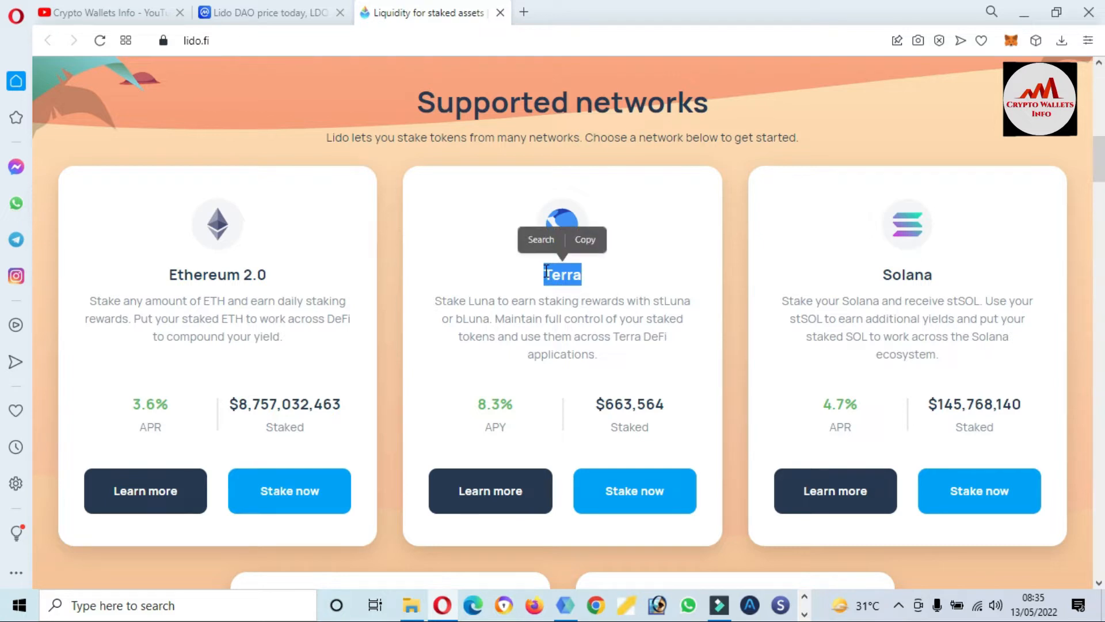
pyautogui.moveTo(605, 355)
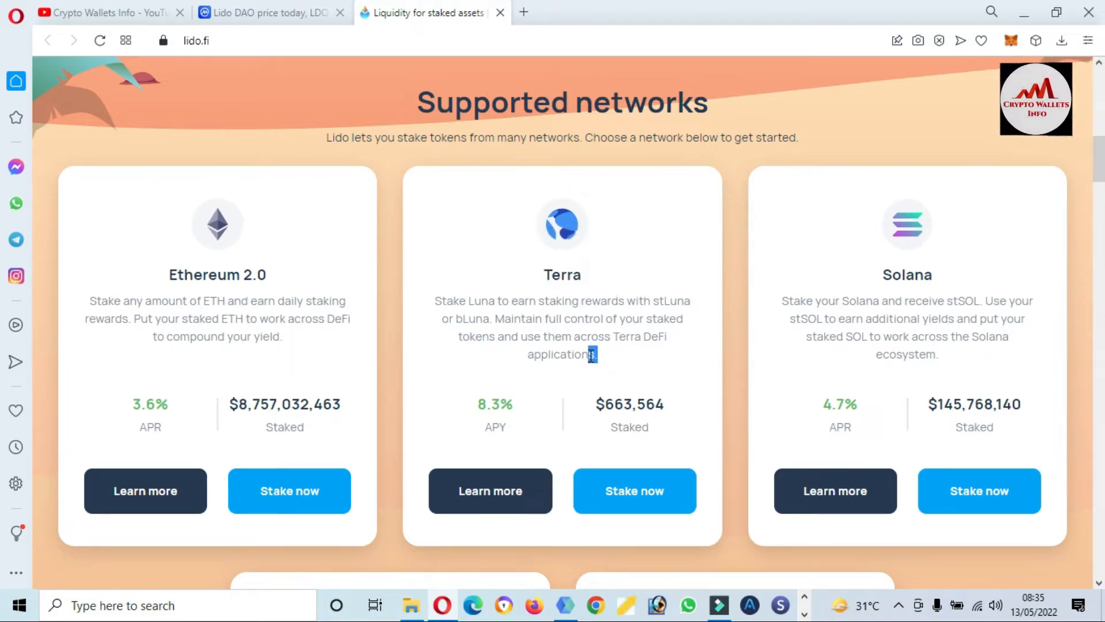
pyautogui.moveTo(592, 354); pyautogui.dragTo(437, 318)
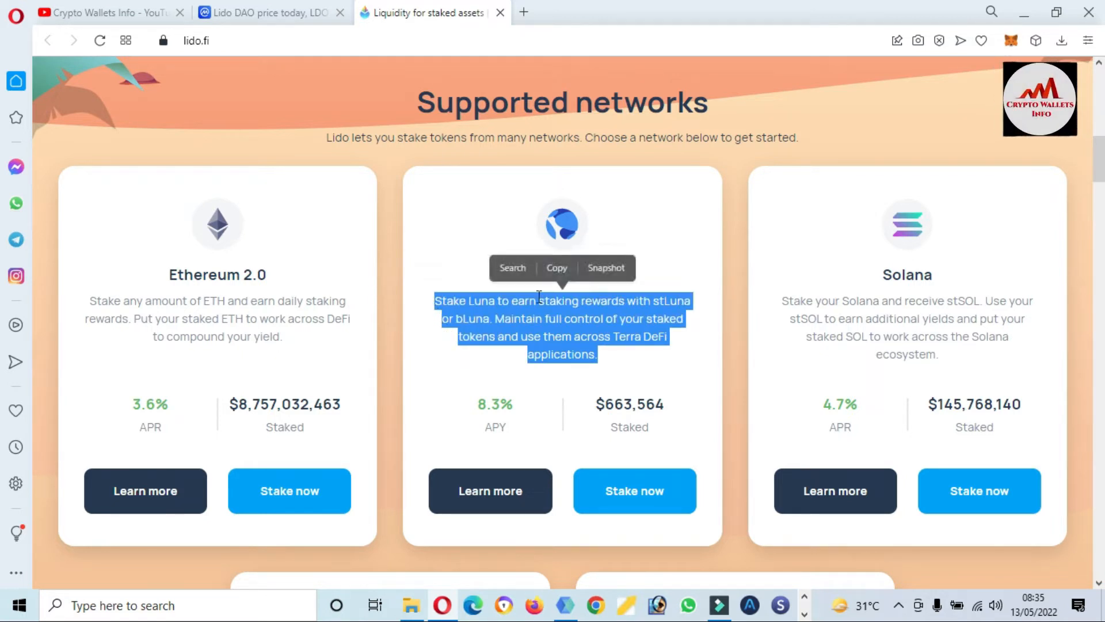
pyautogui.click(697, 364)
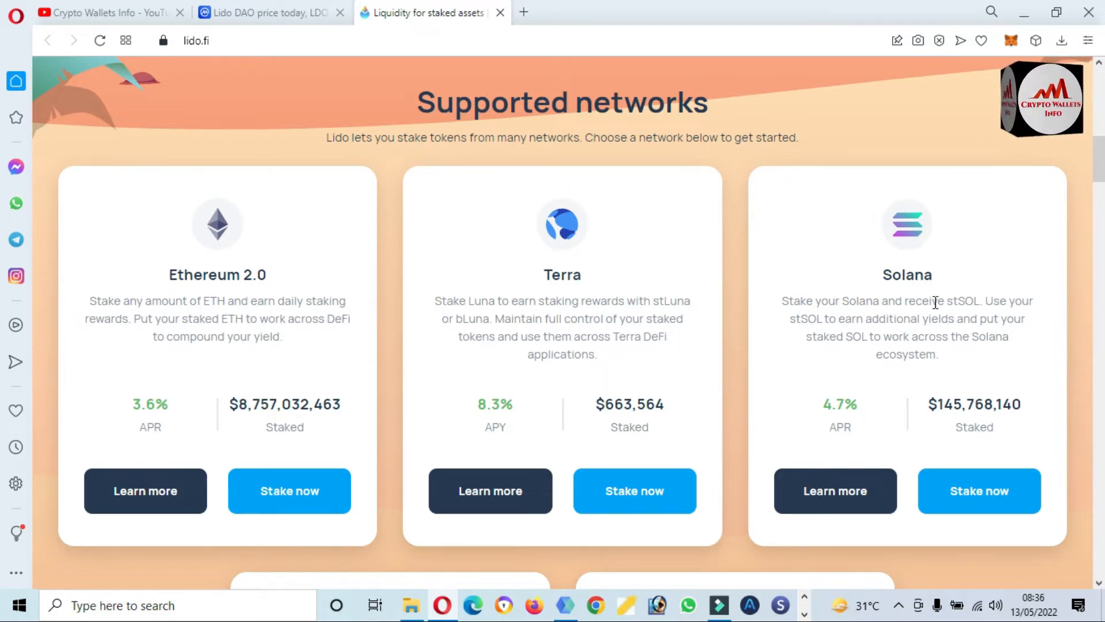
pyautogui.moveTo(4, 118)
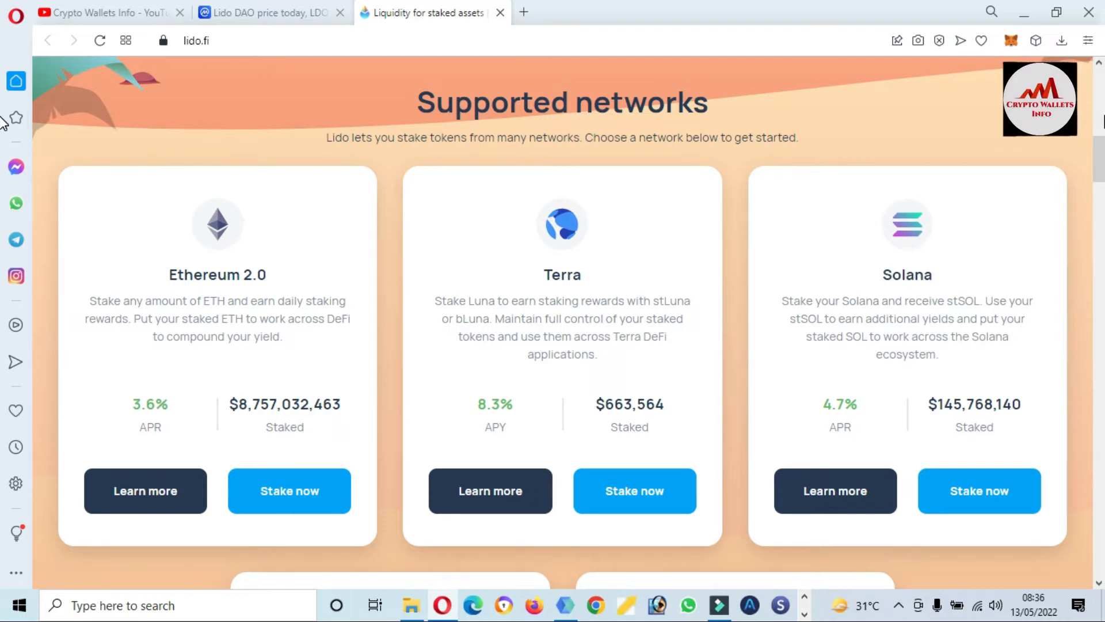
pyautogui.scroll(-3)
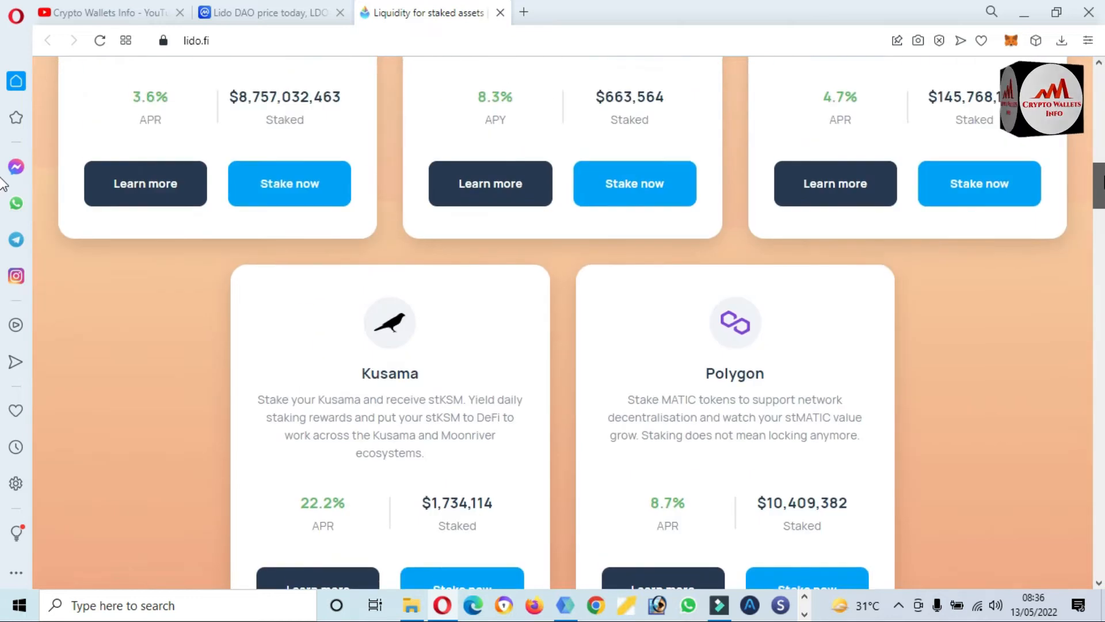
pyautogui.scroll(3)
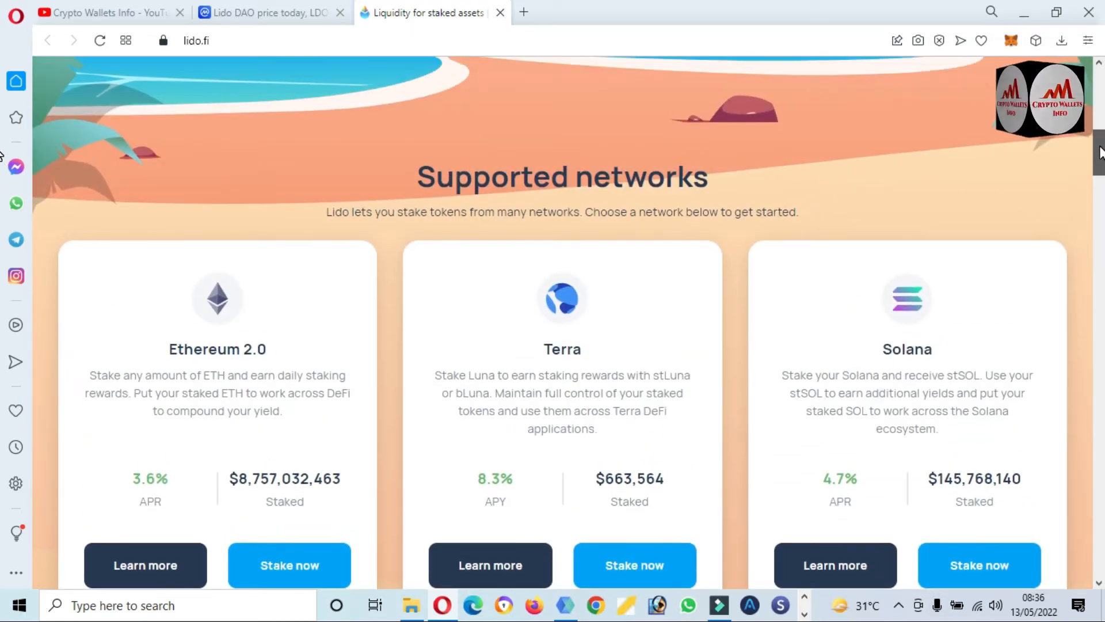
pyautogui.scroll(-3)
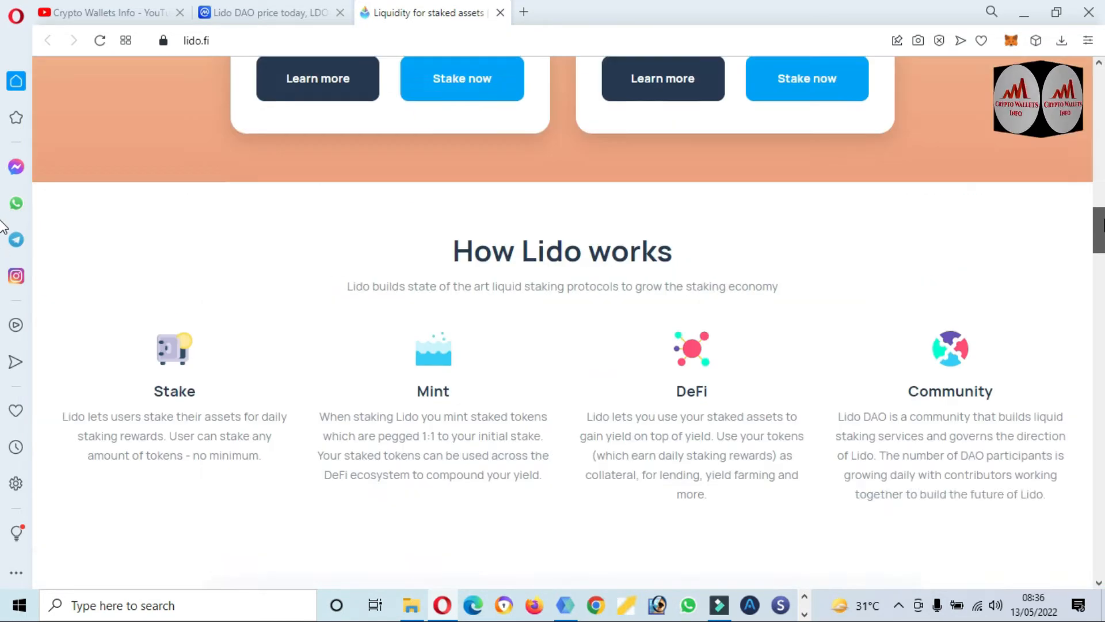
pyautogui.scroll(-3)
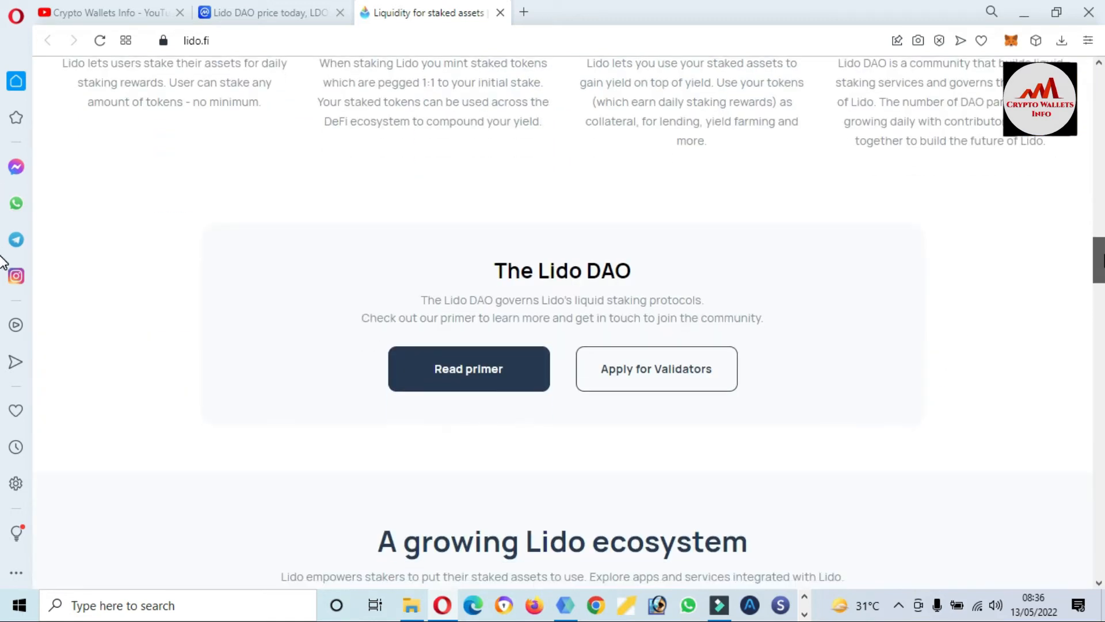
pyautogui.scroll(3)
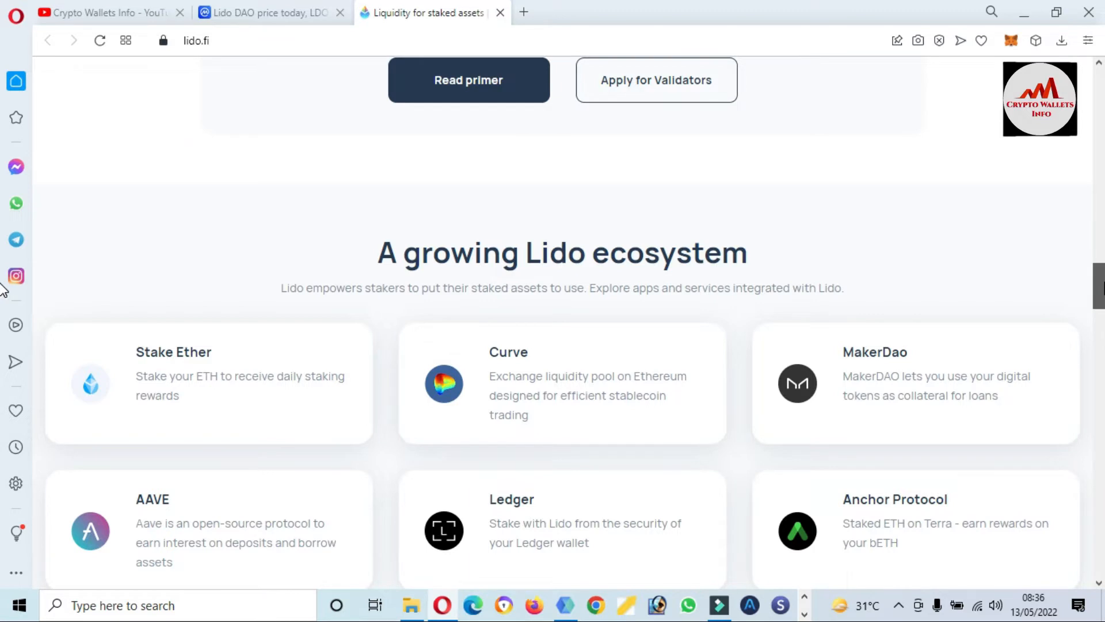
# Scroll lido.fi past the Quantstamp, MixBytes and Sigmaprime audits and validators to staking rates
pyautogui.scroll(-3)
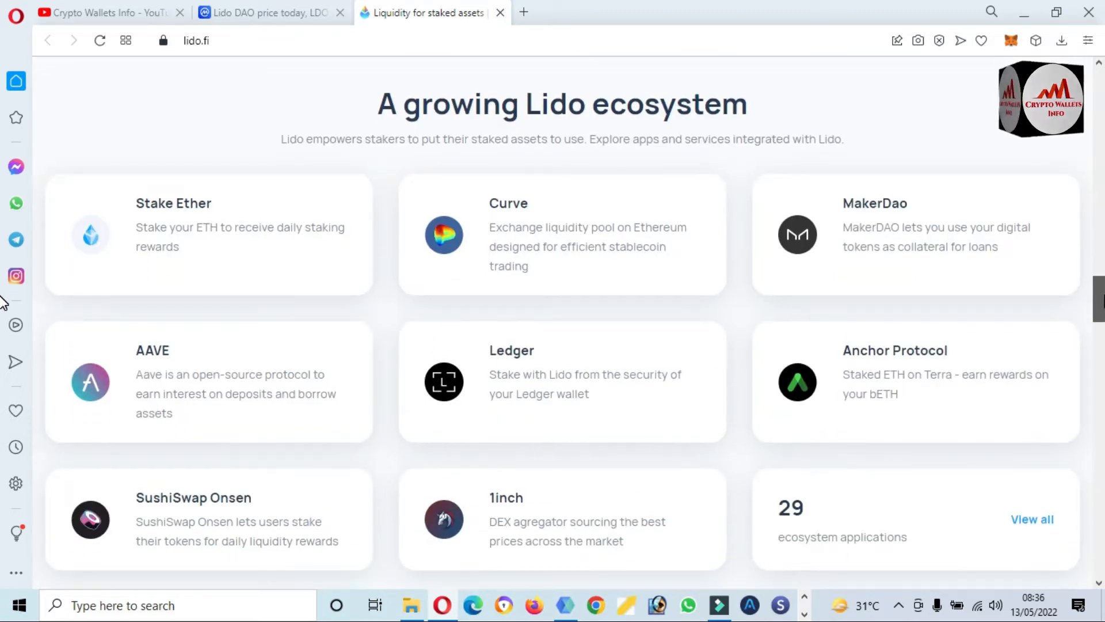
pyautogui.scroll(-3)
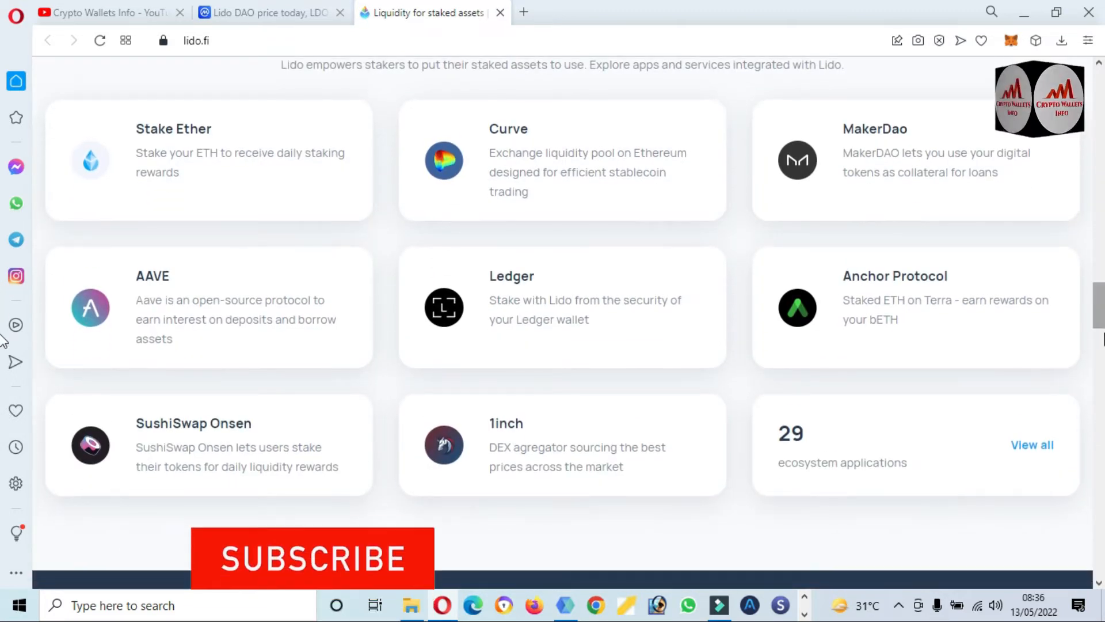
pyautogui.scroll(-3)
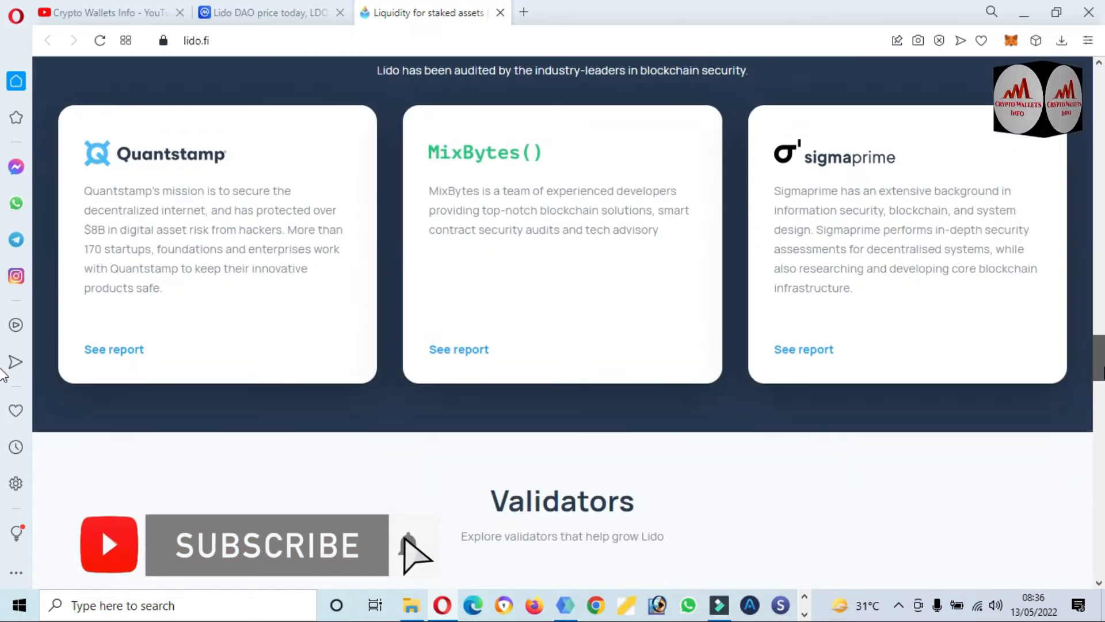
pyautogui.scroll(-3)
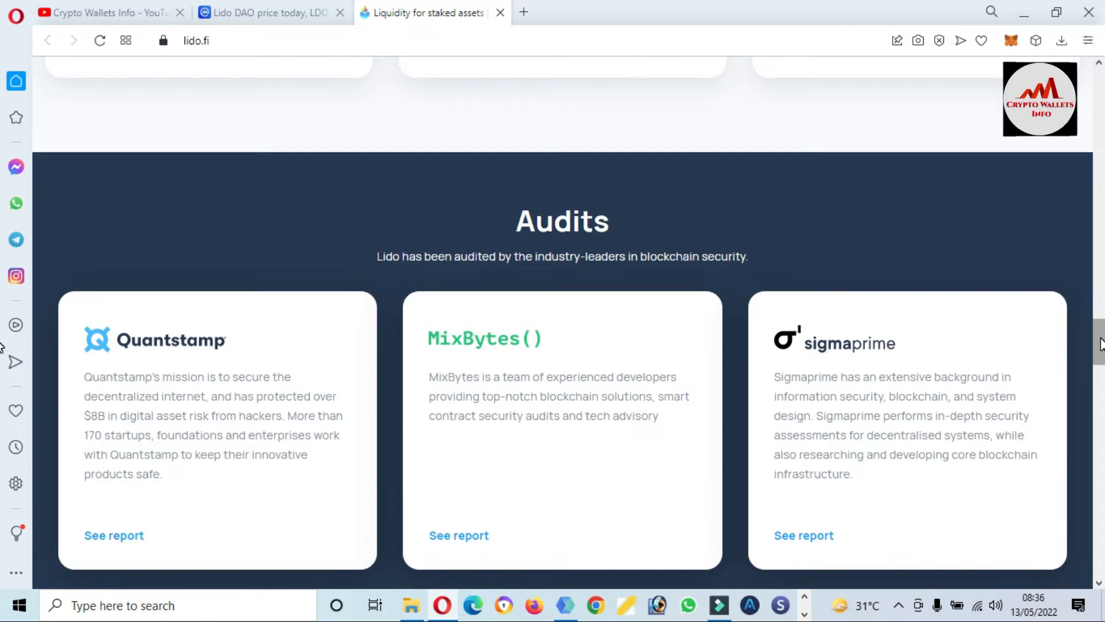
pyautogui.scroll(-3)
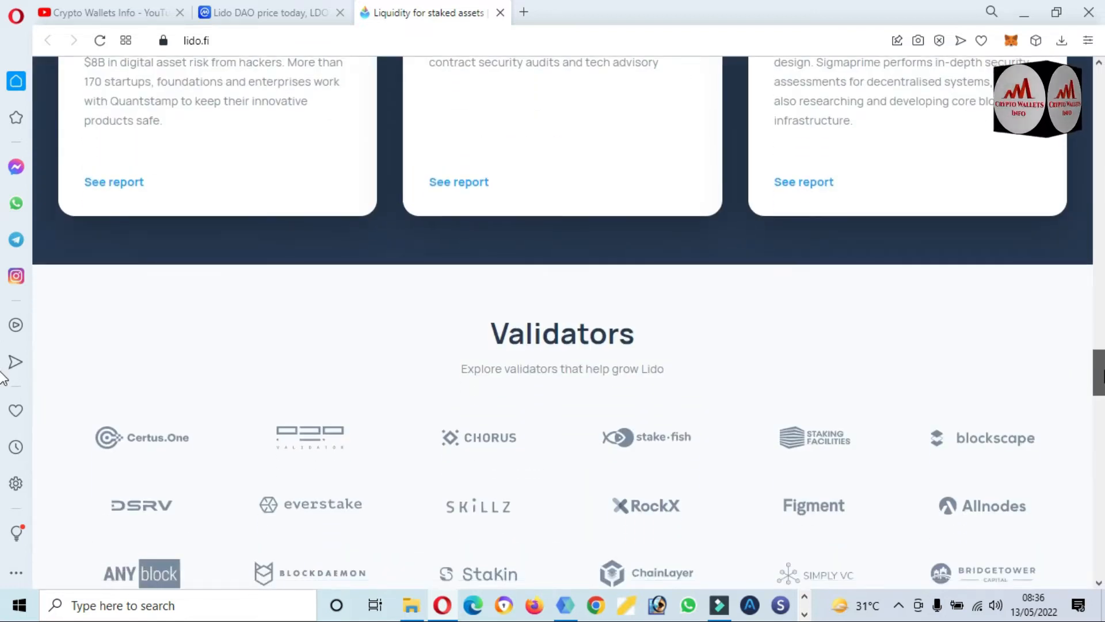
pyautogui.scroll(-3)
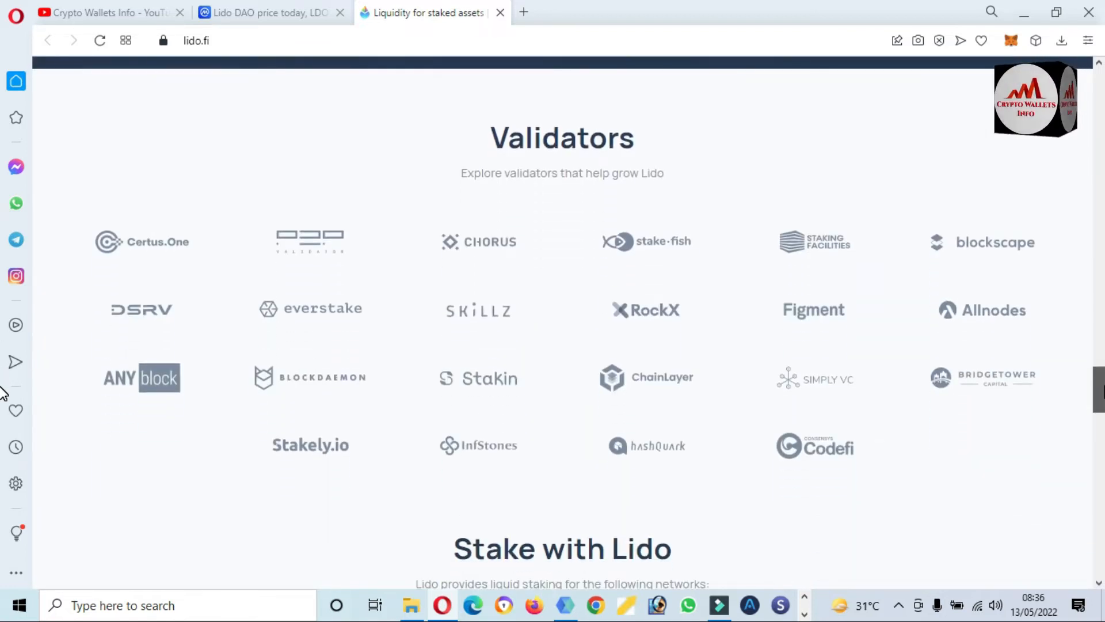
pyautogui.scroll(-3)
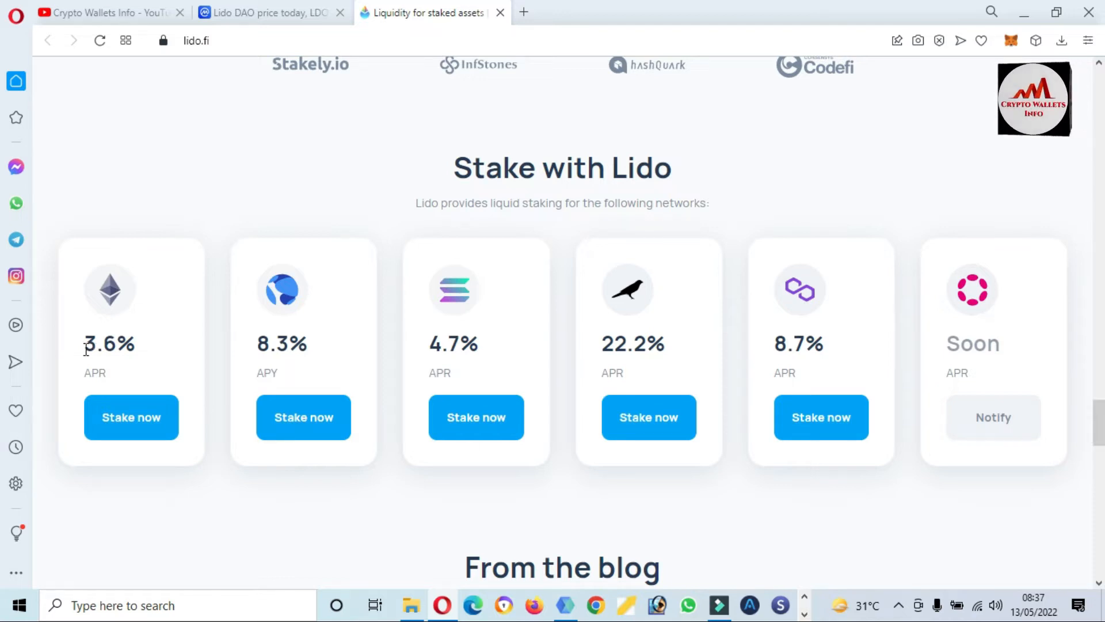
pyautogui.moveTo(315, 360)
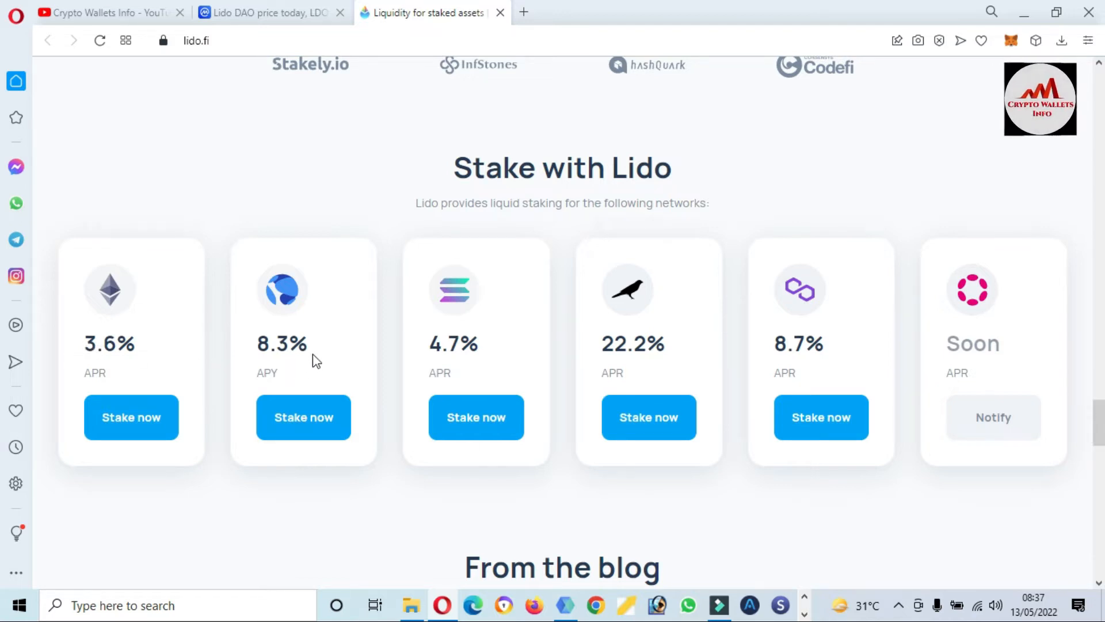
pyautogui.doubleClick(281, 343)
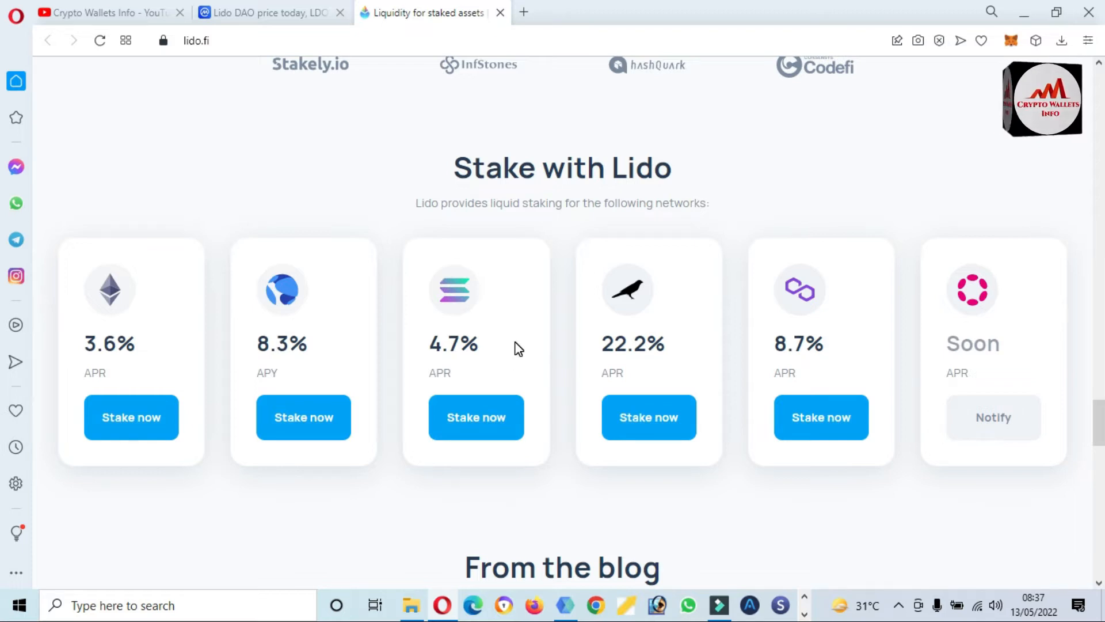
pyautogui.doubleClick(462, 345)
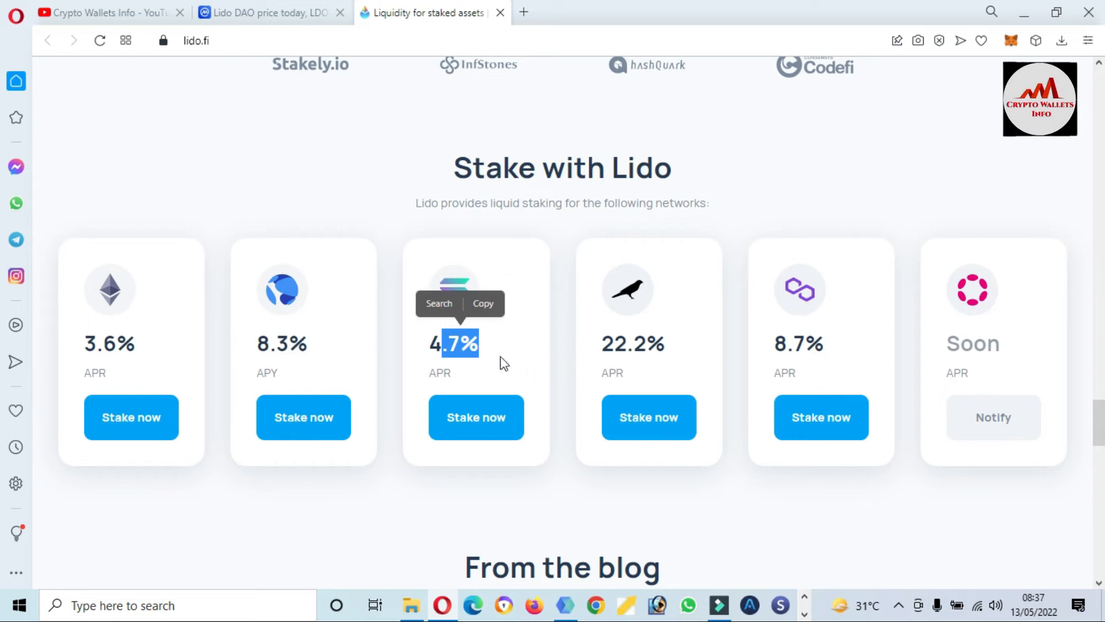
pyautogui.moveTo(5, 423)
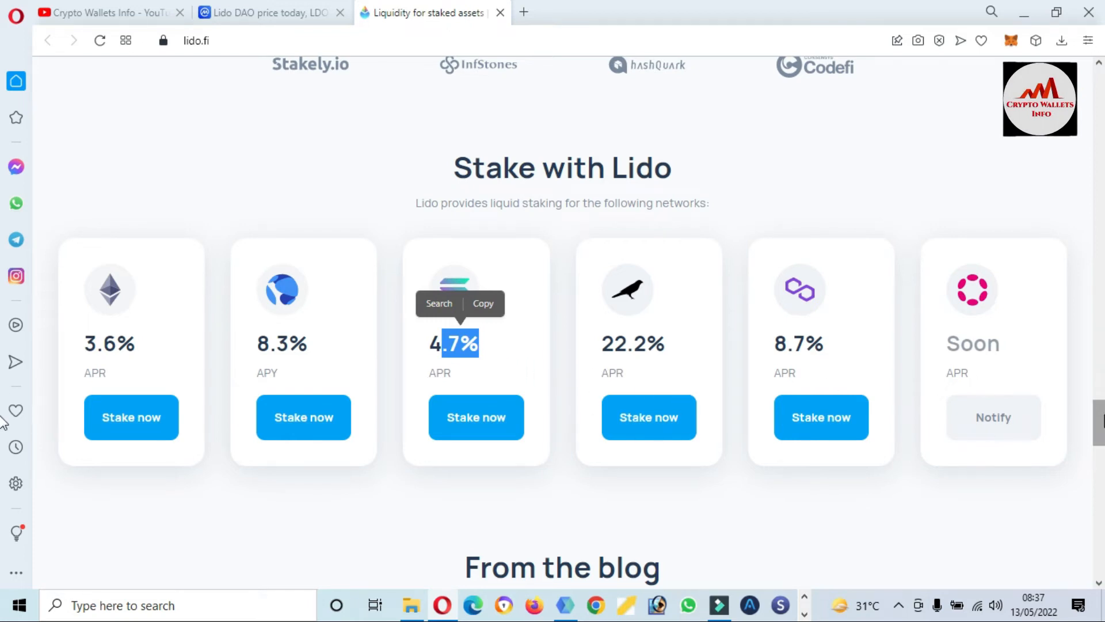
pyautogui.scroll(-3)
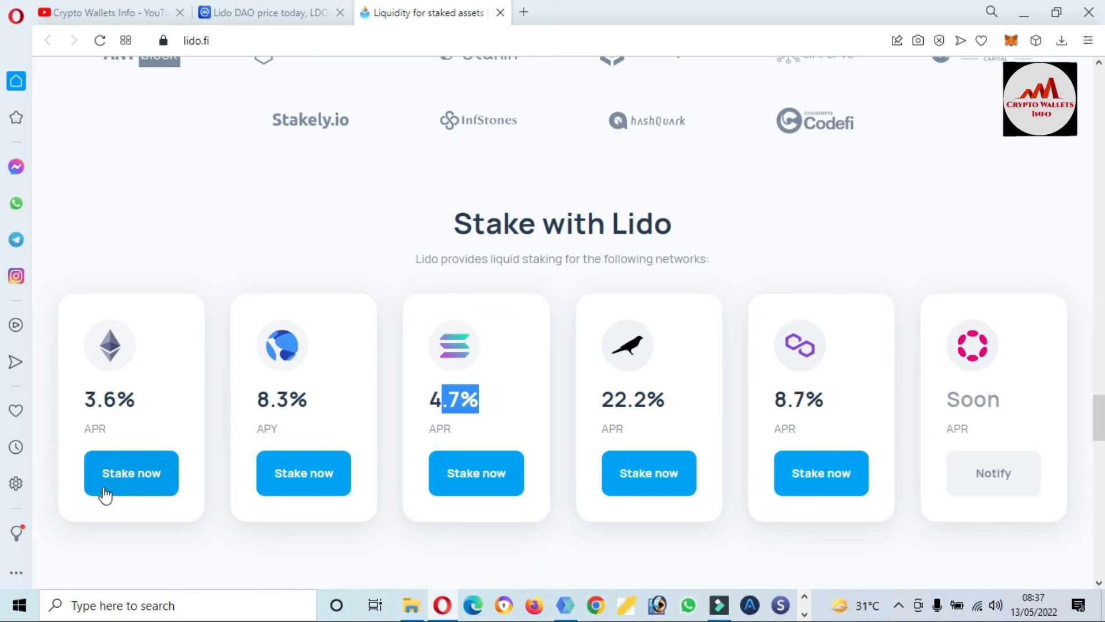
# Start staking Ether from the Ethereum rate card, opening stake.lido.fi's Stake Ether page
pyautogui.click(131, 473)
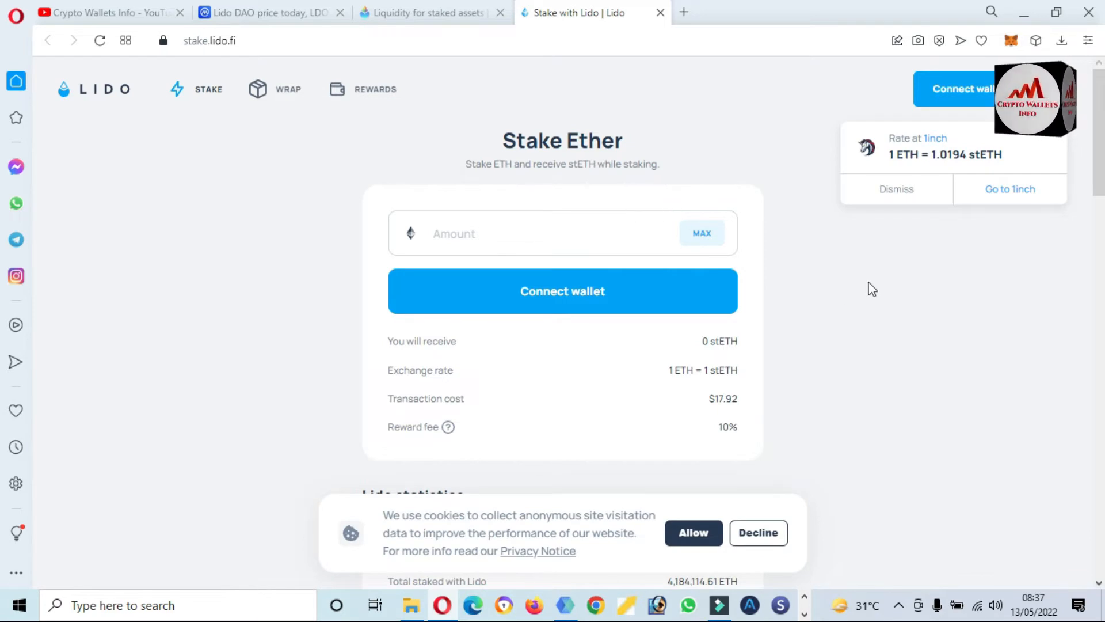
pyautogui.moveTo(1054, 268)
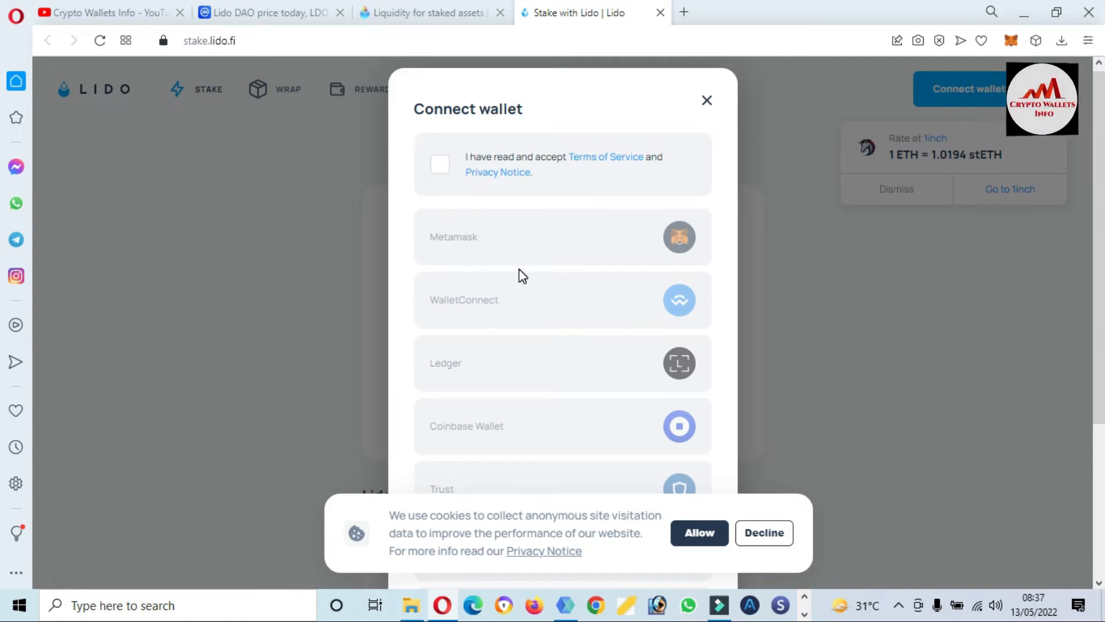
pyautogui.moveTo(661, 478)
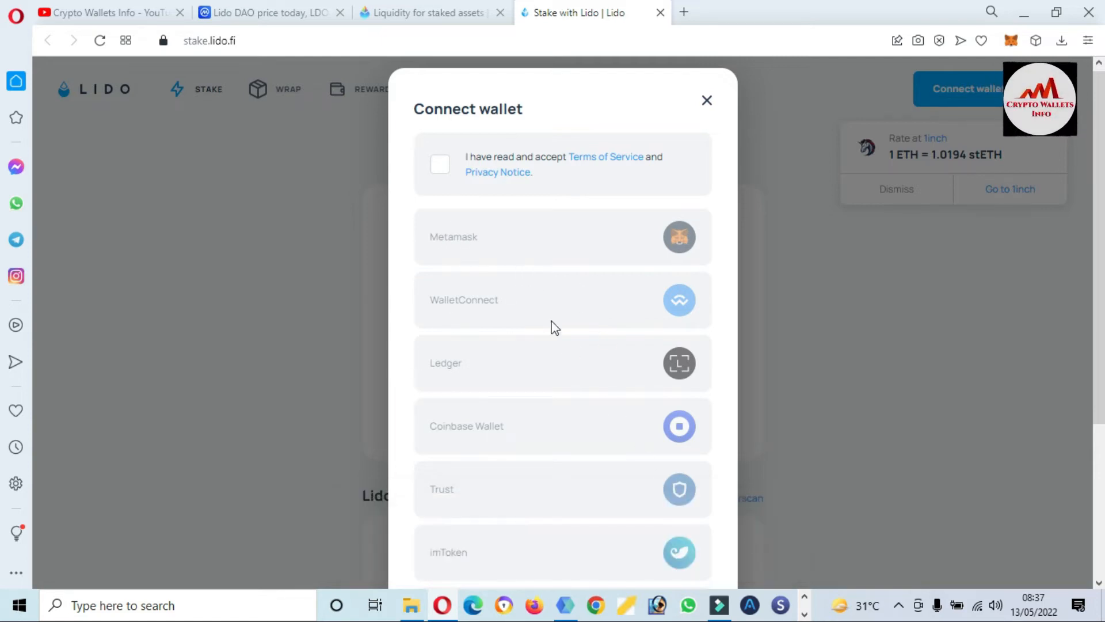
pyautogui.moveTo(609, 423)
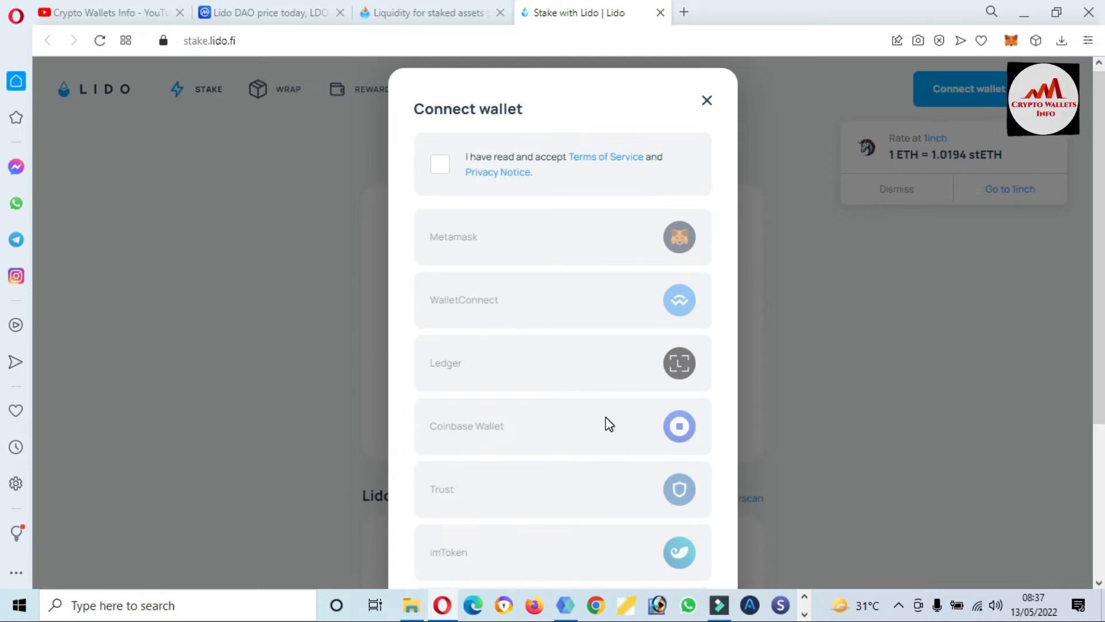
# Accept the terms, choose MetaMask and unlock it, then close the connection request
pyautogui.click(439, 164)
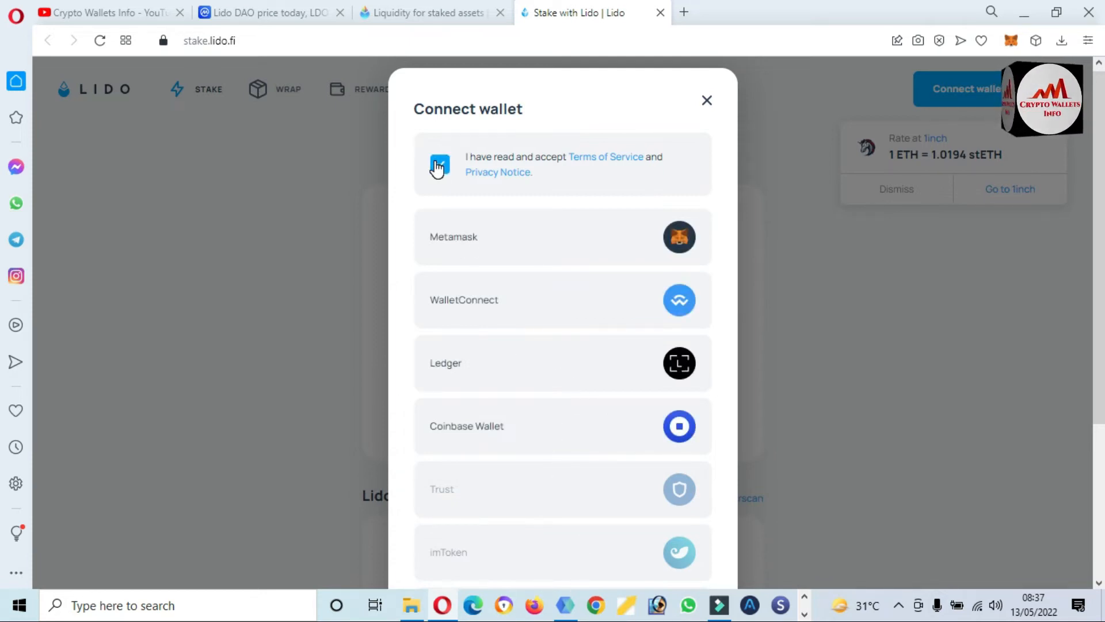
pyautogui.click(439, 163)
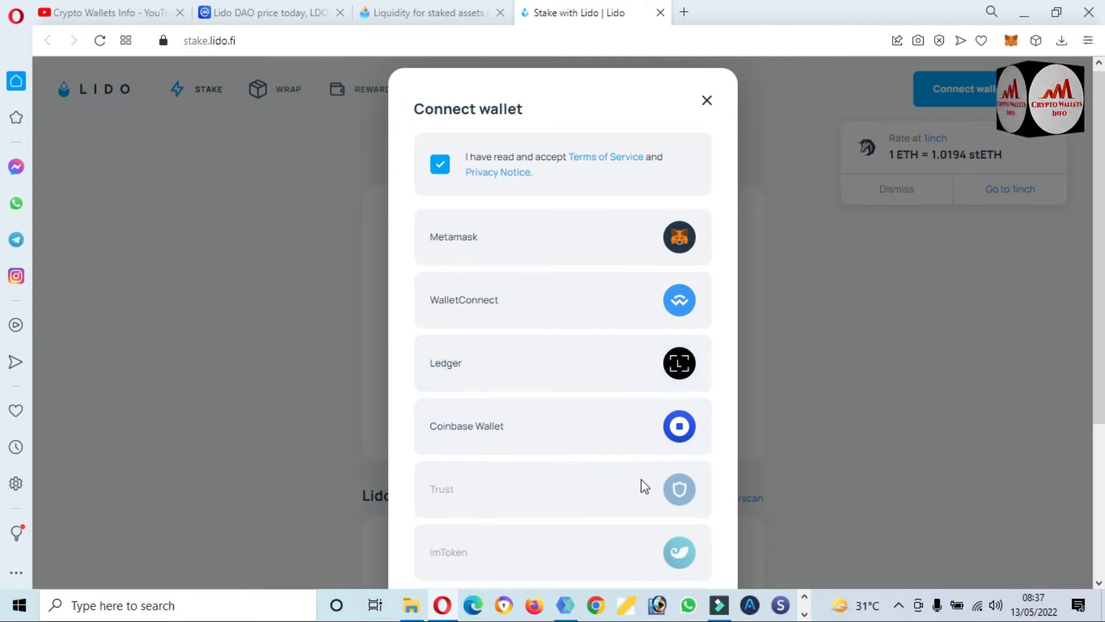
pyautogui.moveTo(472, 254)
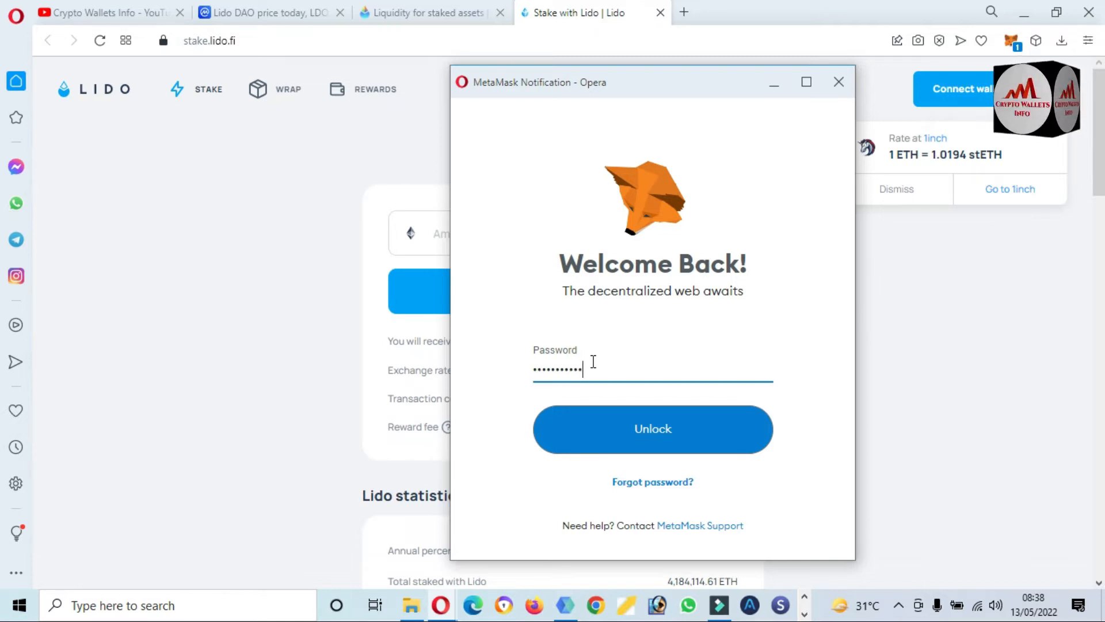
pyautogui.click(651, 429)
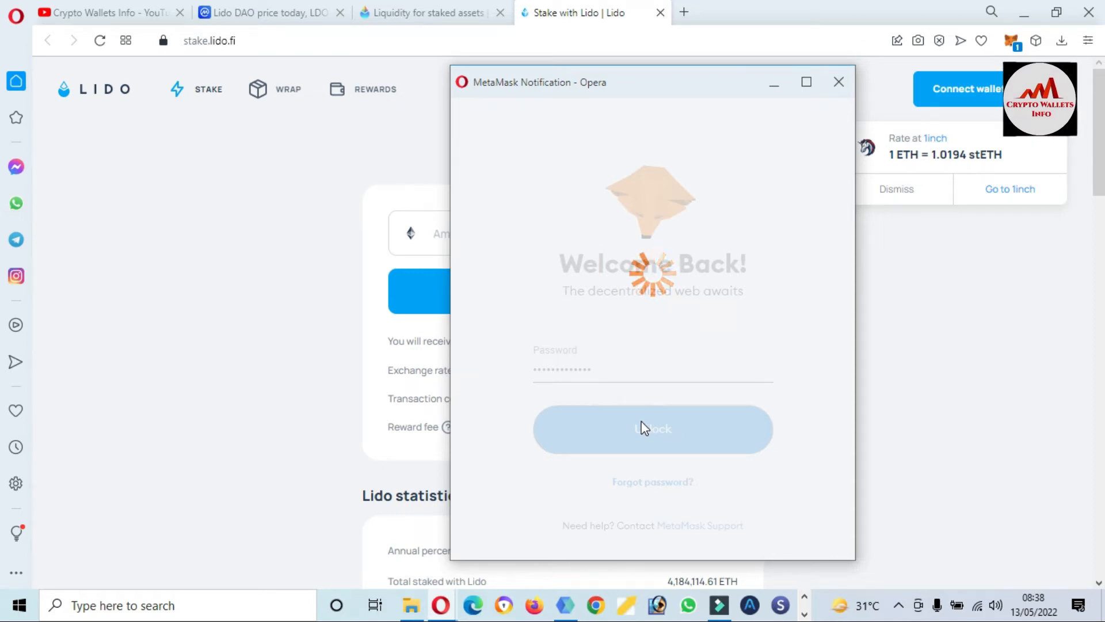
pyautogui.click(651, 428)
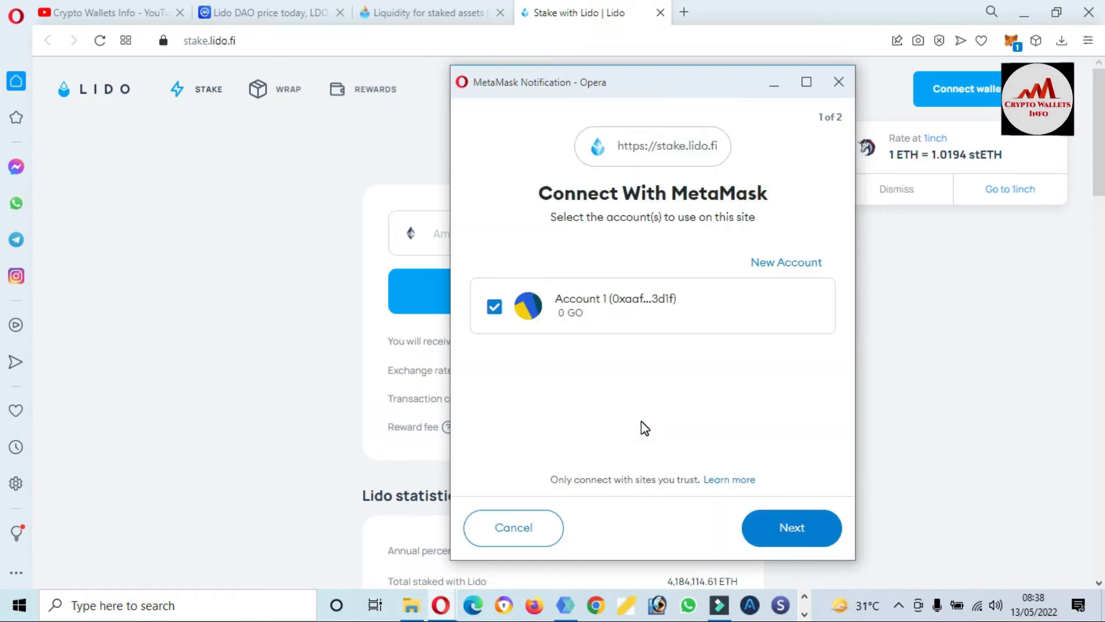
pyautogui.moveTo(640, 342)
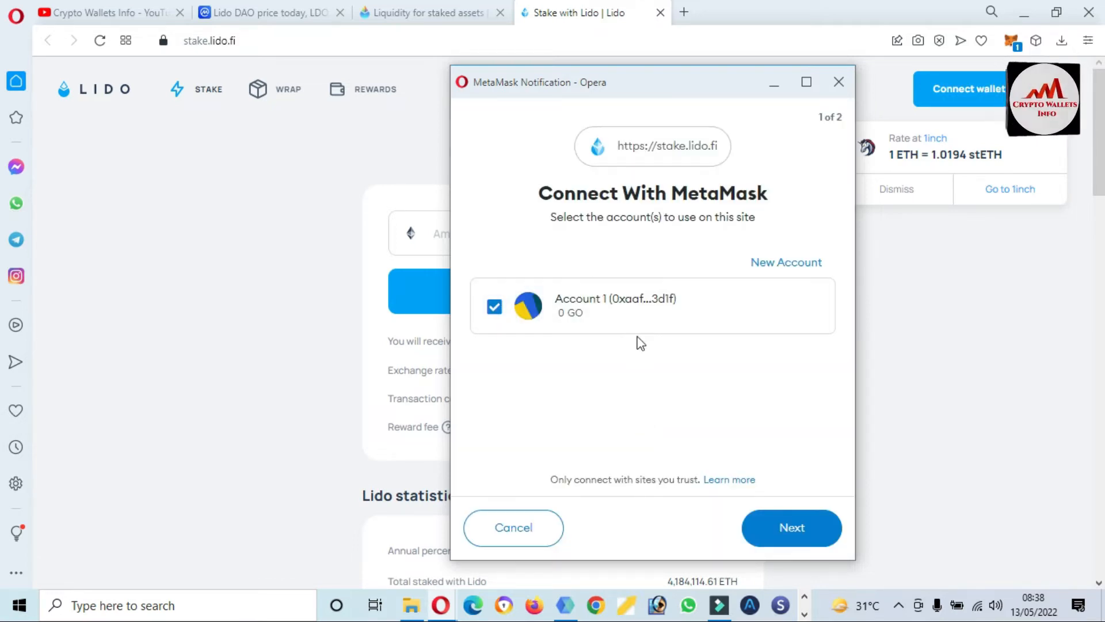
pyautogui.moveTo(634, 334)
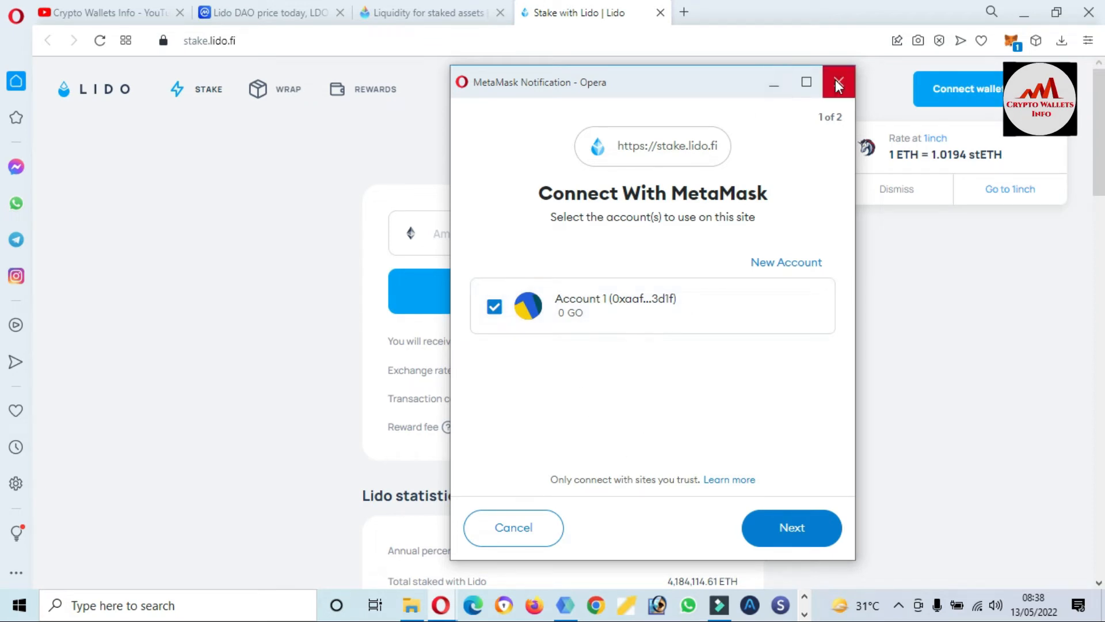
pyautogui.moveTo(838, 84)
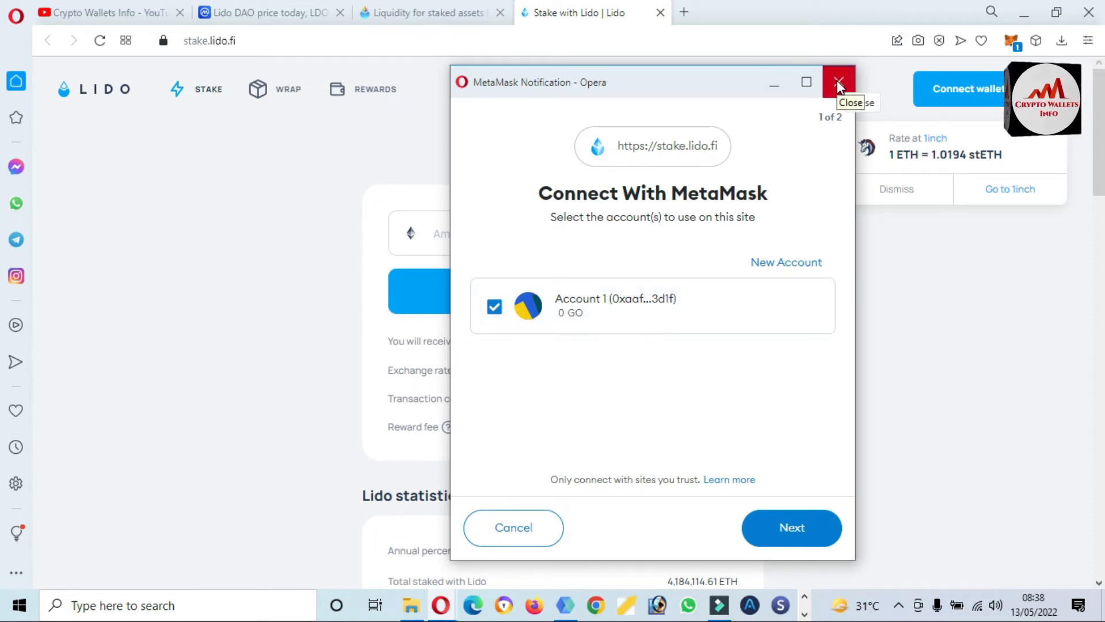
pyautogui.click(838, 82)
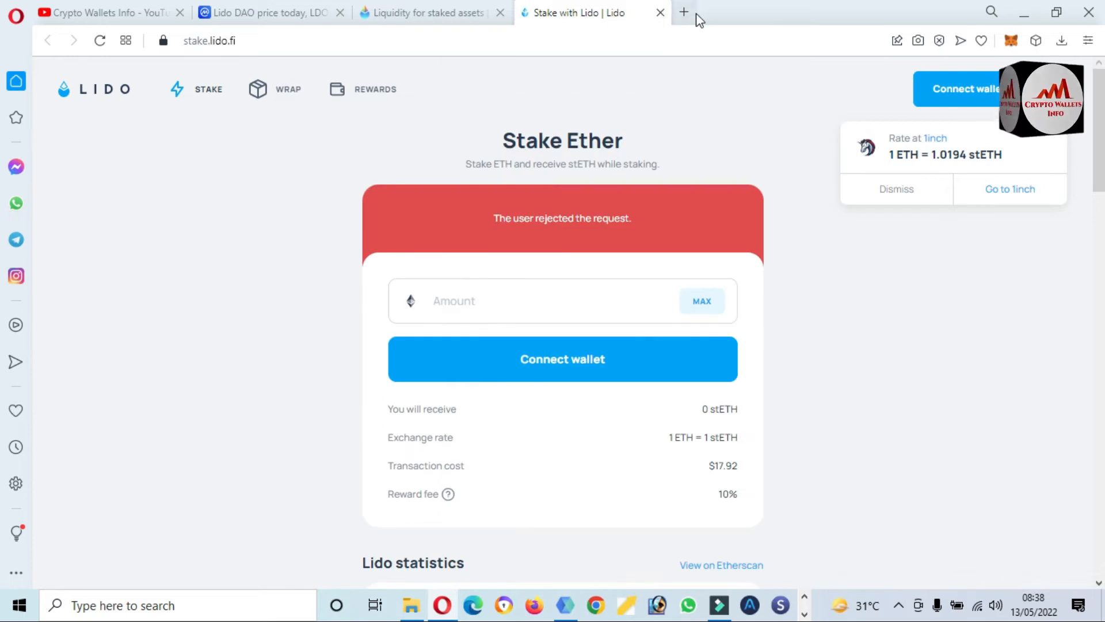
# Switch MetaMask from GoChain to Ethereum Mainnet and retry connecting the wallet to Lido
pyautogui.click(681, 12)
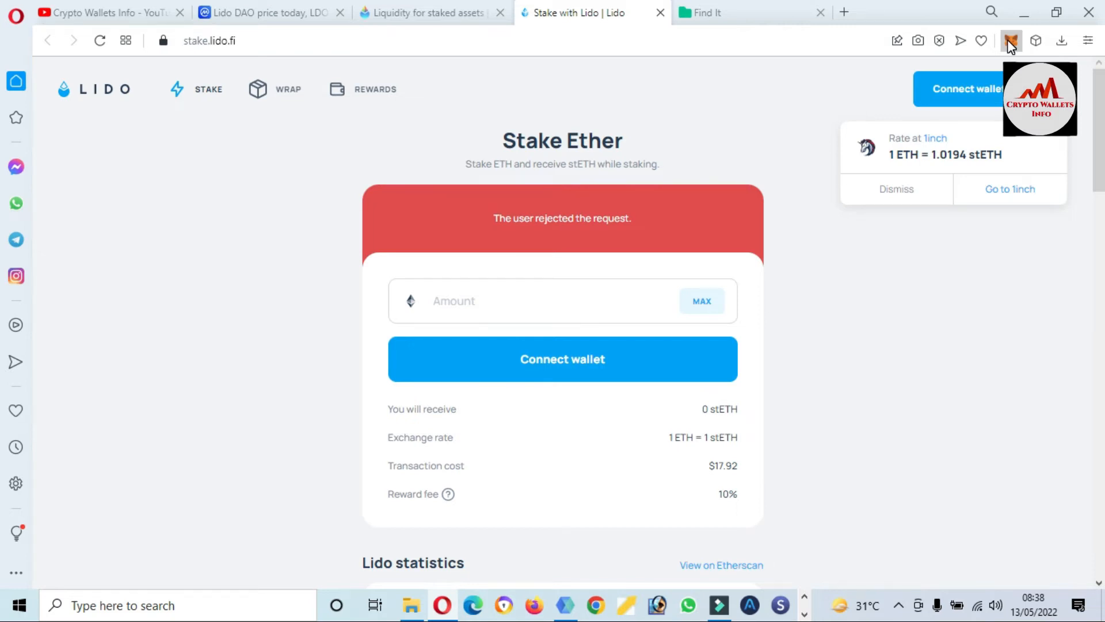
pyautogui.click(1010, 41)
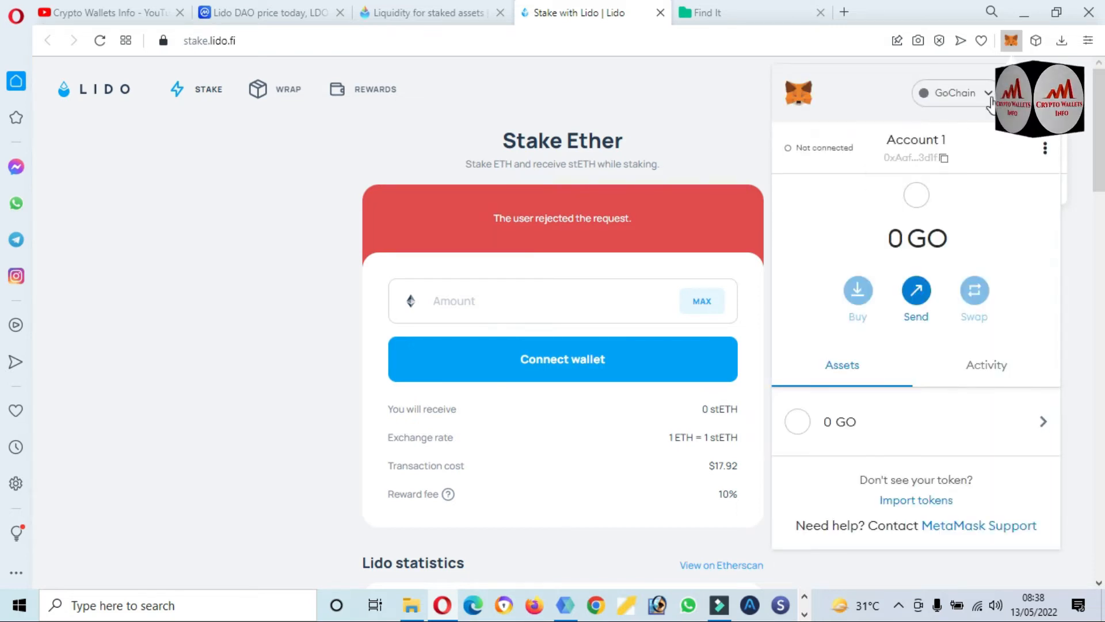
pyautogui.click(952, 92)
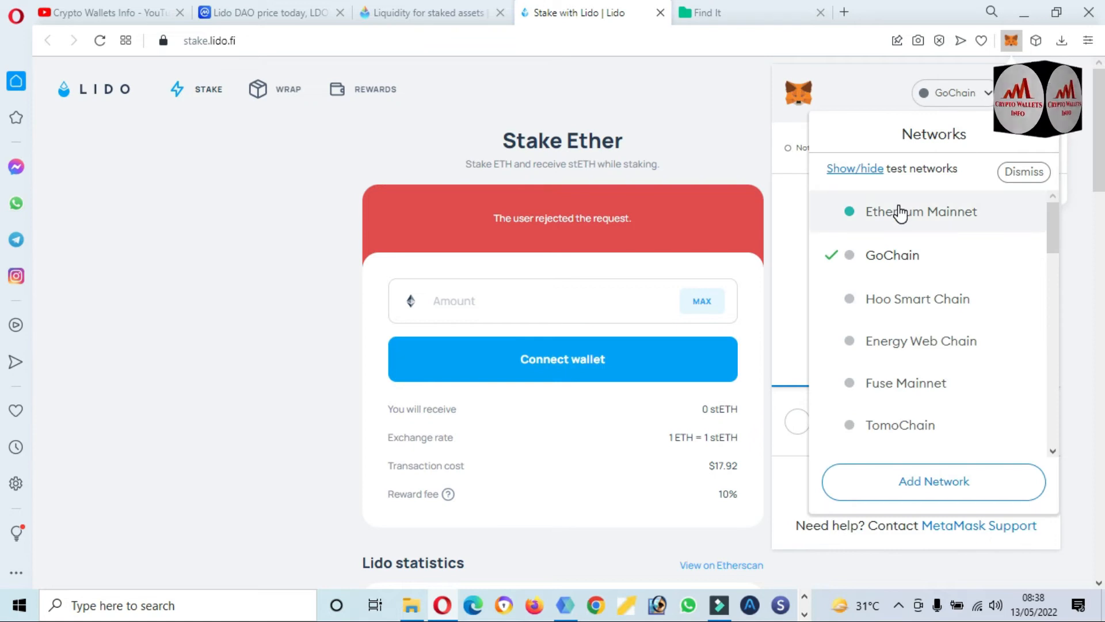
pyautogui.click(921, 211)
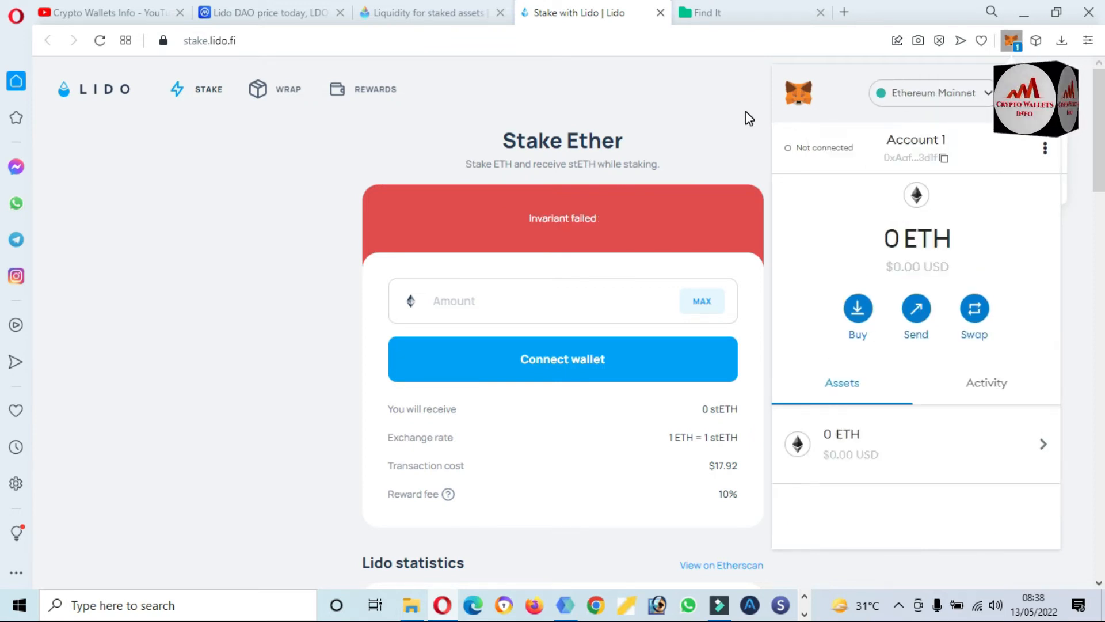
pyautogui.click(561, 359)
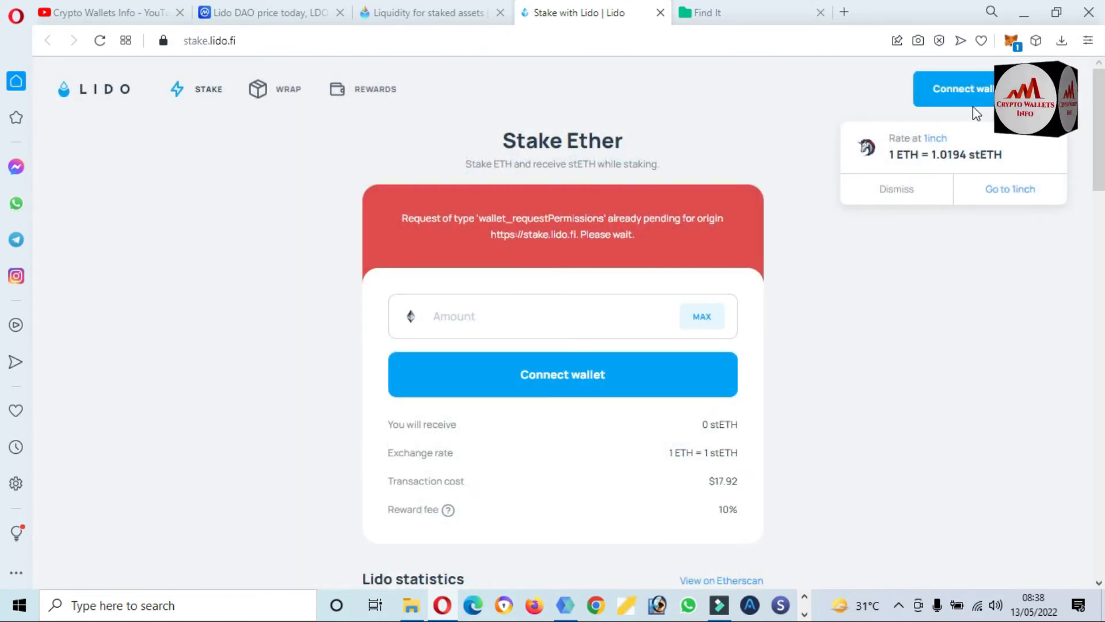
pyautogui.click(562, 374)
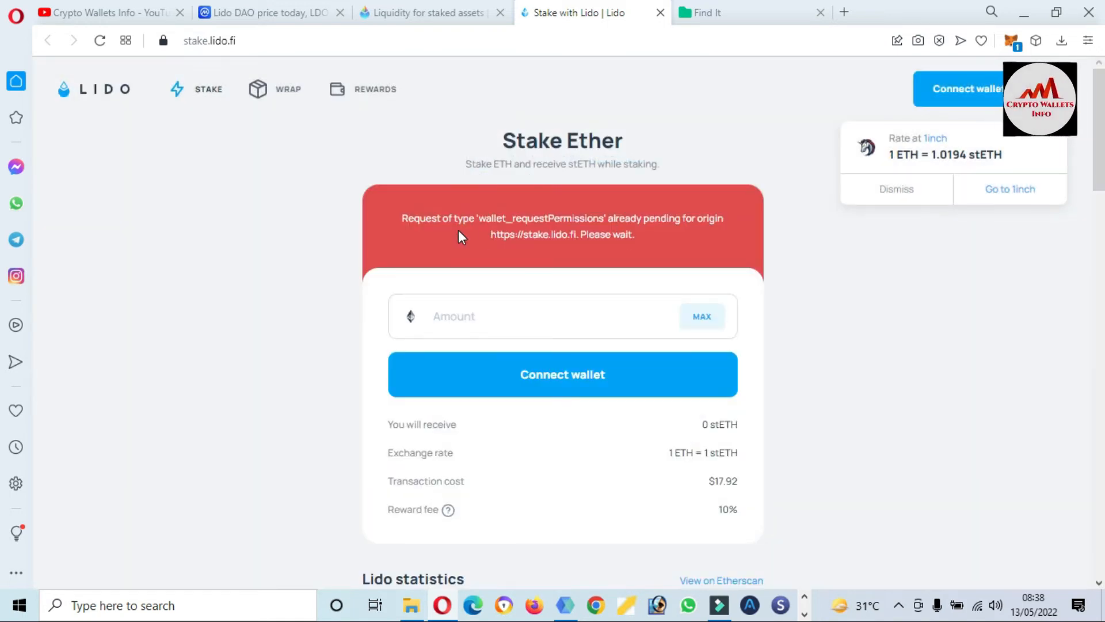
pyautogui.click(210, 40)
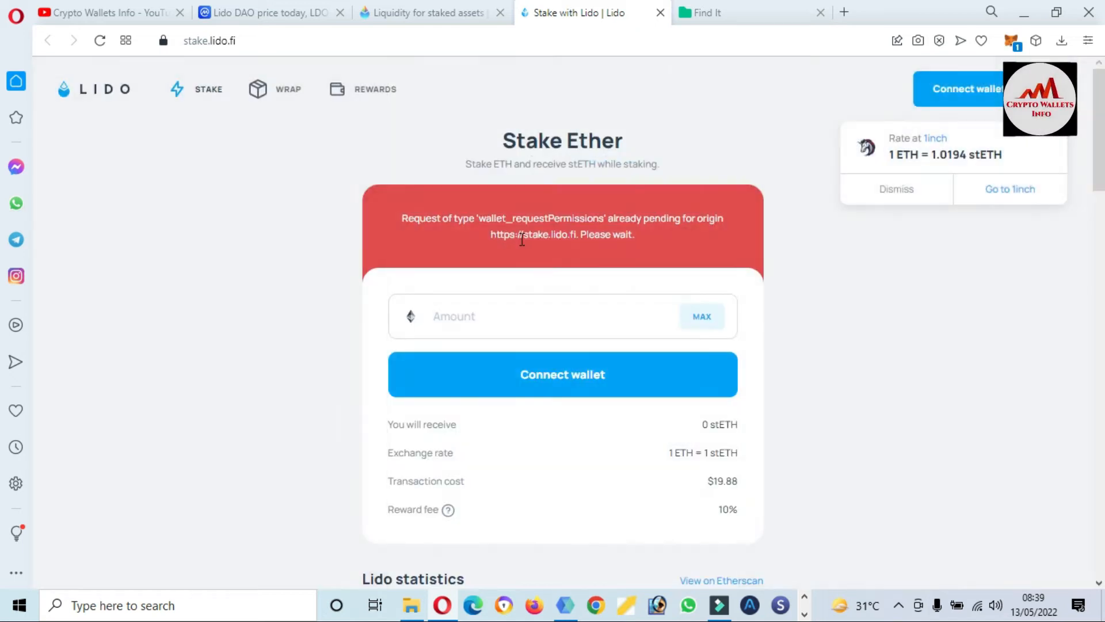
pyautogui.moveTo(644, 238)
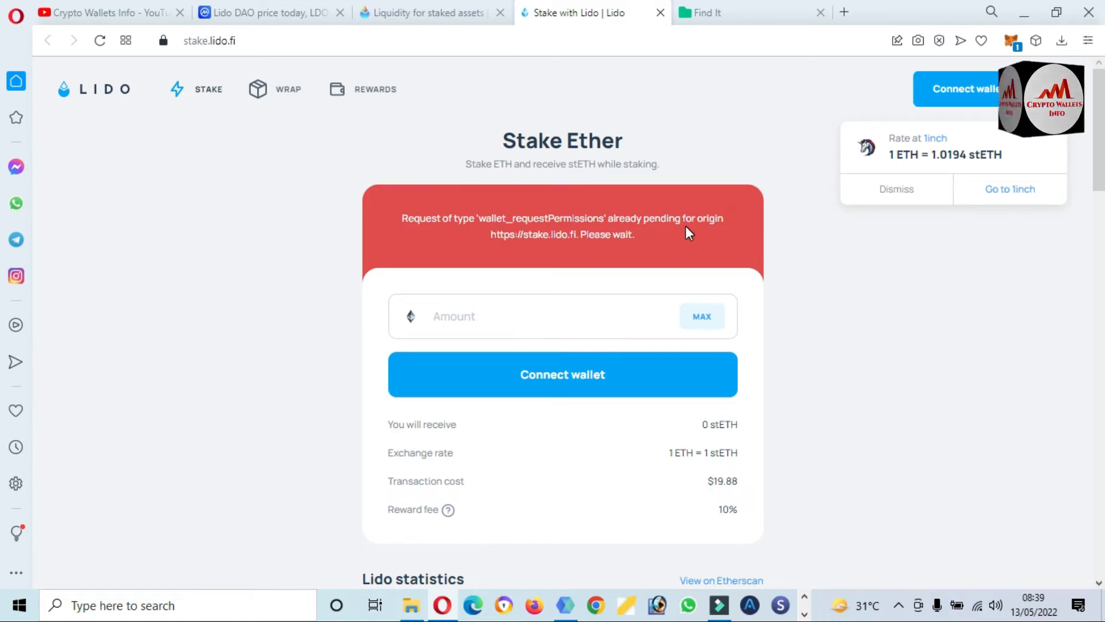
pyautogui.moveTo(667, 248)
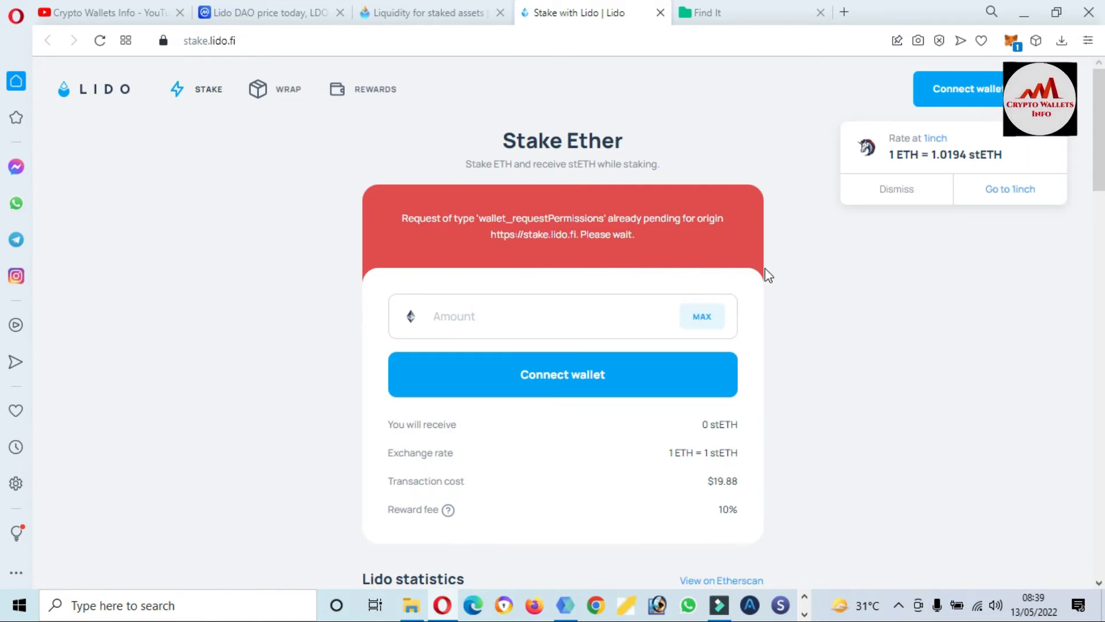
pyautogui.moveTo(947, 233)
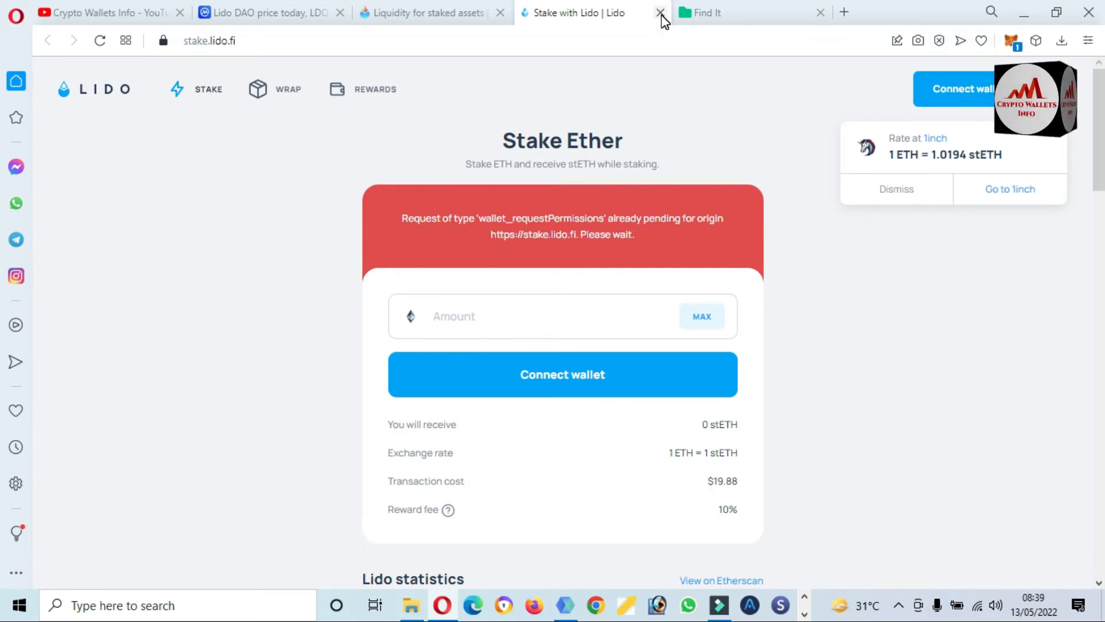
# Approve the pending MetaMask request connecting Account 1 to stake.lido.fi
pyautogui.click(661, 13)
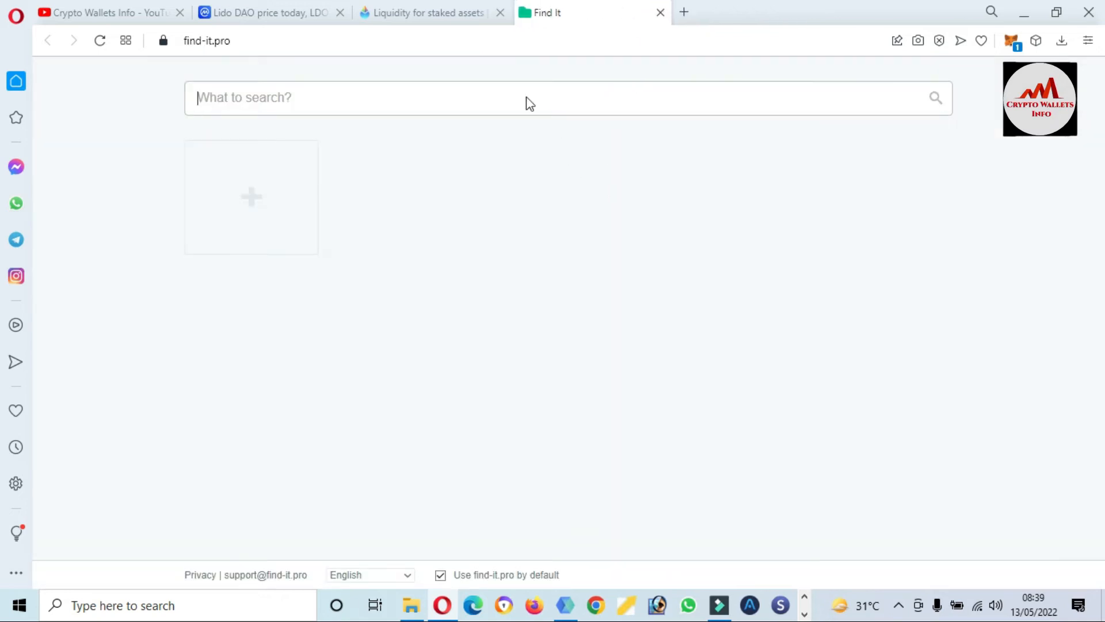
pyautogui.click(423, 12)
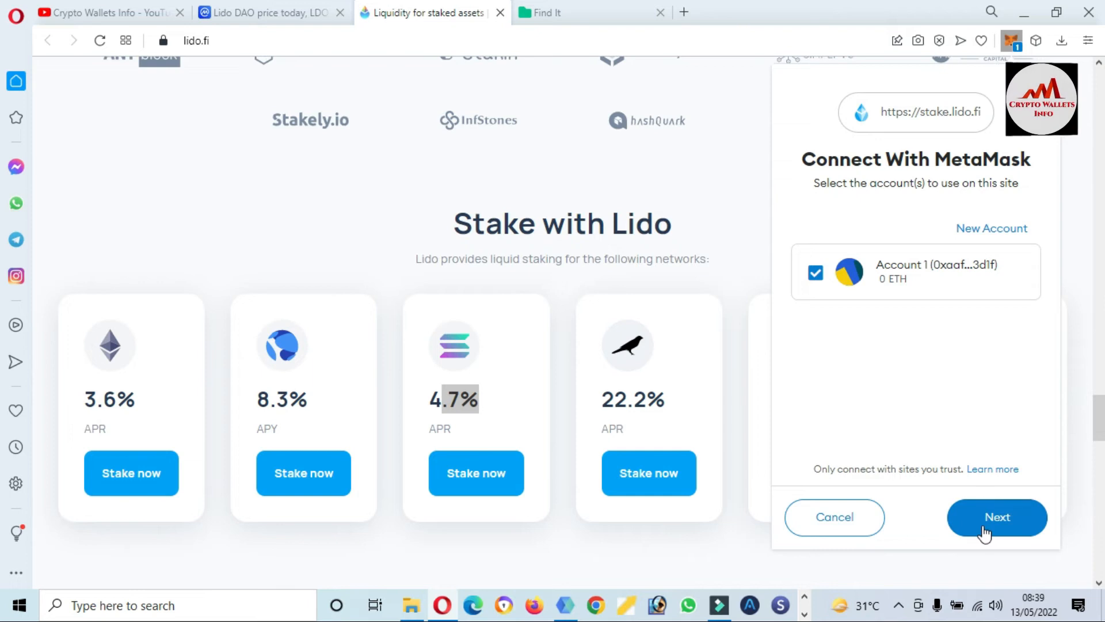
pyautogui.click(996, 516)
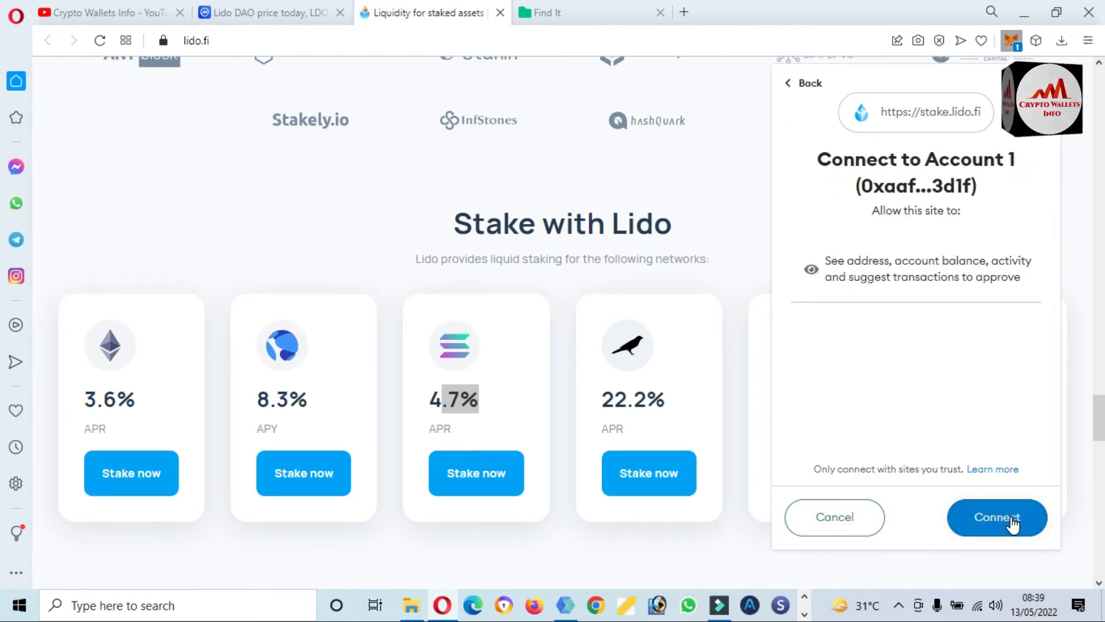
pyautogui.click(997, 517)
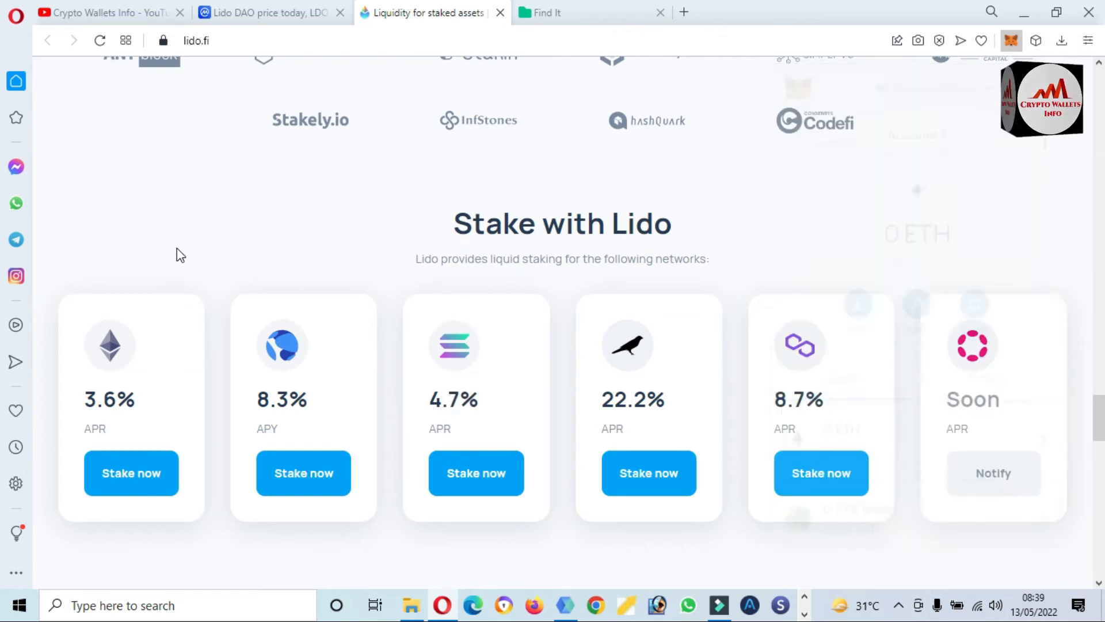
# Connect the wallet on the Stake with Lido page, showing 0.0 ETH available
pyautogui.click(131, 473)
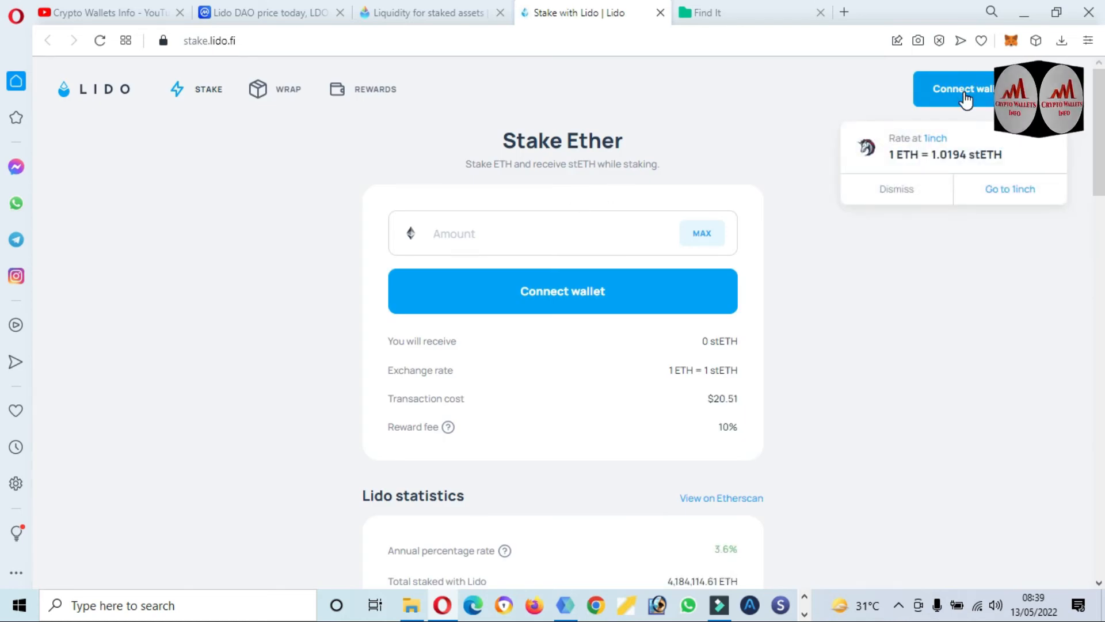
pyautogui.click(959, 88)
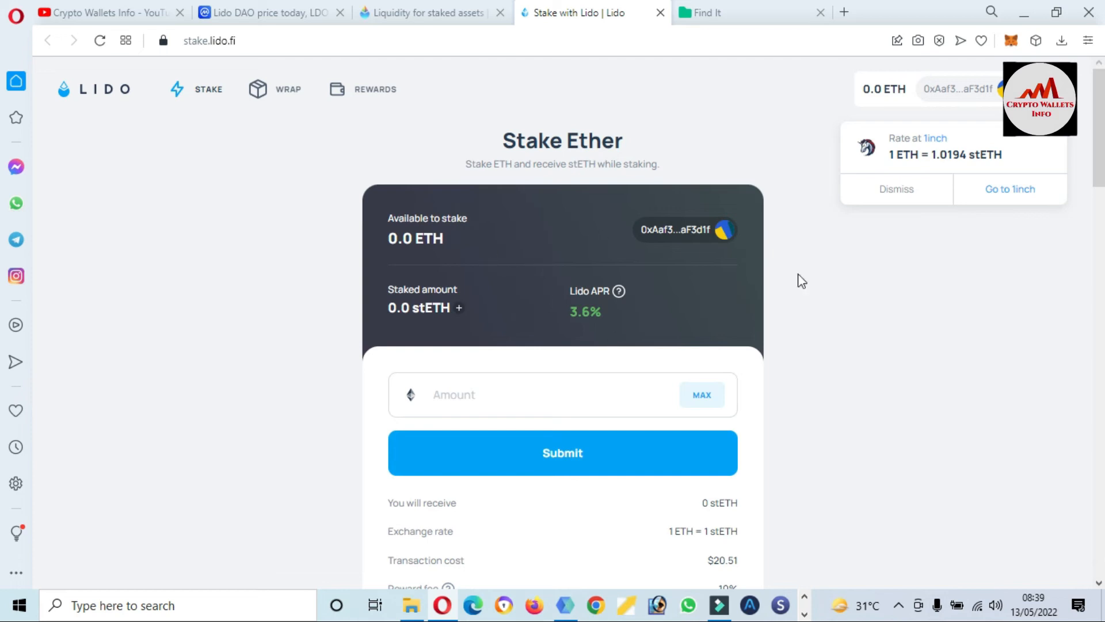
pyautogui.scroll(-3)
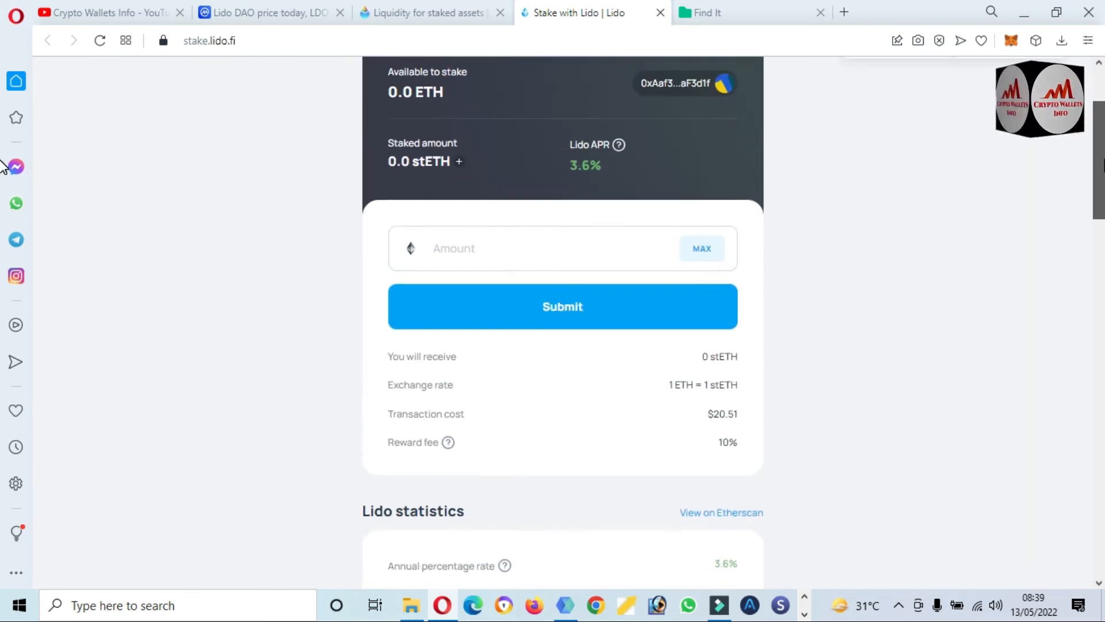
pyautogui.click(493, 248)
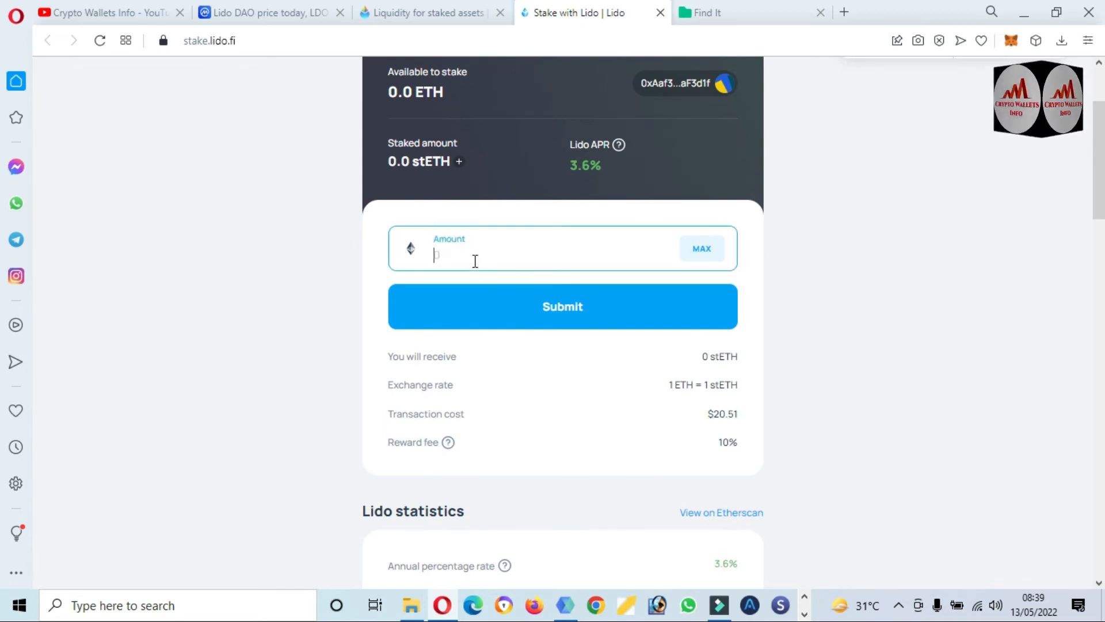
# Enter 100 ETH to stake, browse the Lido statistics, then switch to the Find It tab
pyautogui.write('100')
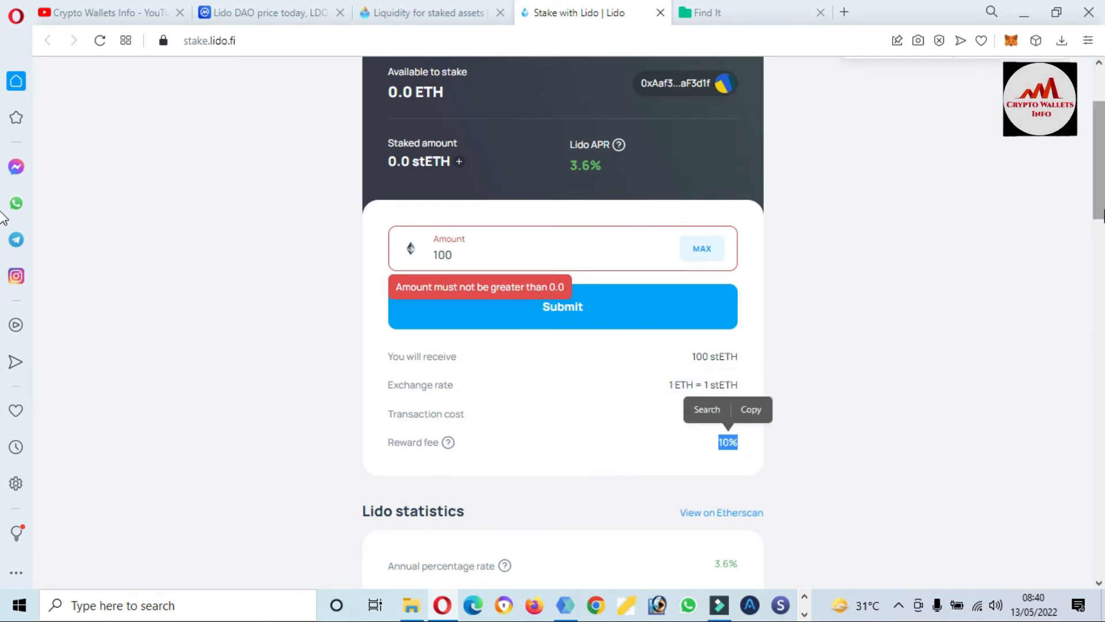
pyautogui.scroll(-3)
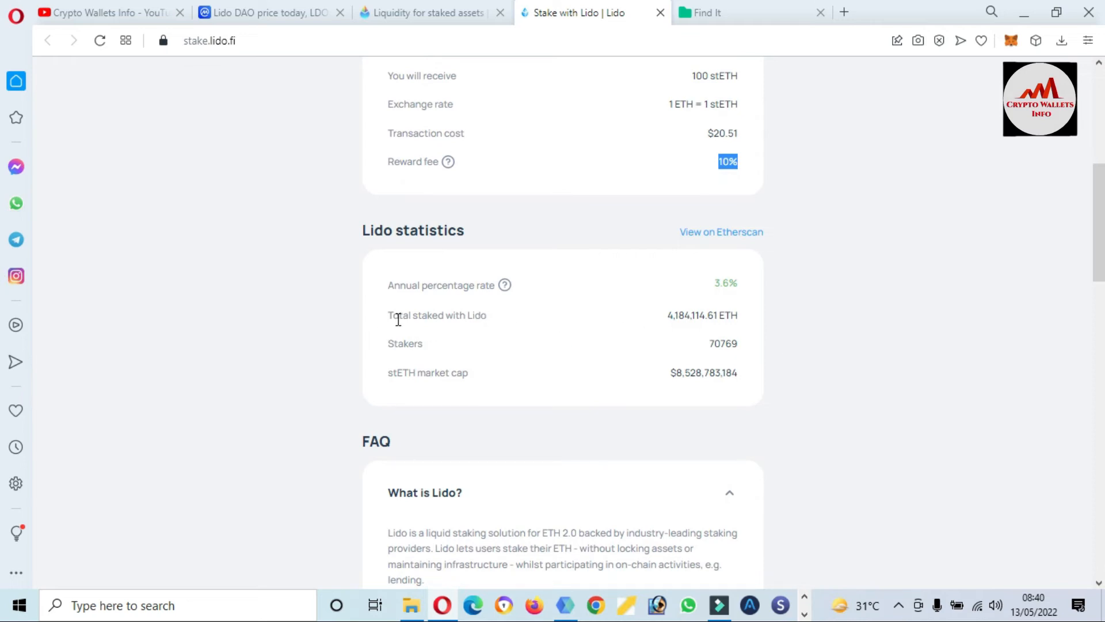
pyautogui.moveTo(677, 319)
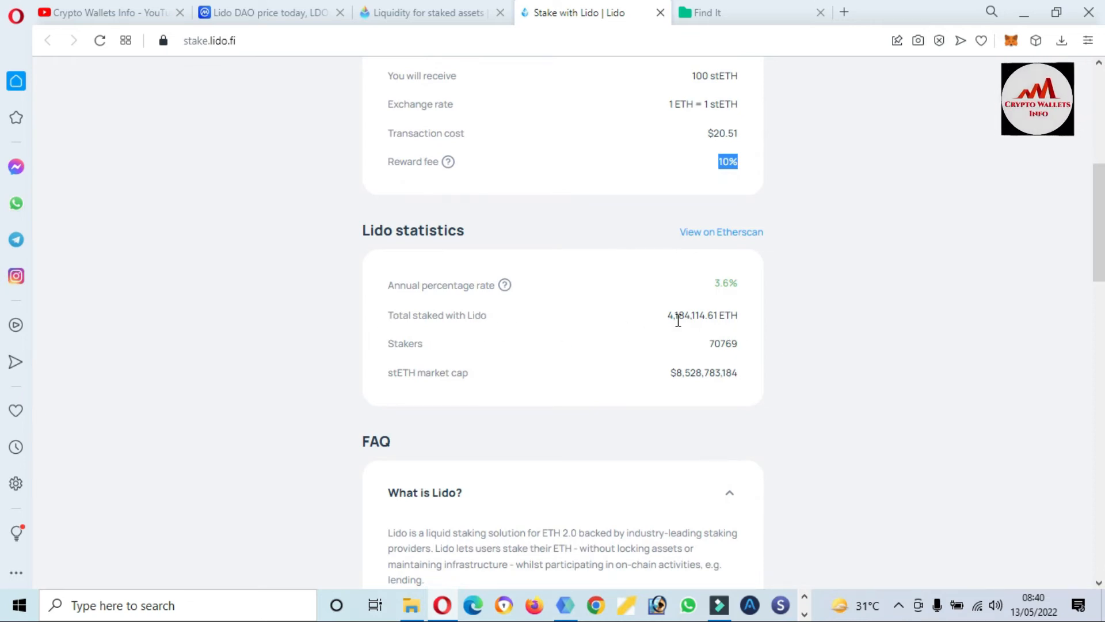
pyautogui.doubleClick(687, 315)
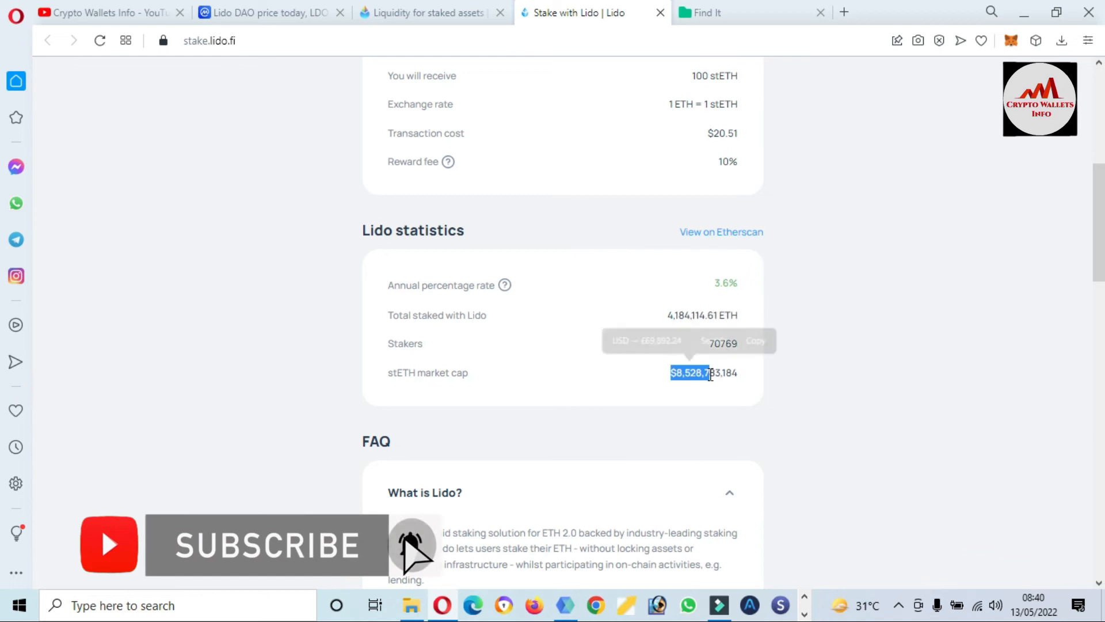
pyautogui.scroll(-3)
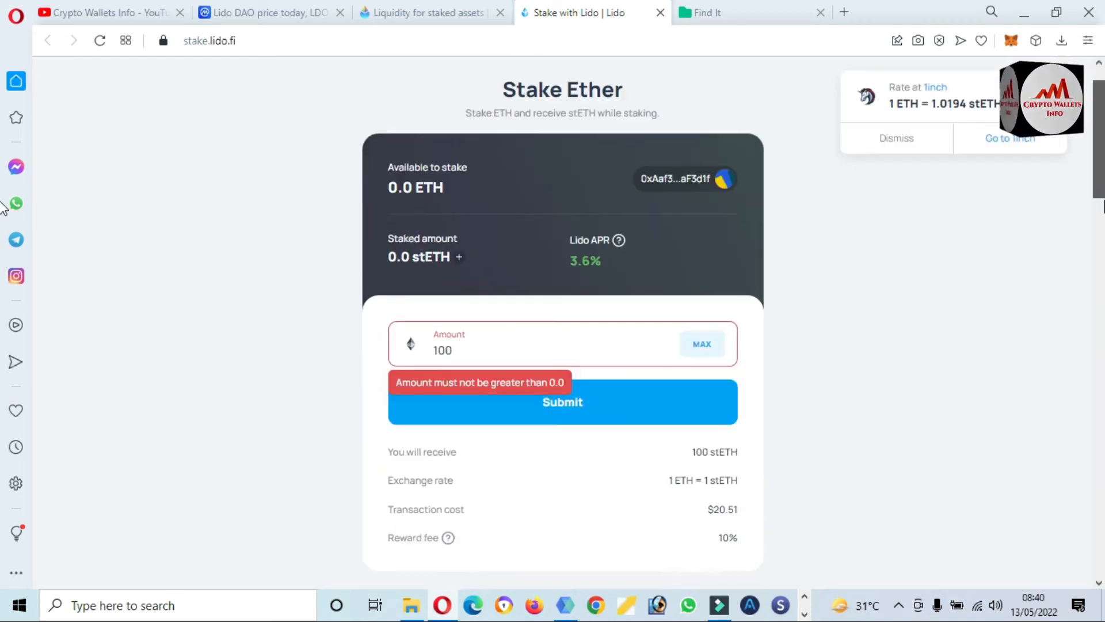
pyautogui.scroll(-3)
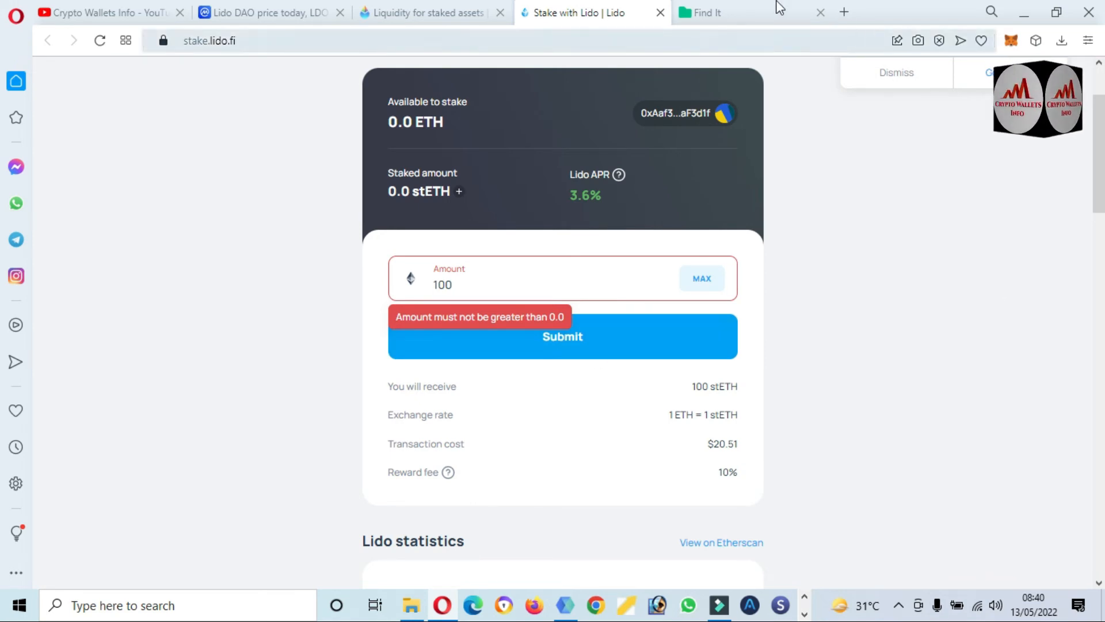
pyautogui.click(732, 12)
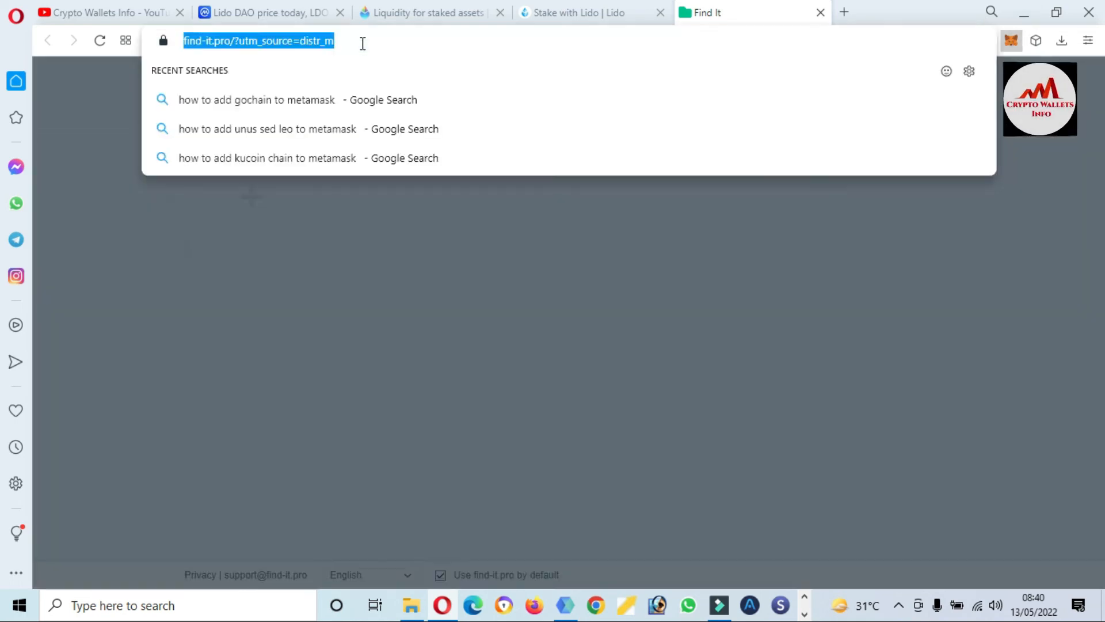
# Open the MetaMask wallet in a full browser tab
pyautogui.click(1011, 40)
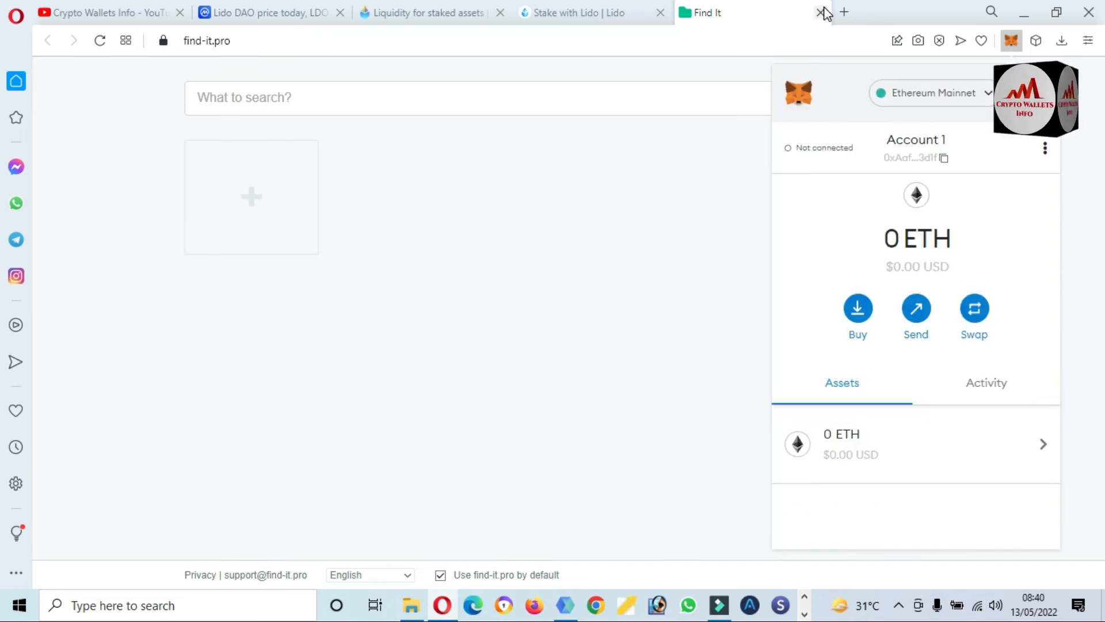
pyautogui.click(1045, 148)
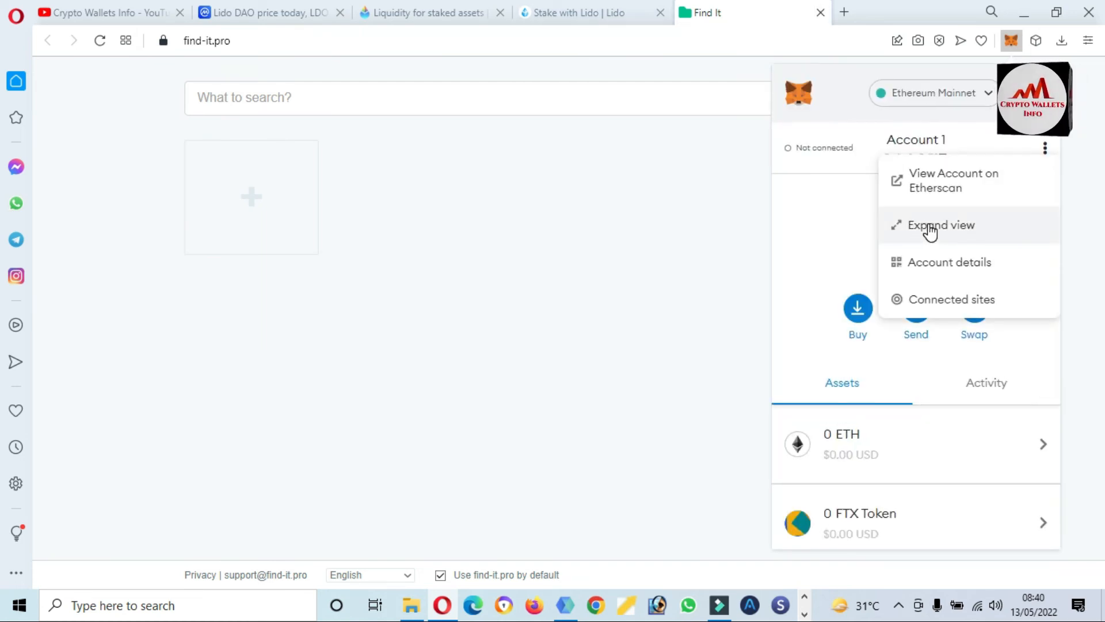
pyautogui.click(268, 13)
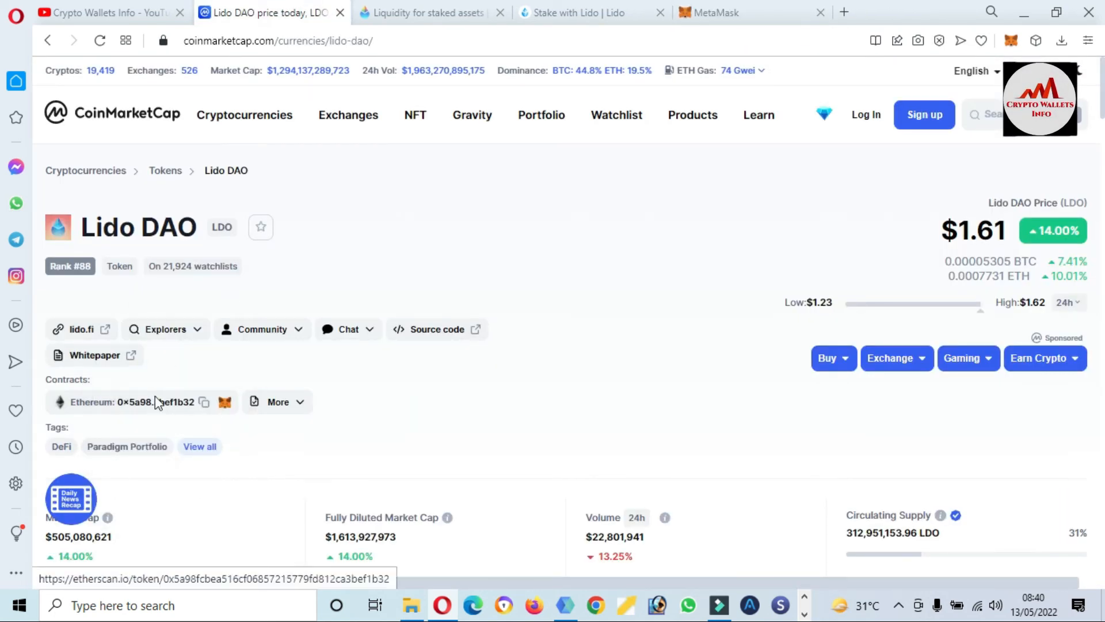
# Copy the LDO contract address from Etherscan, then open MetaMask's import tokens form
pyautogui.click(130, 402)
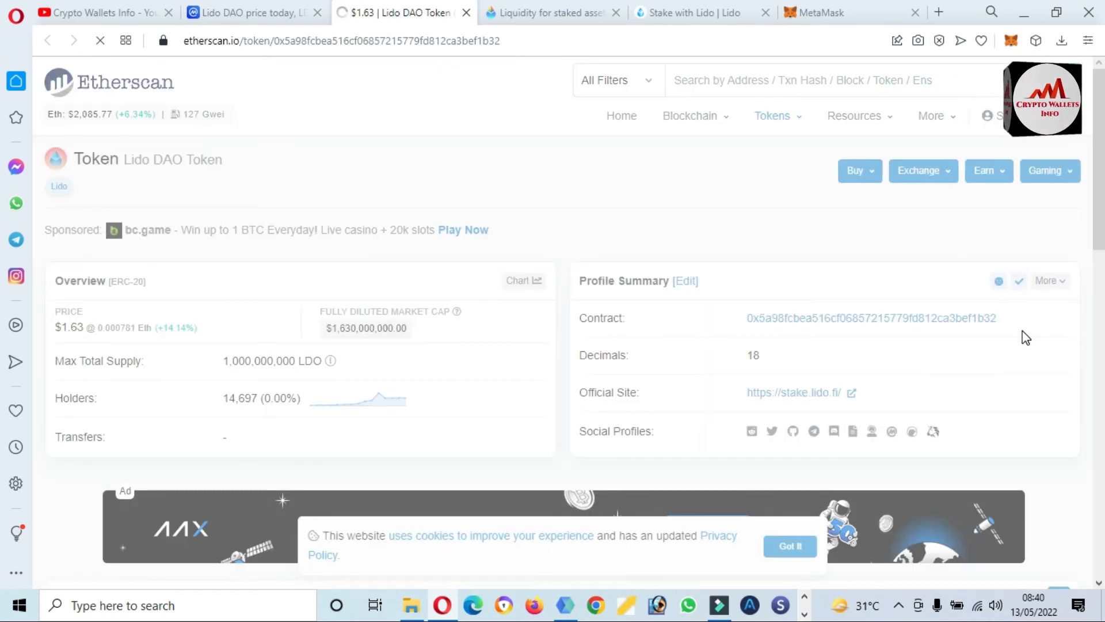
pyautogui.click(1007, 323)
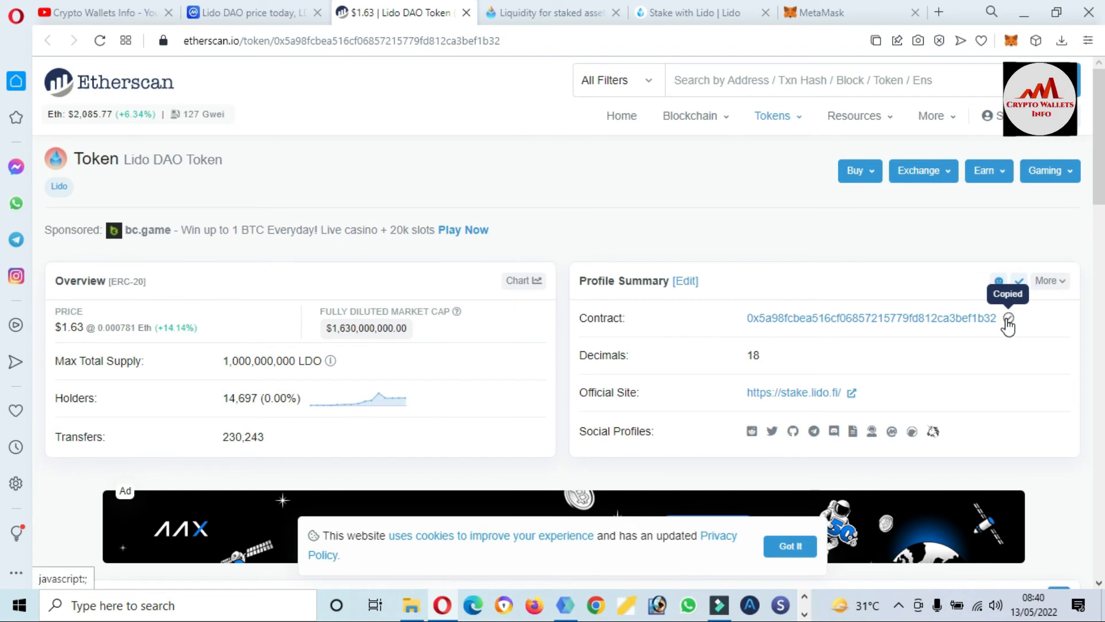
pyautogui.click(839, 13)
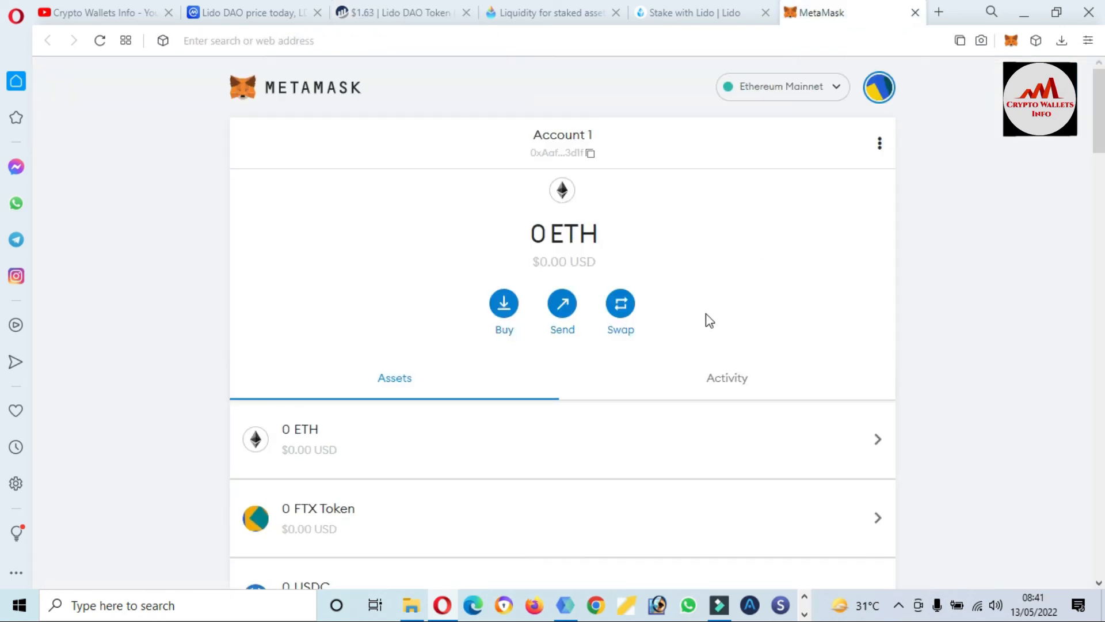
pyautogui.scroll(-3)
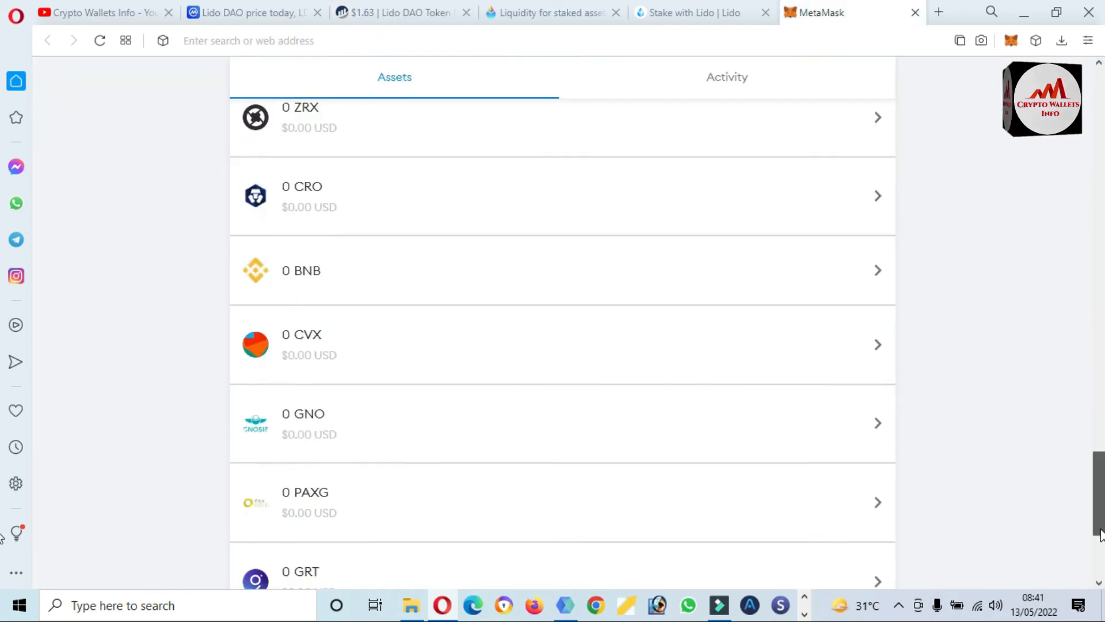
pyautogui.scroll(-3)
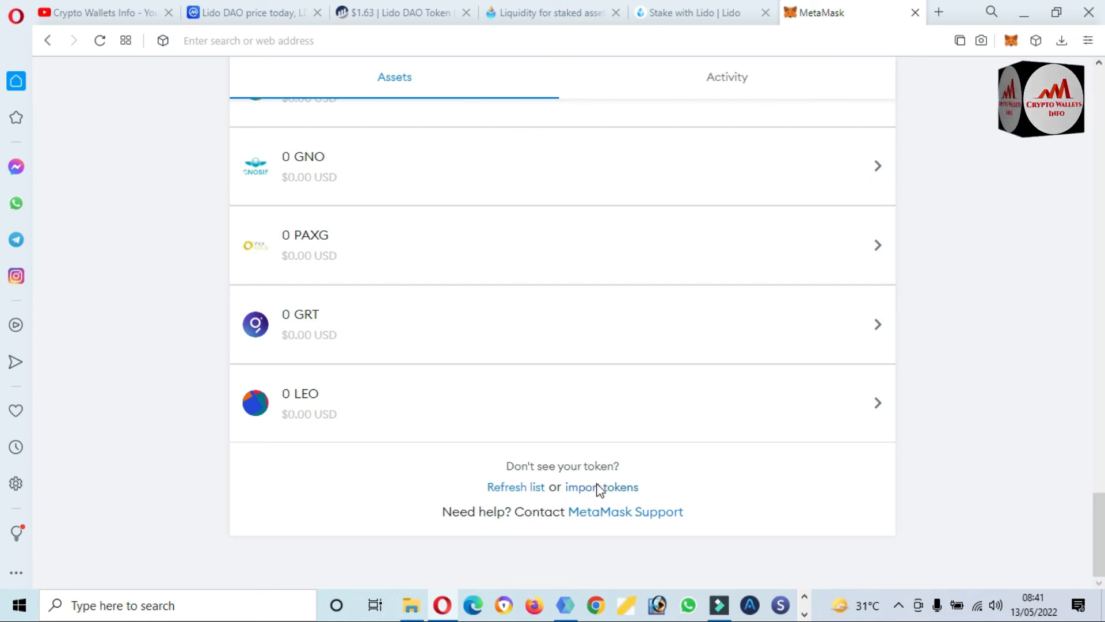
pyautogui.click(601, 486)
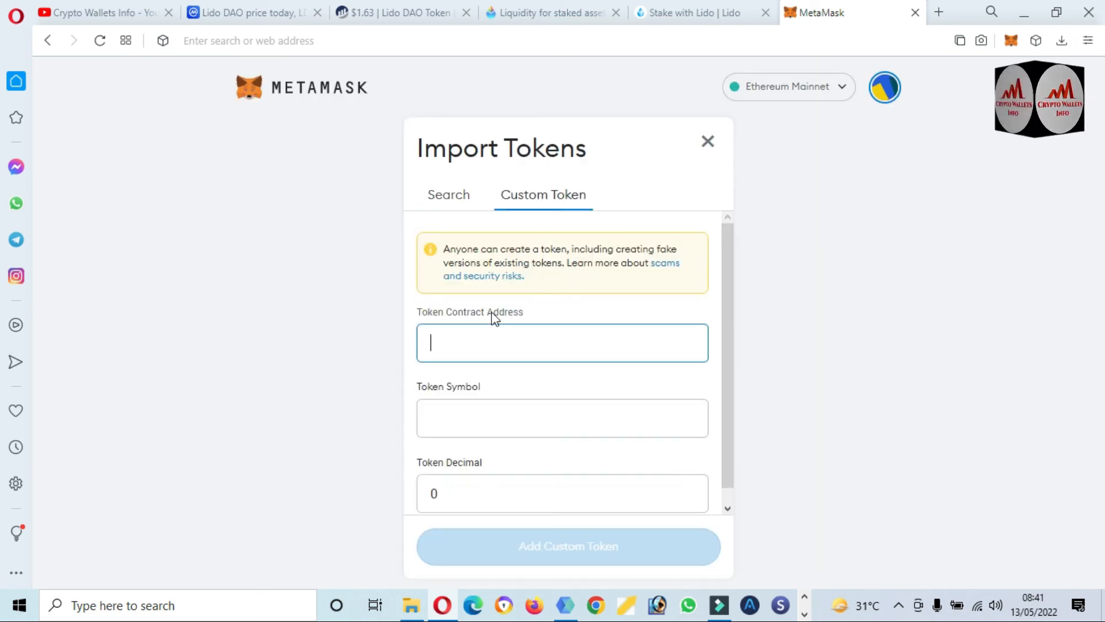
# Import LDO by its contract address, then open its 0 LDO page from Account 1's assets
pyautogui.write('cBEA516Cf06857215779Fd812CA3beF1B32')
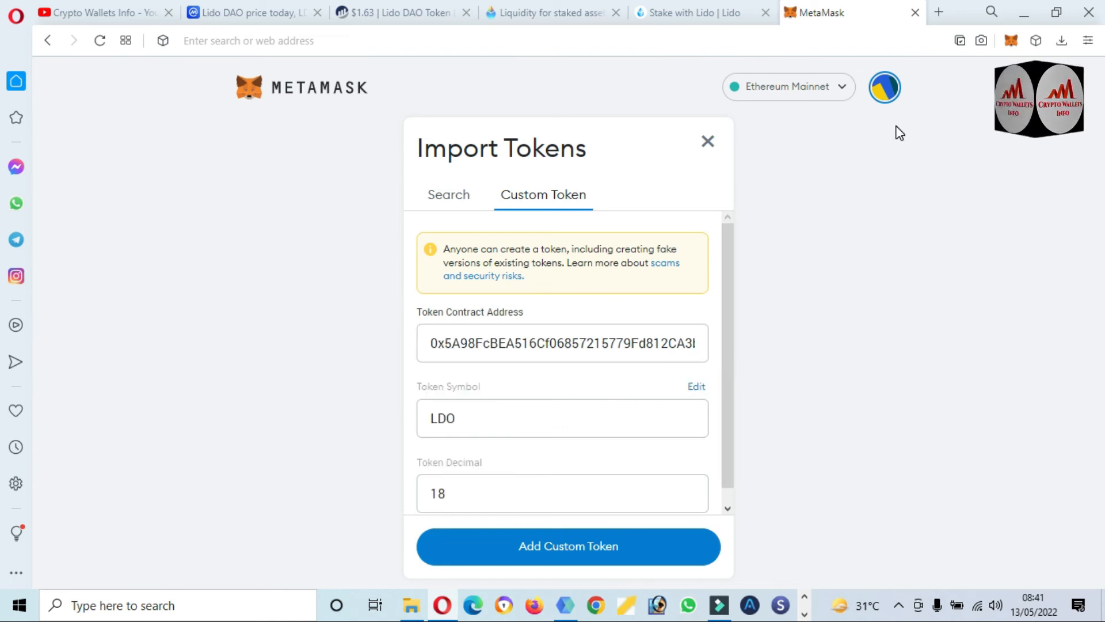
pyautogui.click(568, 546)
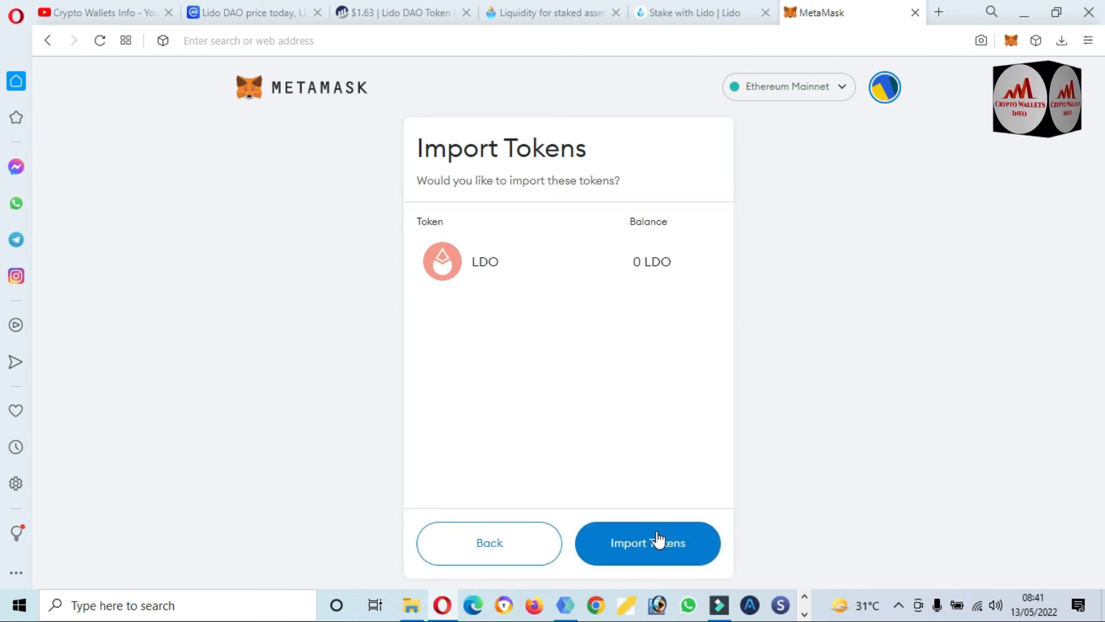
pyautogui.click(647, 542)
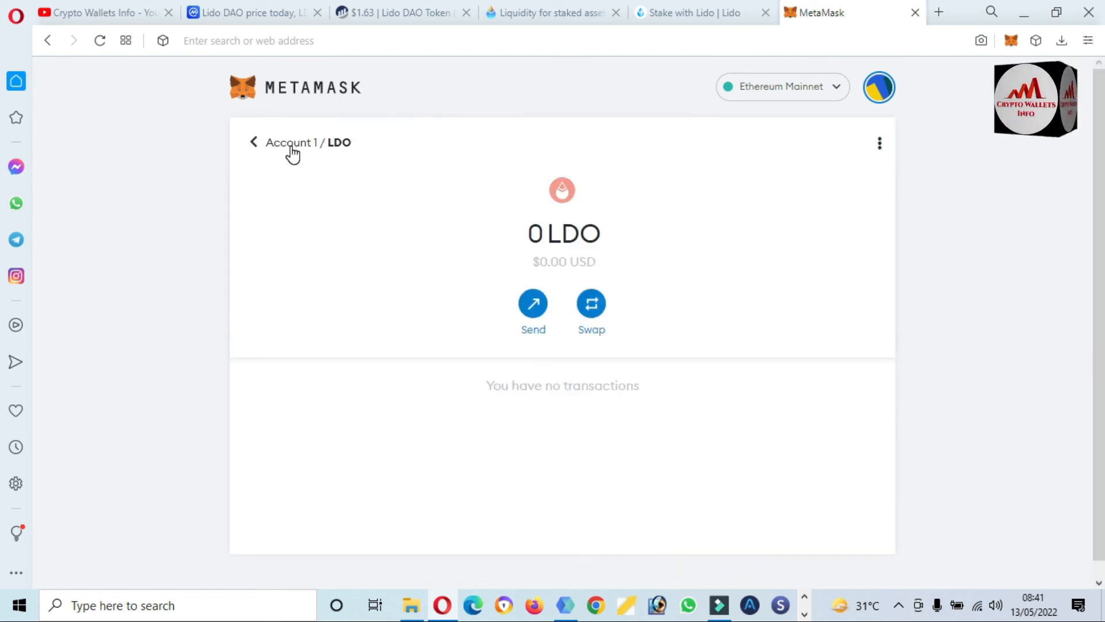
pyautogui.click(253, 142)
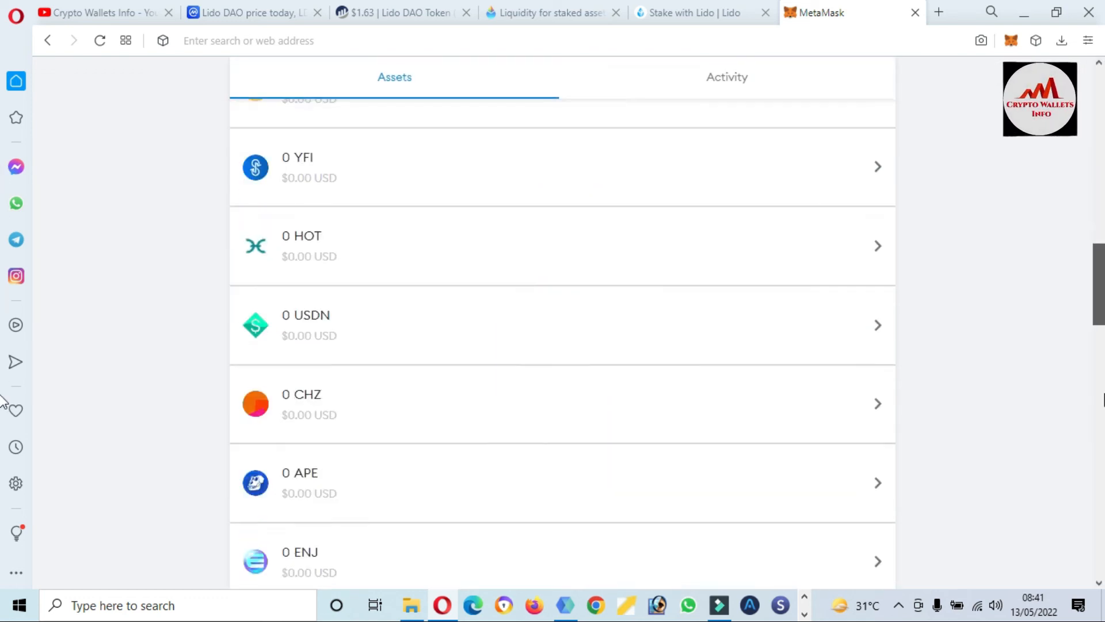
pyautogui.scroll(-3)
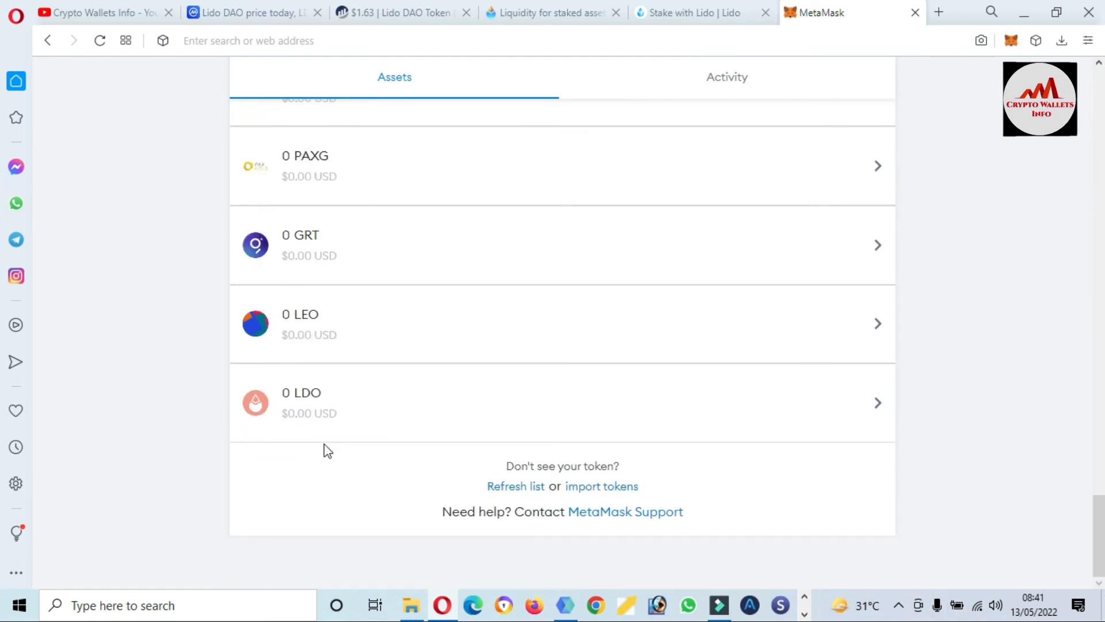
pyautogui.moveTo(333, 415)
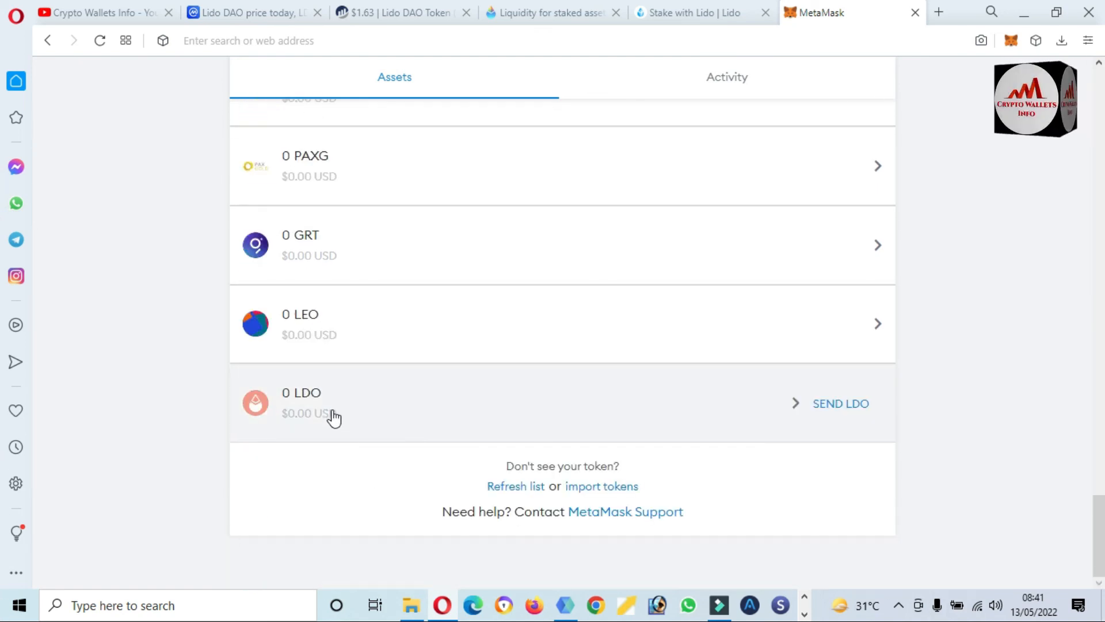
pyautogui.click(301, 403)
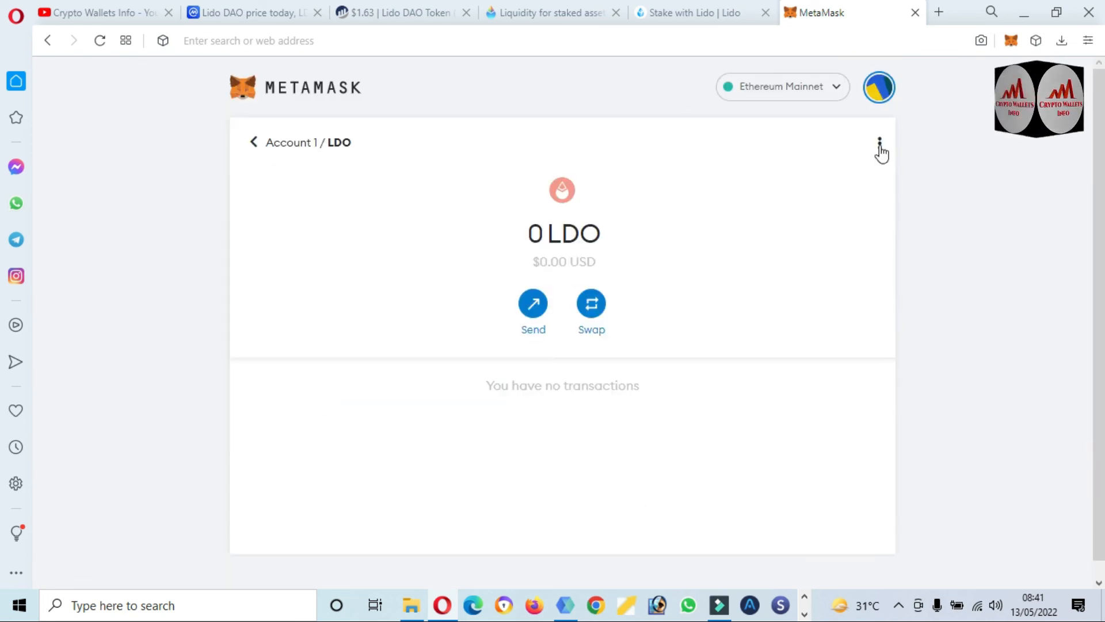
# Export Account 1's private key via Account details, confirm with the password, and copy it
pyautogui.click(879, 142)
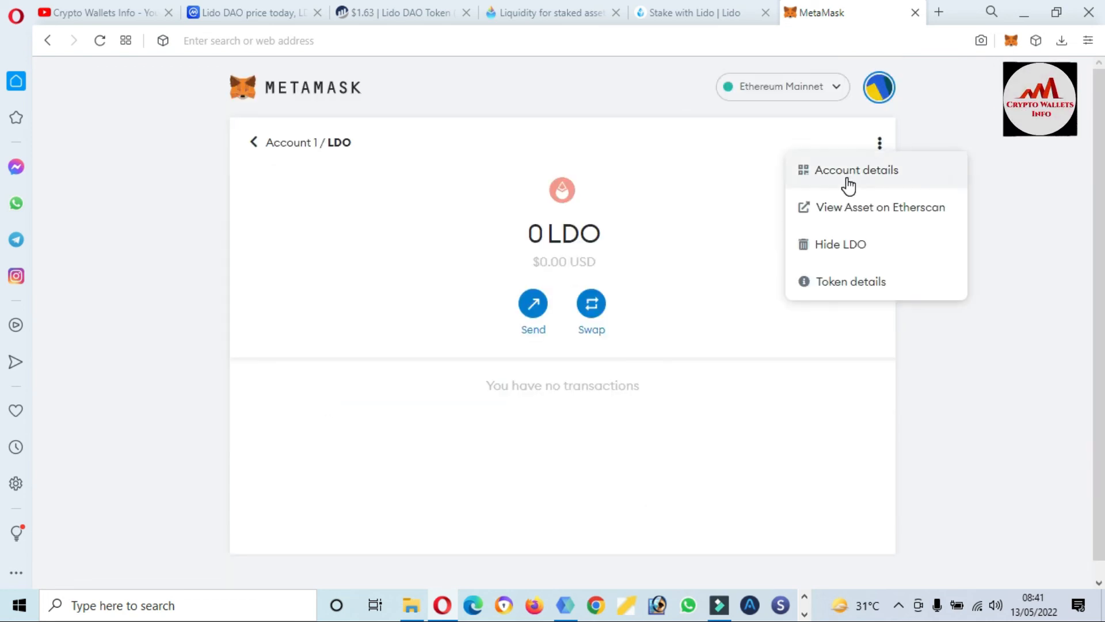
pyautogui.click(856, 169)
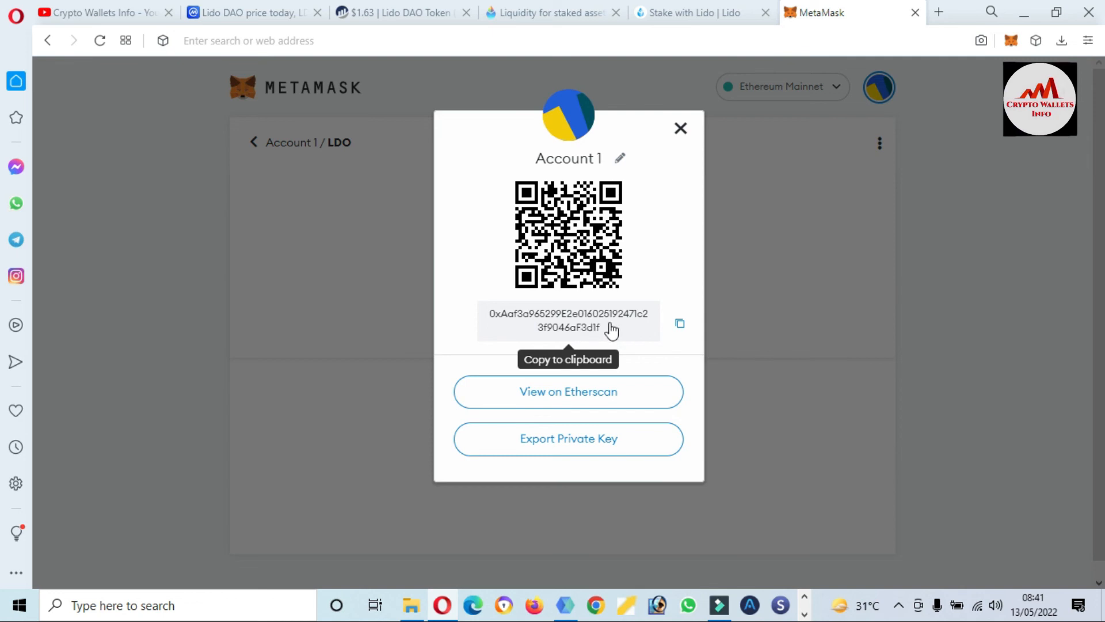
pyautogui.click(567, 439)
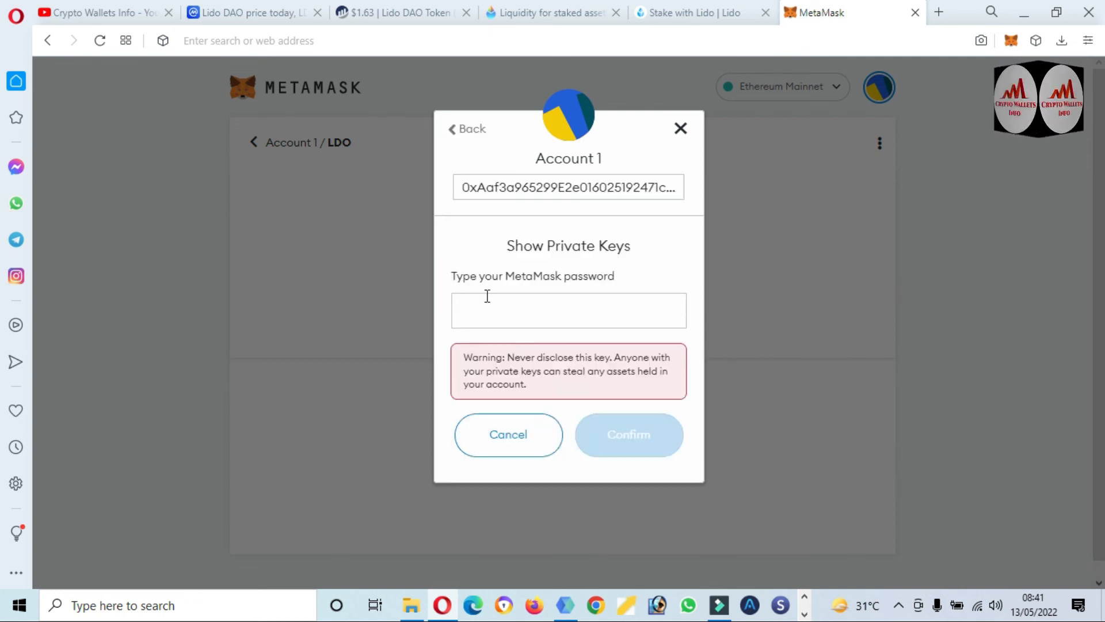
pyautogui.write('•••')
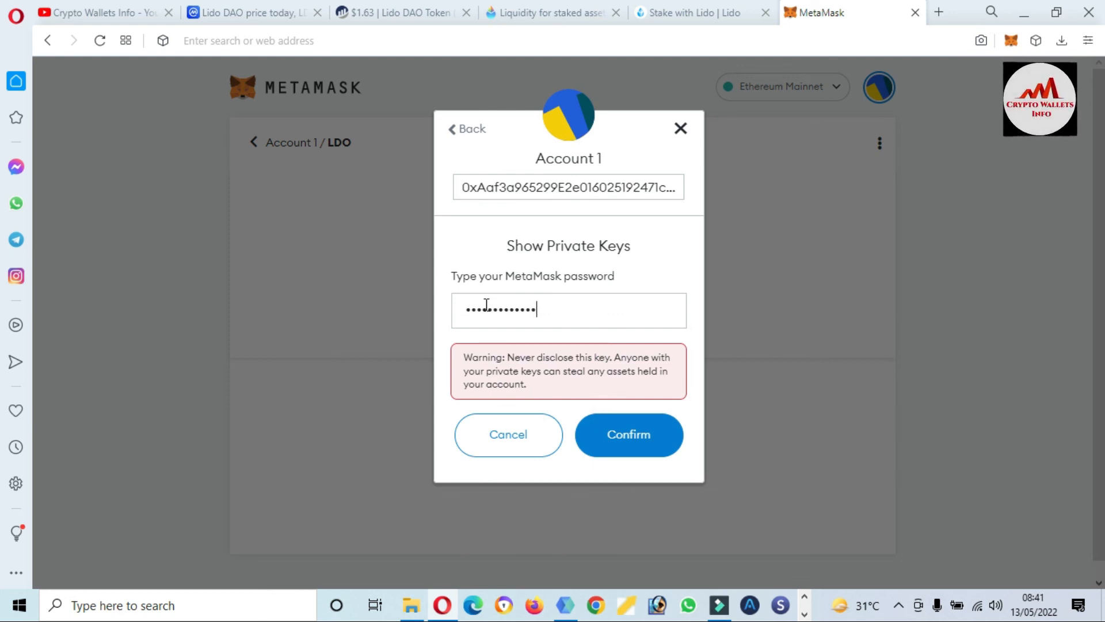
pyautogui.click(627, 434)
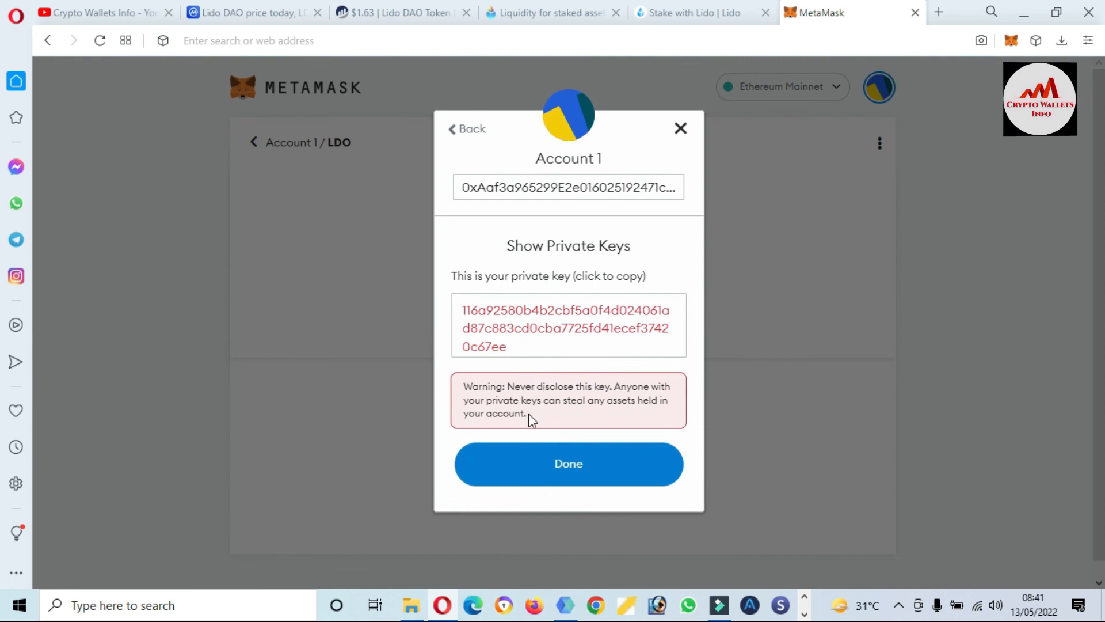
pyautogui.click(568, 325)
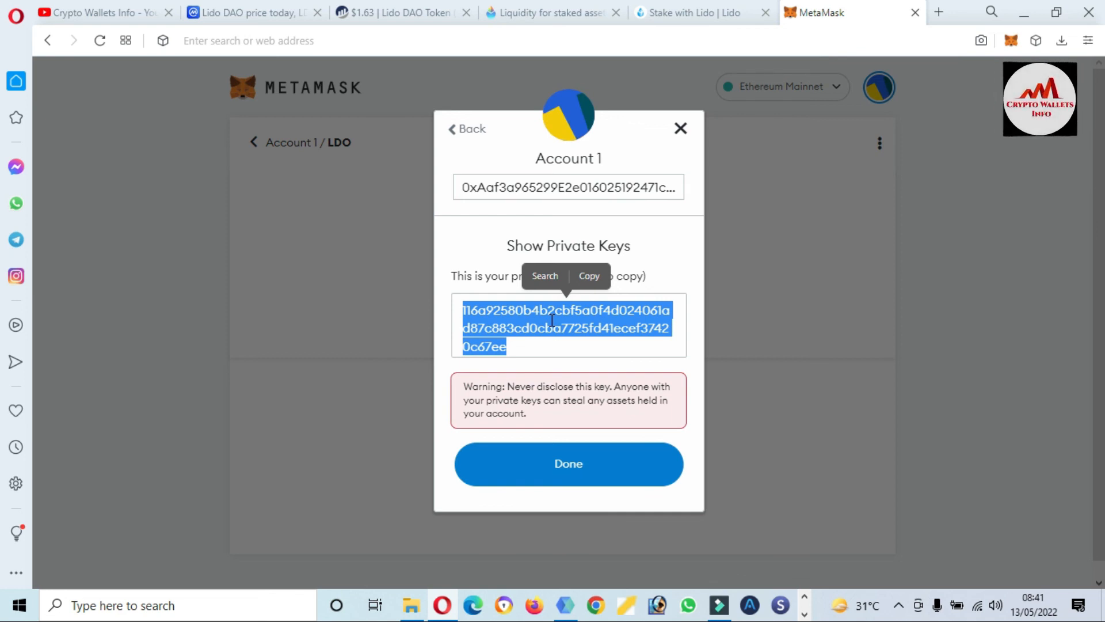
pyautogui.moveTo(698, 152)
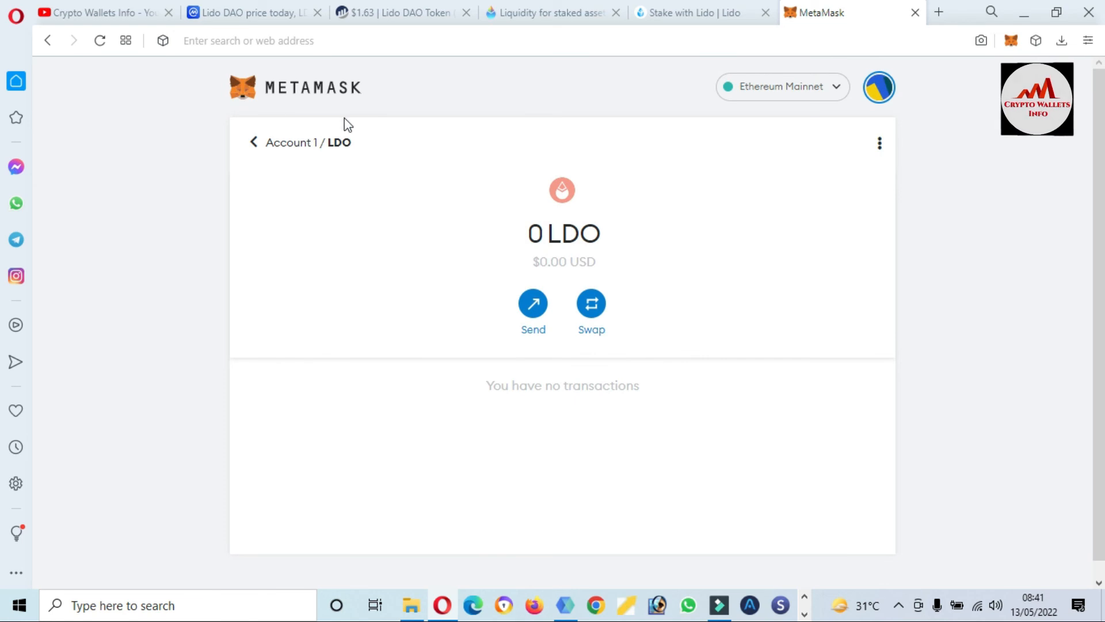
# Return to YouTube, highlight the Crypto Wallets Info channel name, and scroll its home page
pyautogui.click(91, 12)
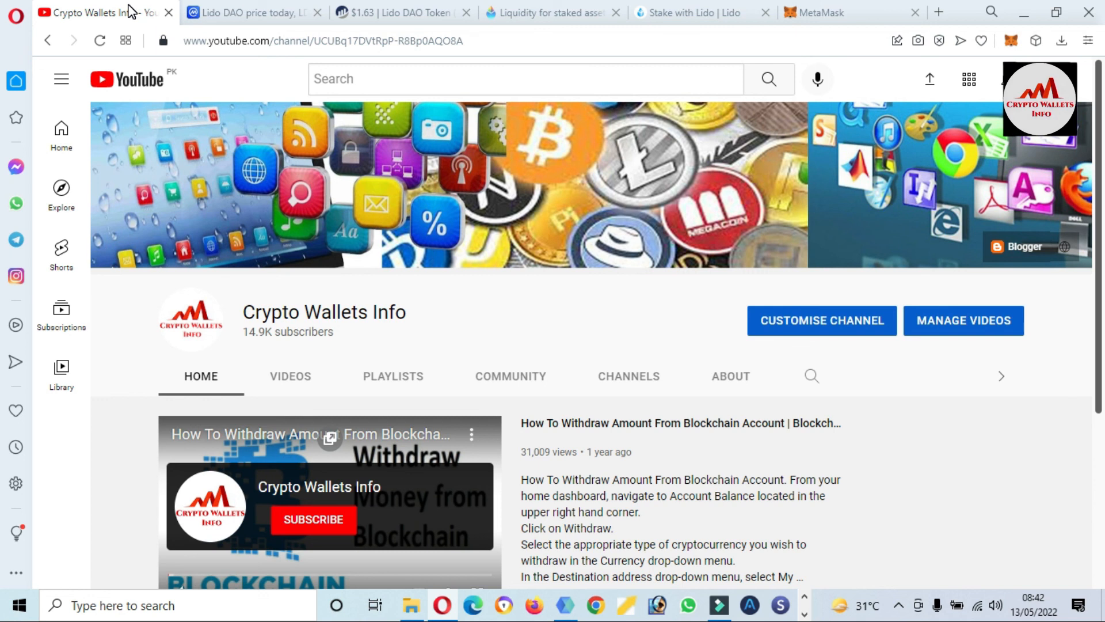
pyautogui.moveTo(418, 282)
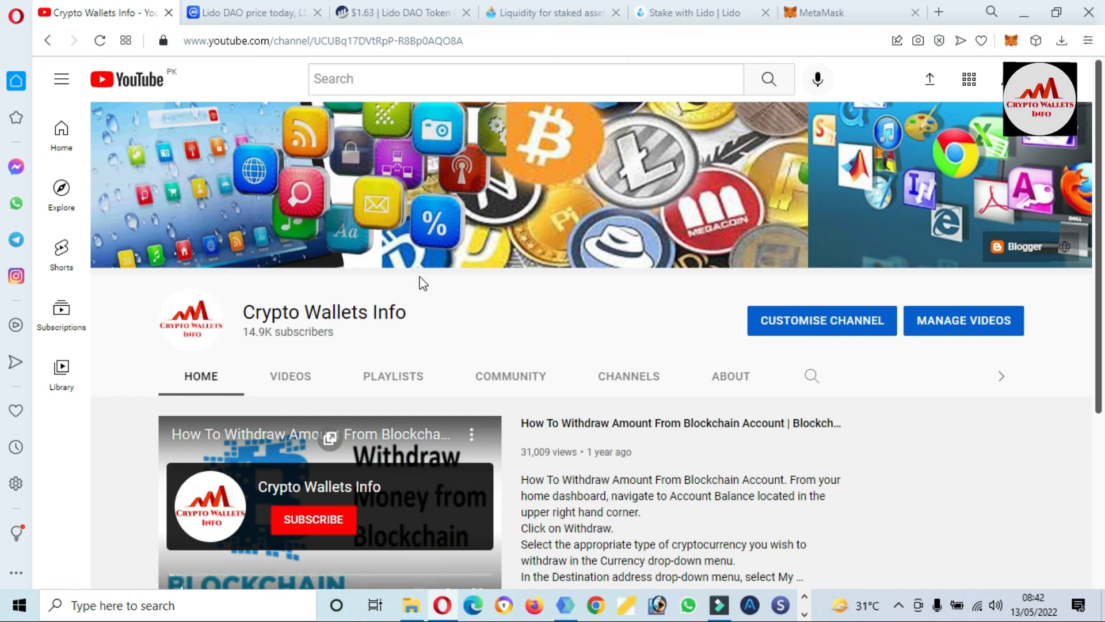
pyautogui.doubleClick(324, 311)
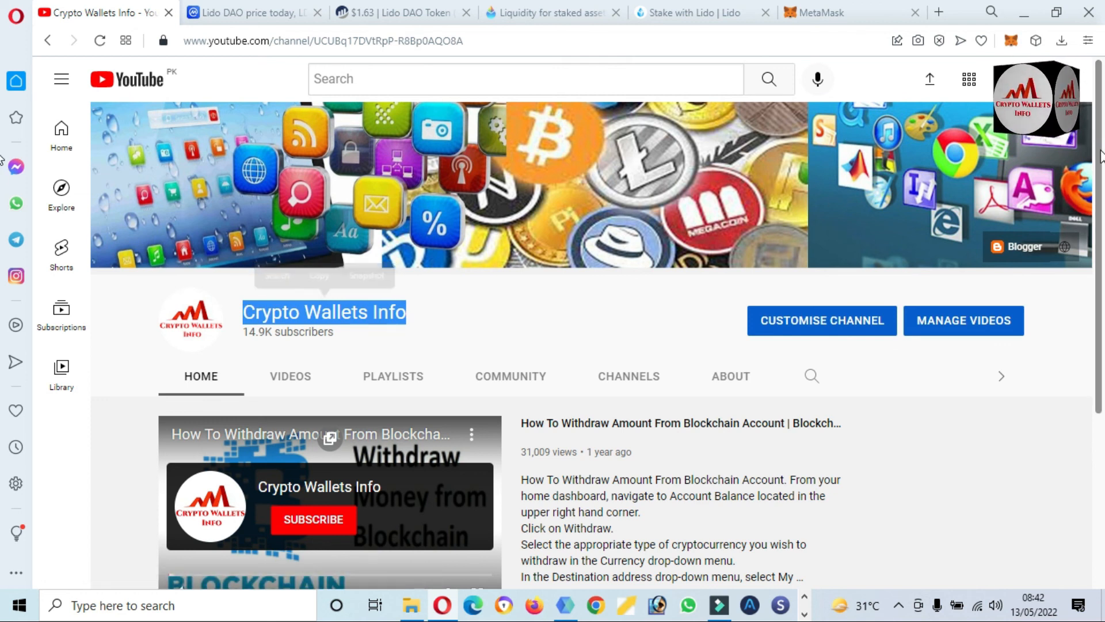
pyautogui.scroll(-3)
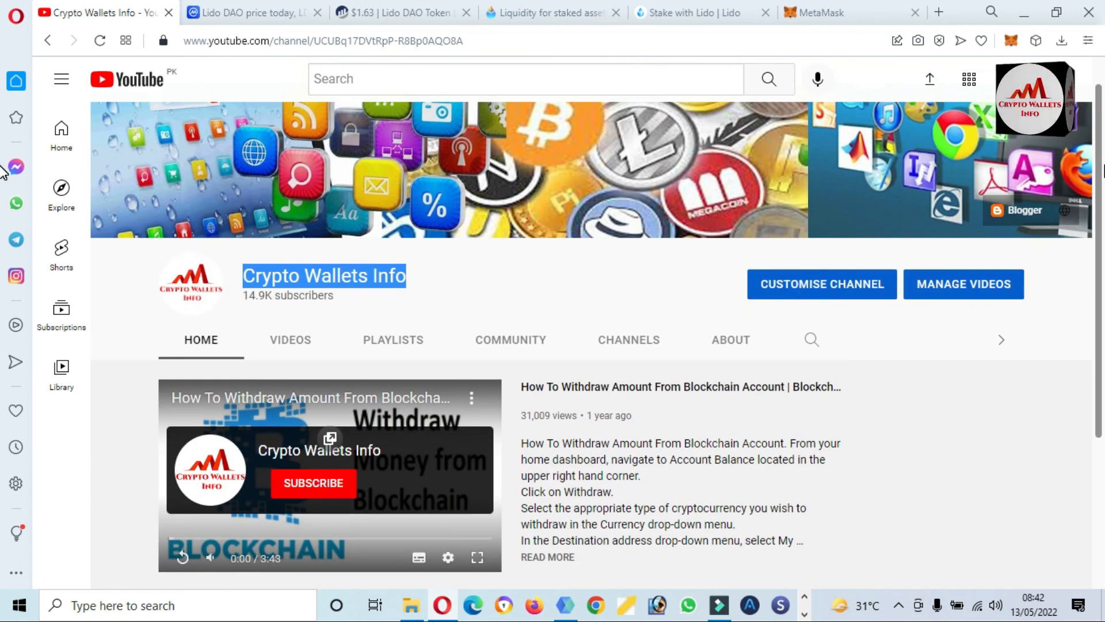
pyautogui.scroll(-3)
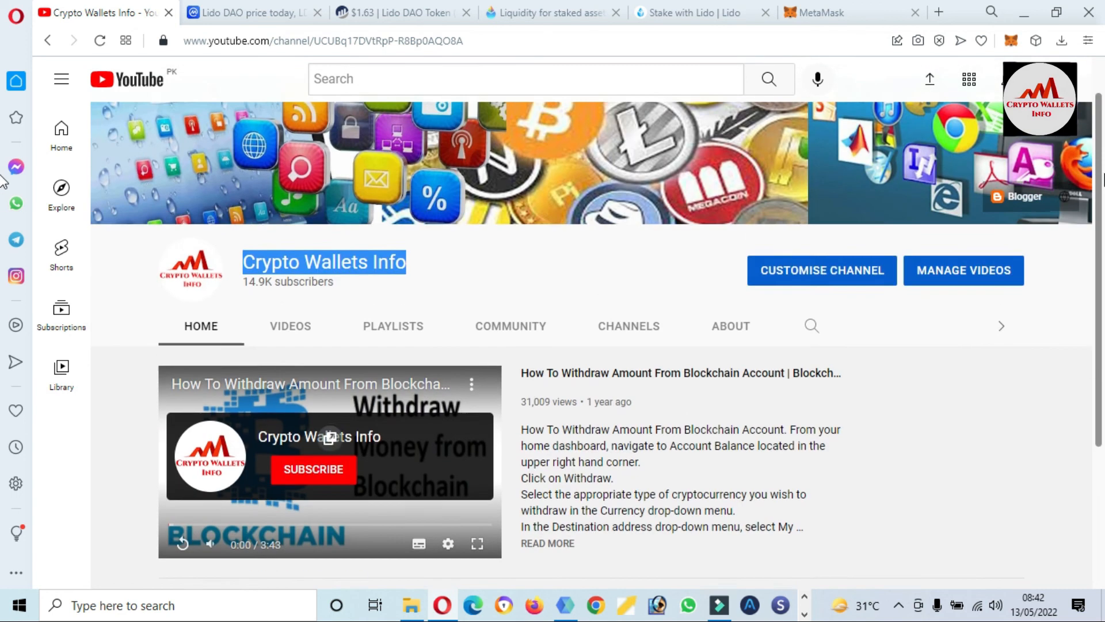
pyautogui.scroll(-3)
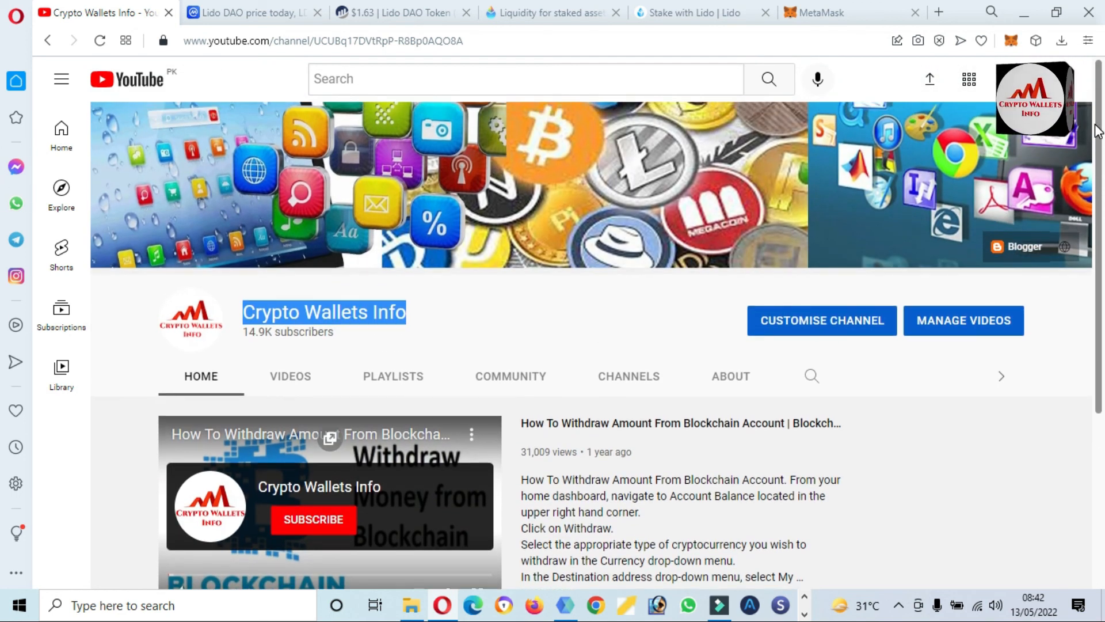